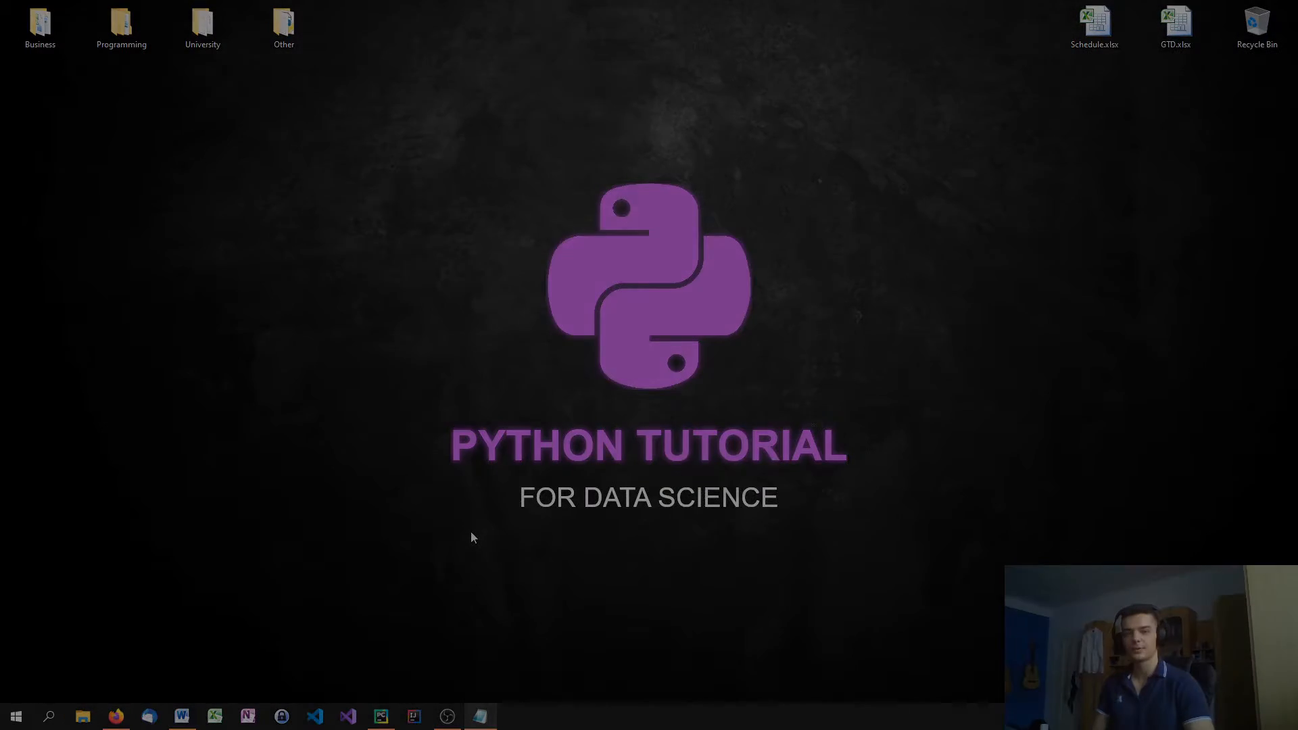
# Add 'import numpy as np' and 'import matplotlib.pyplot as plt' at the top of main.py
pyautogui.click(380, 716)
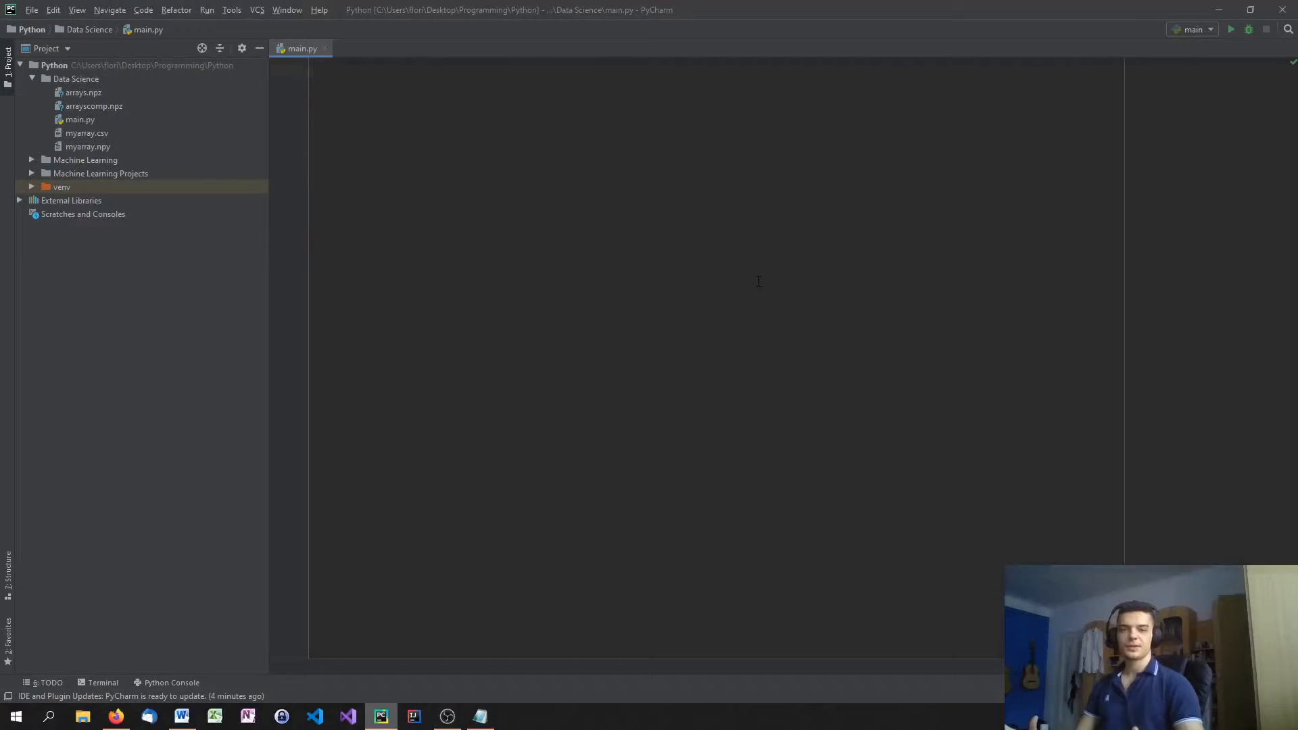
pyautogui.write('import')
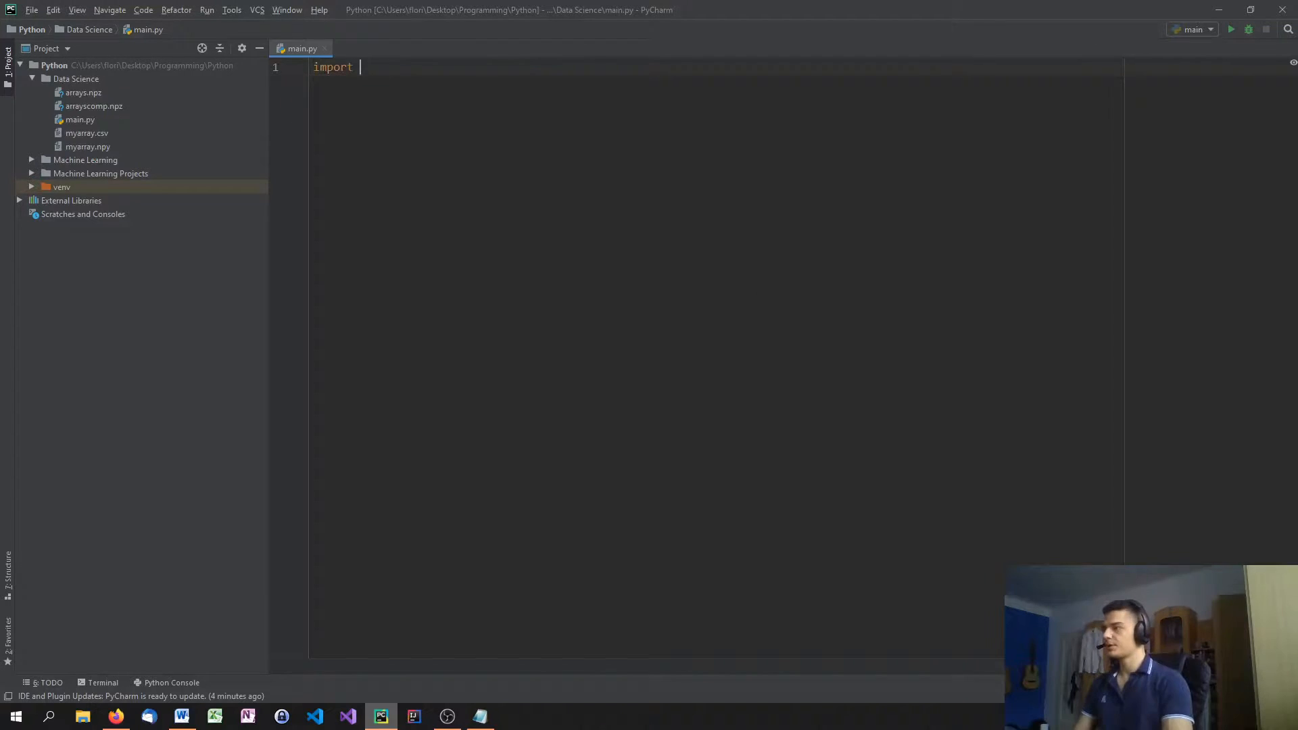
pyautogui.write('numpy as np')
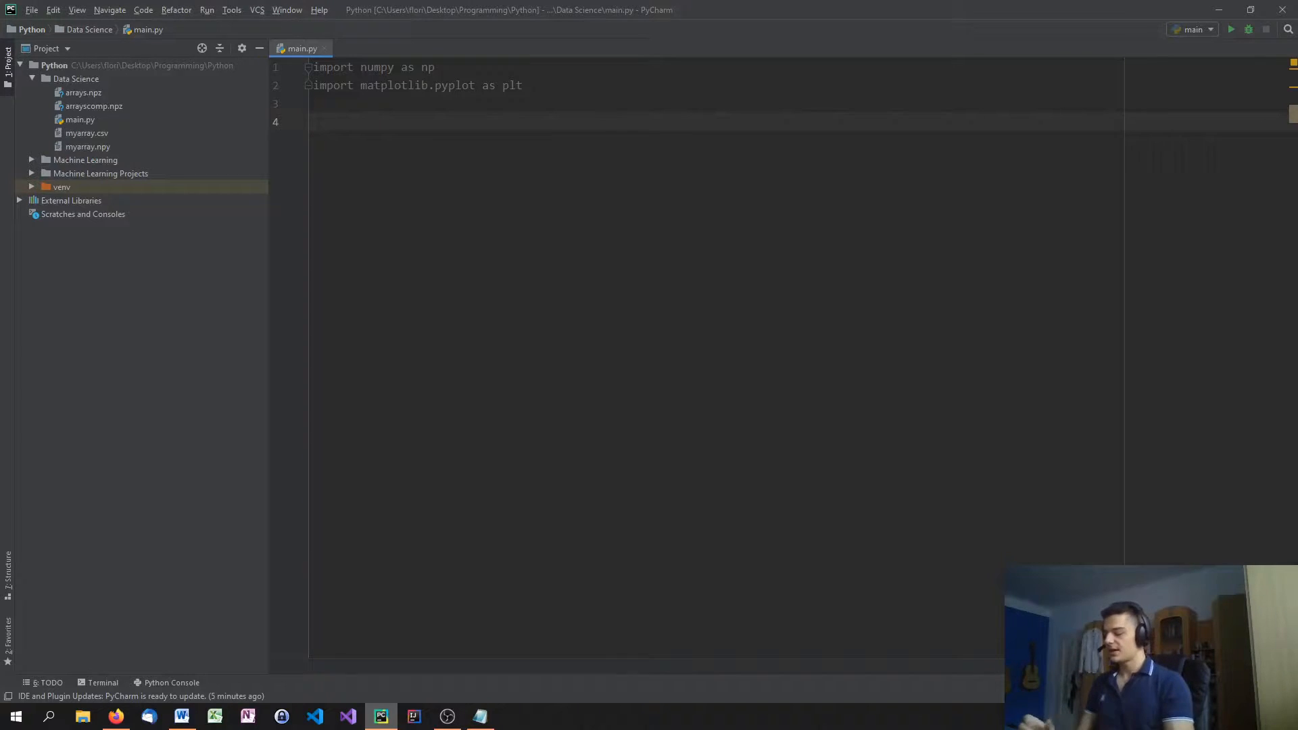
# Define x = np.arange(0,100,1), replacing an initial linspace attempt
pyautogui.write('n')
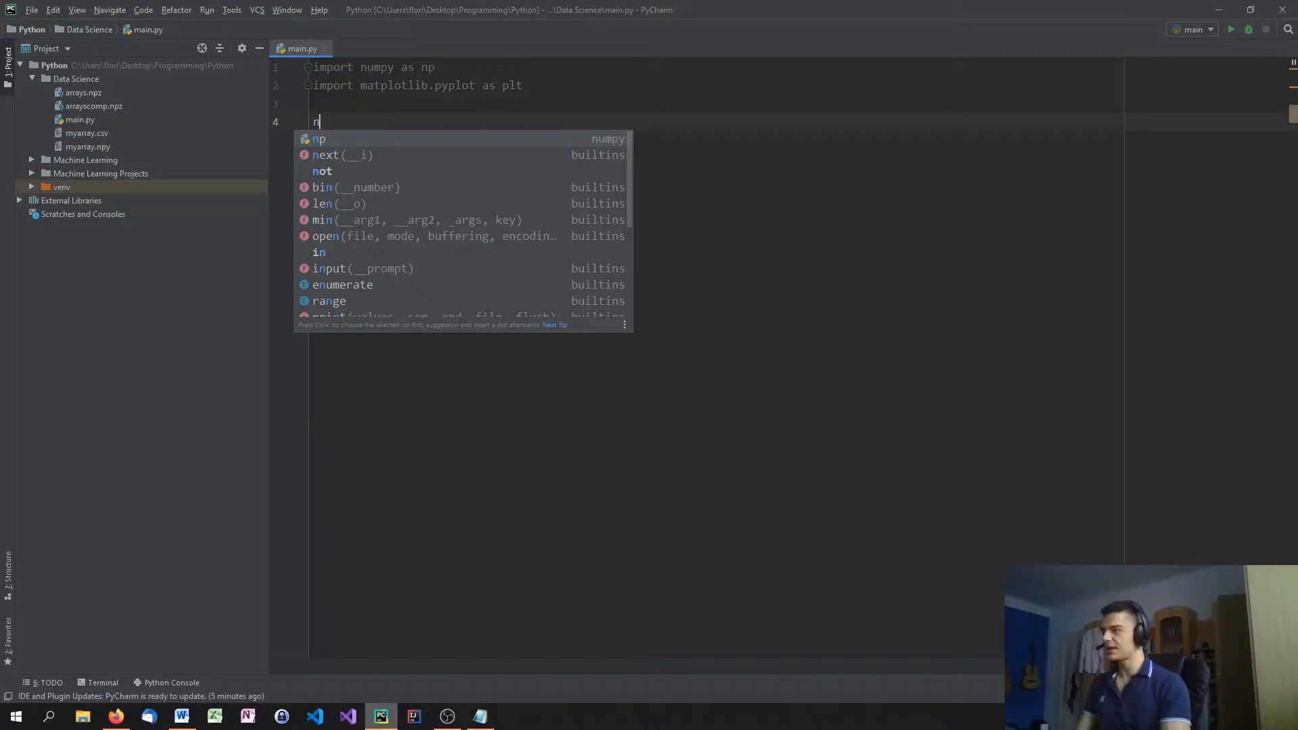
pyautogui.write('x = np.l')
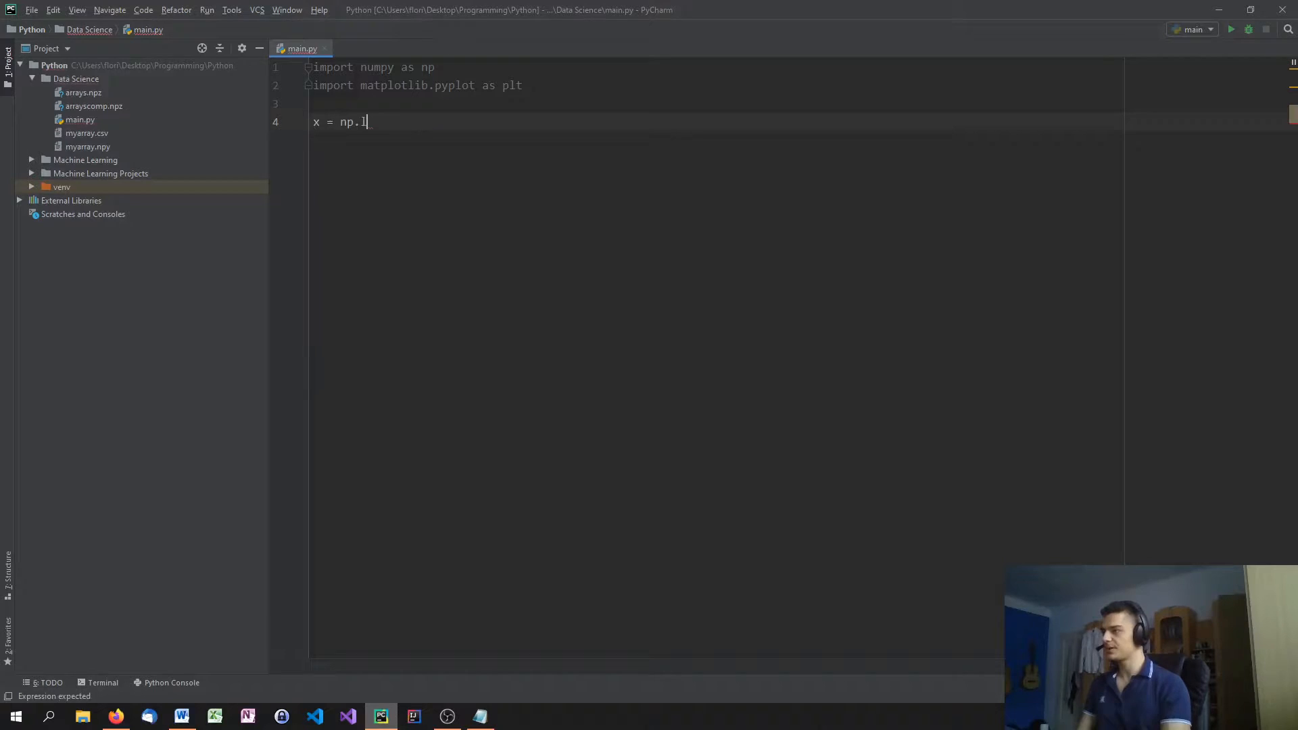
pyautogui.write('inspace')
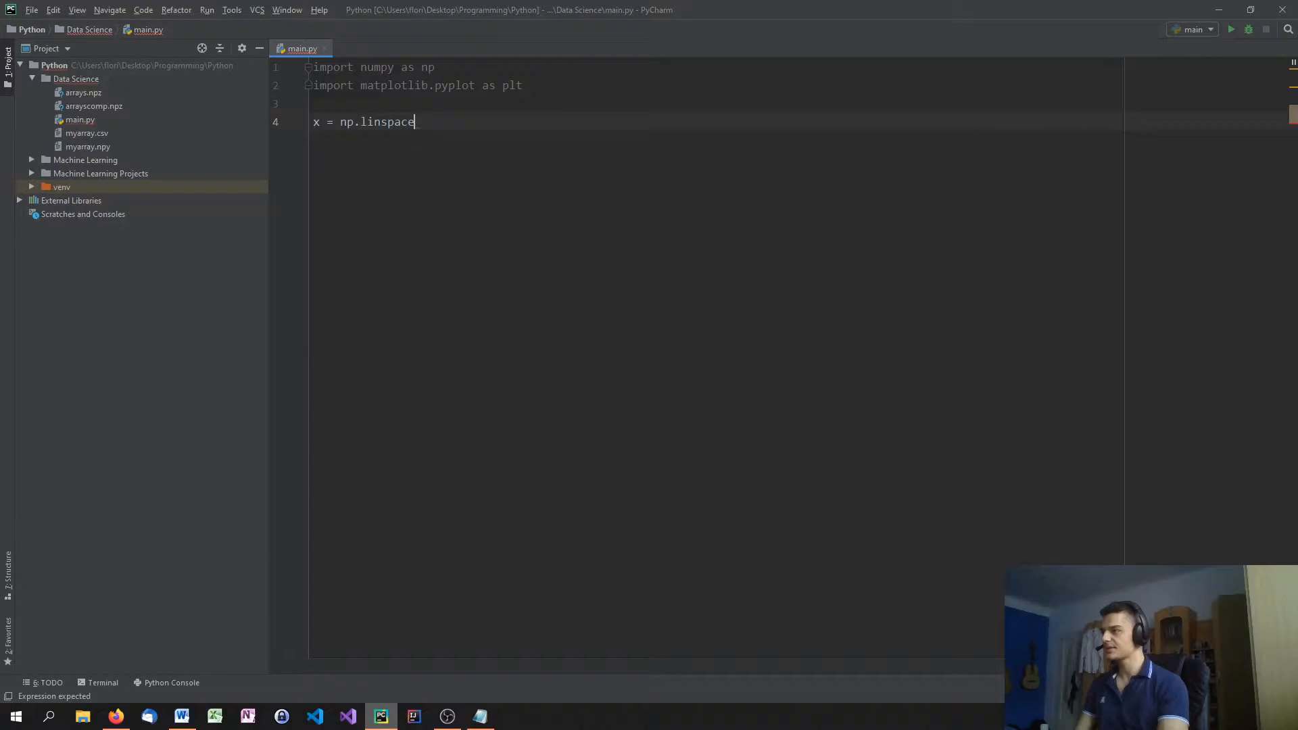
pyautogui.write('(')
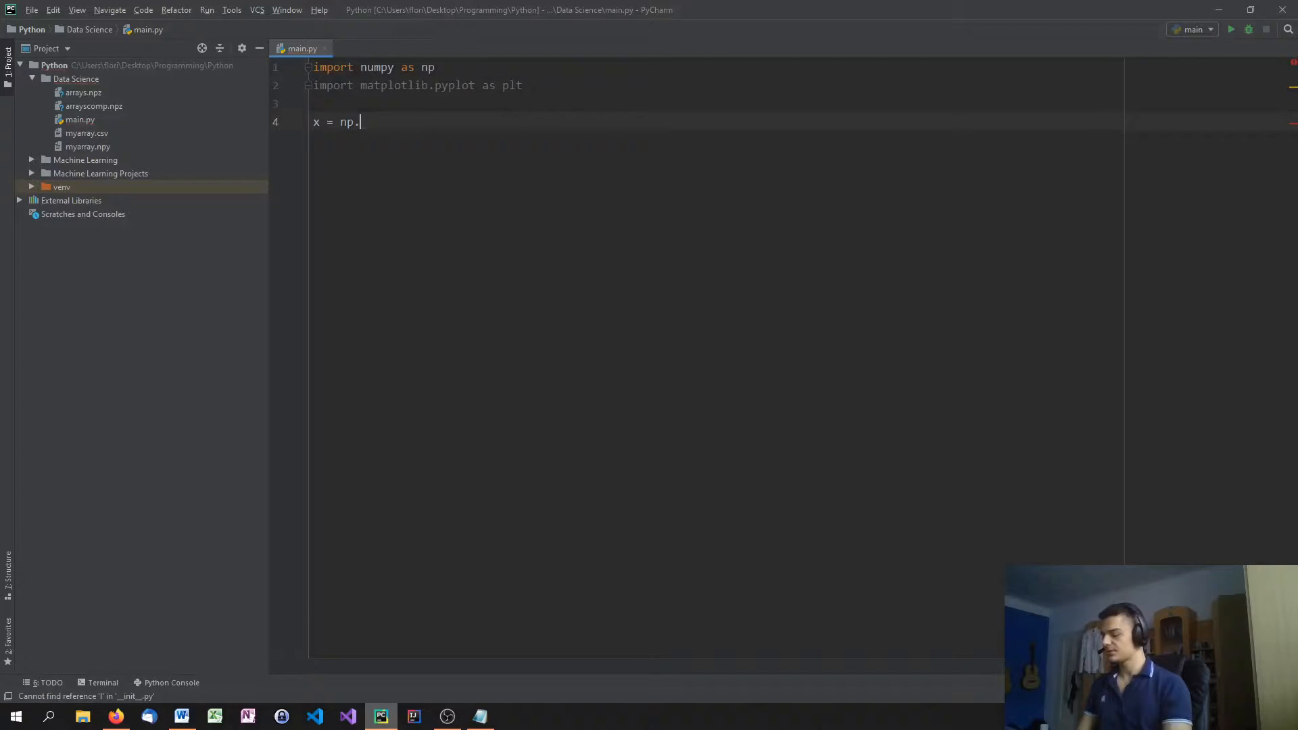
pyautogui.write('arange')
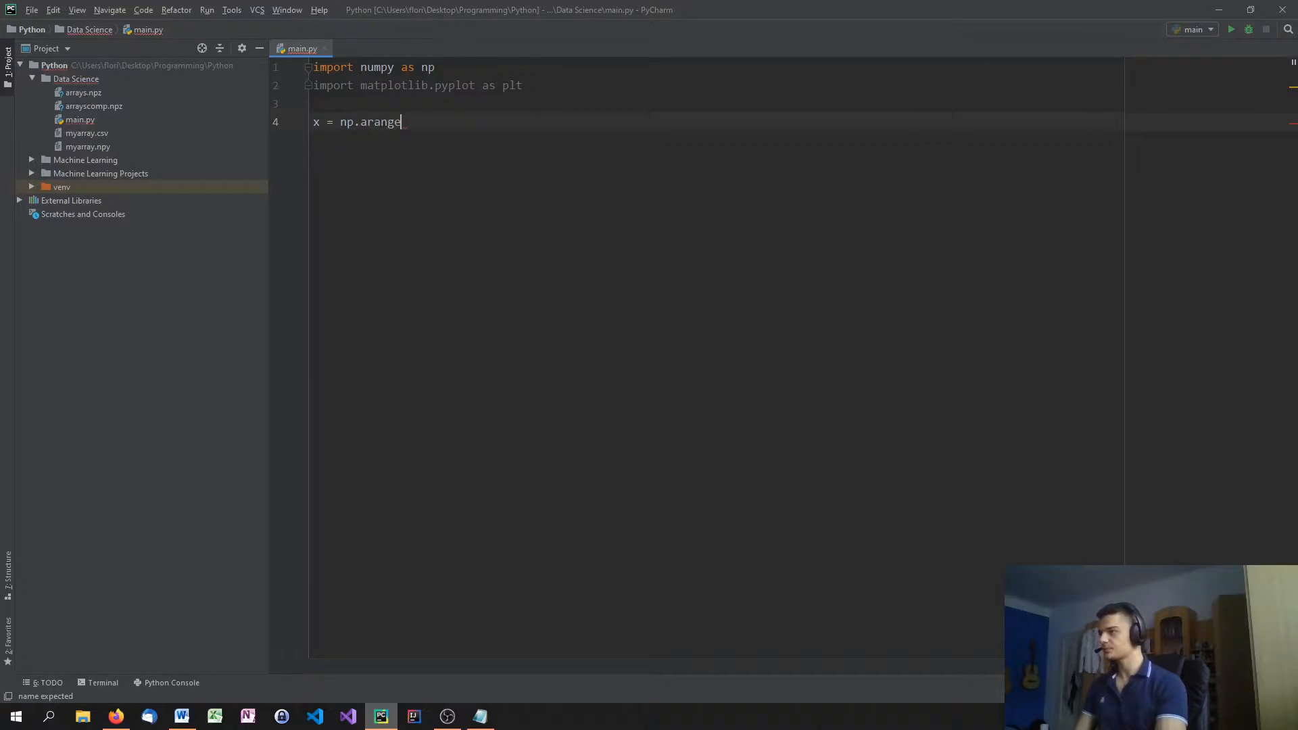
pyautogui.write('(')
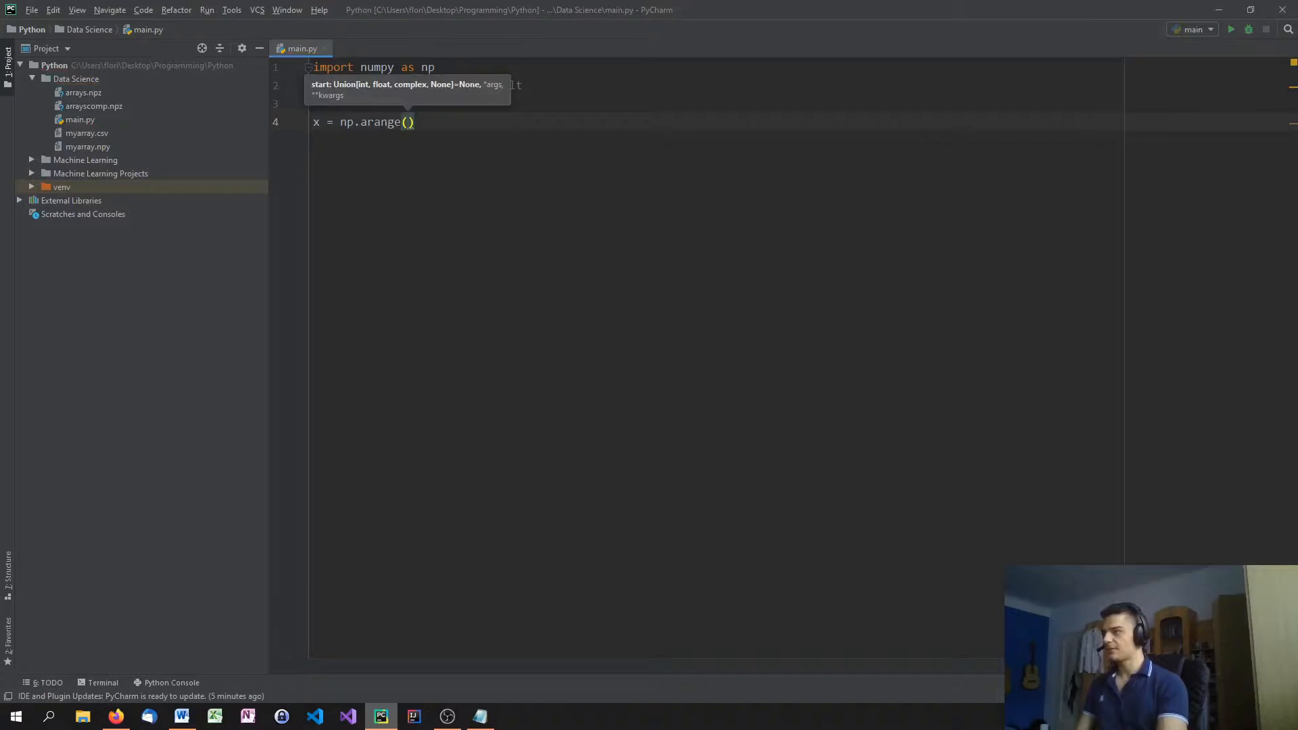
pyautogui.write('0,10,')
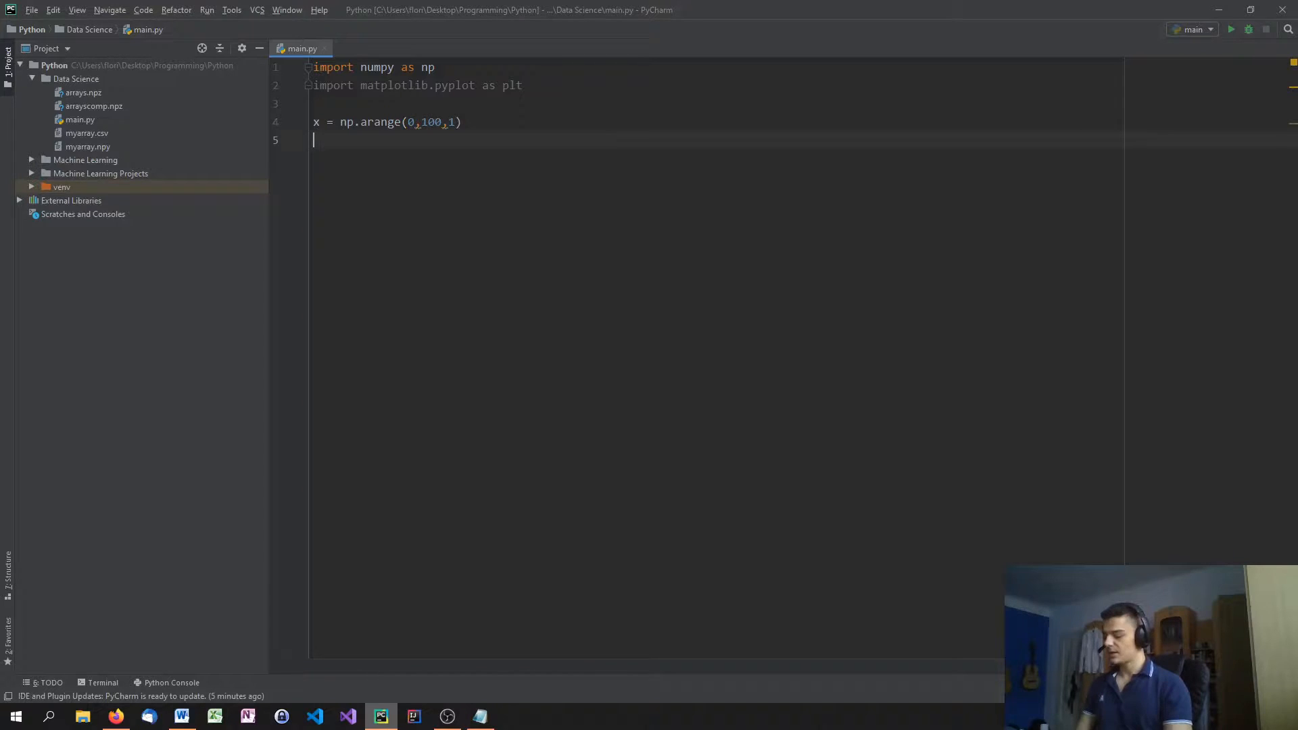
# Define y1 = np.sin(x) and y2 = x ** 2 + 2 * x
pyautogui.write('y =')
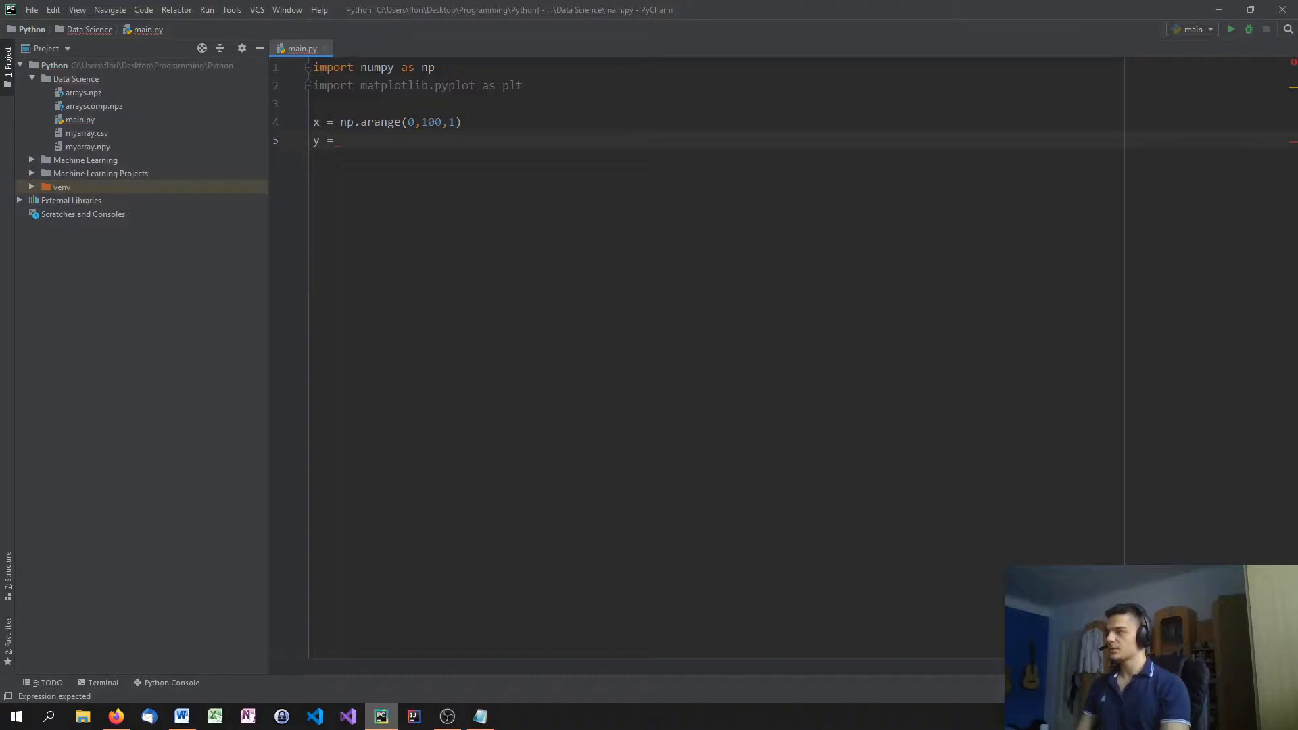
pyautogui.write('np.sin(x')
pyautogui.write('y2 = x')
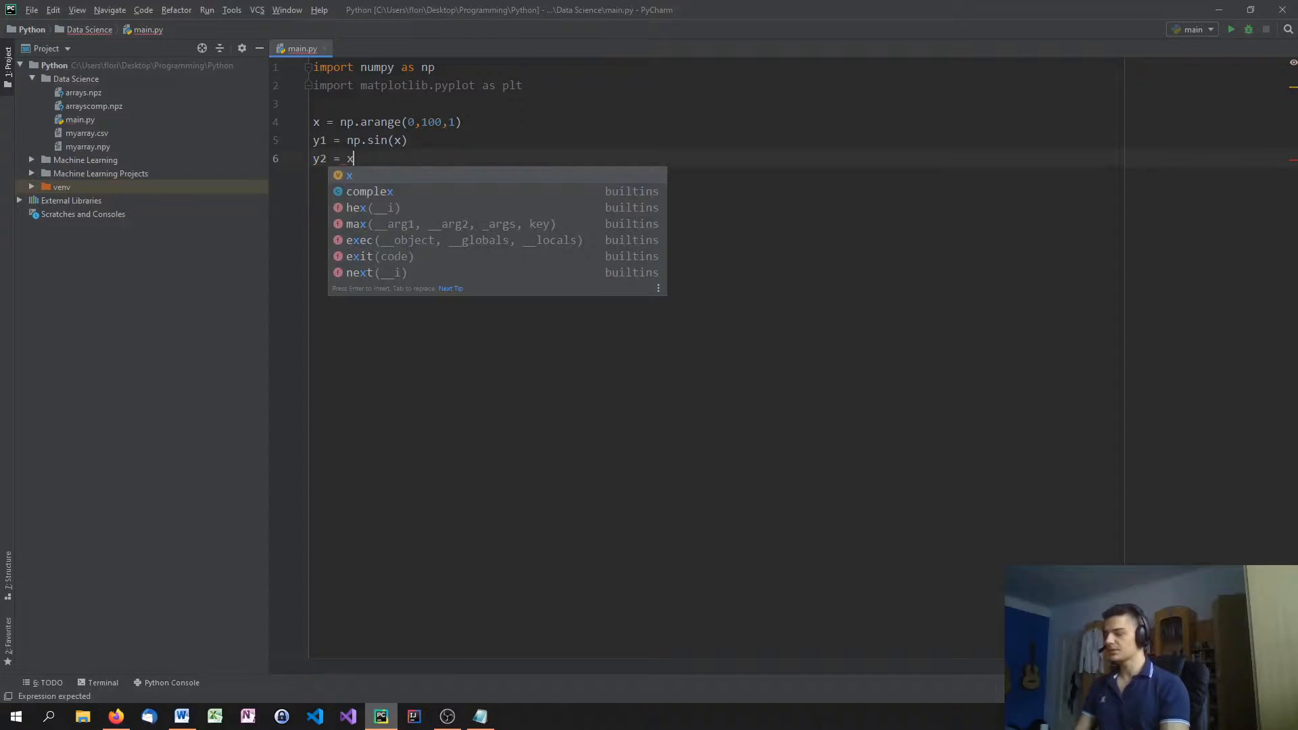
pyautogui.write('** 2')
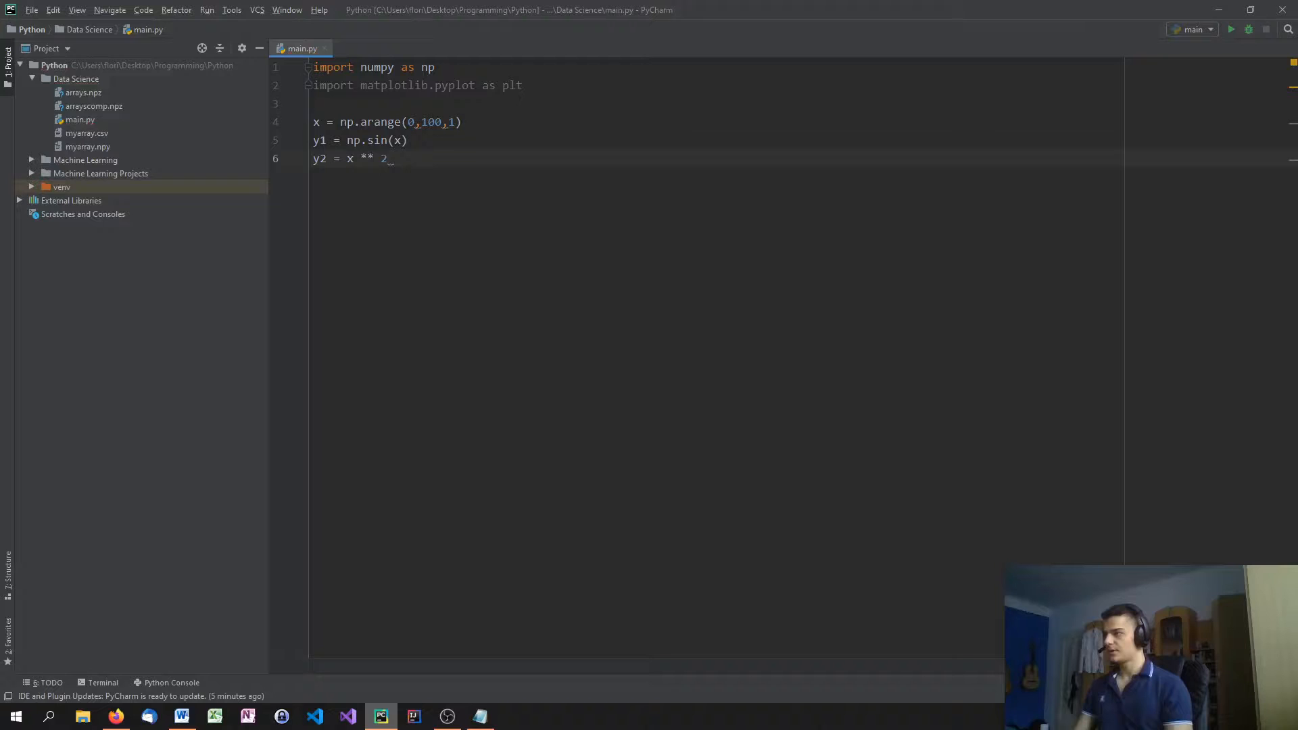
pyautogui.write('+ 2x')
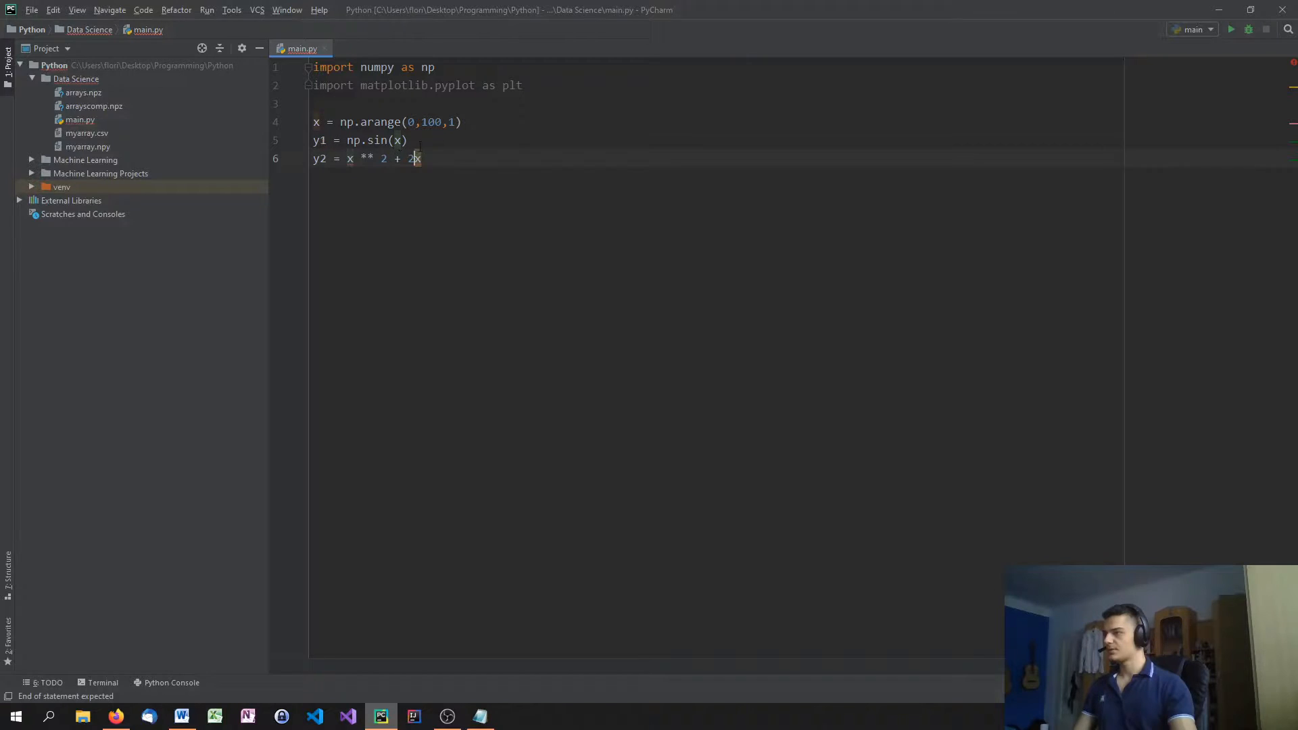
pyautogui.write('*')
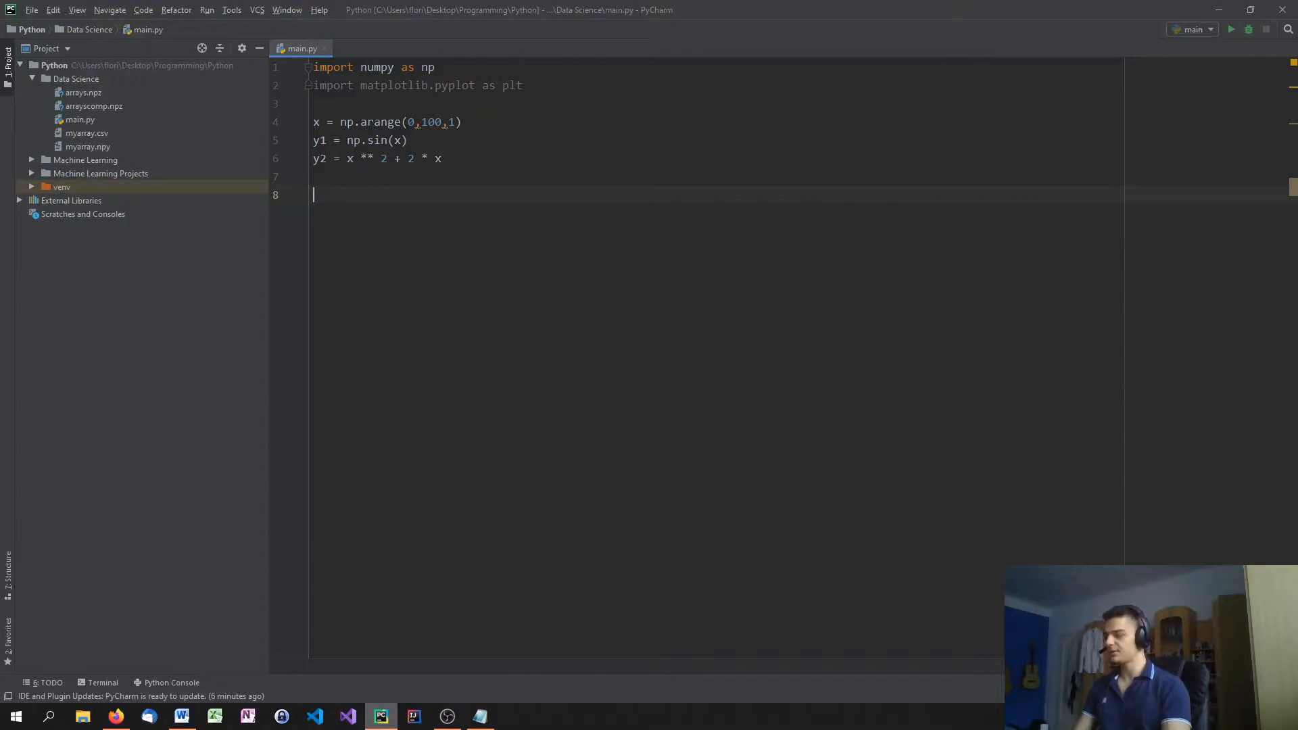
# Add ax1 = plt.subplot(211) on line 8, correcting the mistaken np. prefix to plt
pyautogui.write('ax1 =')
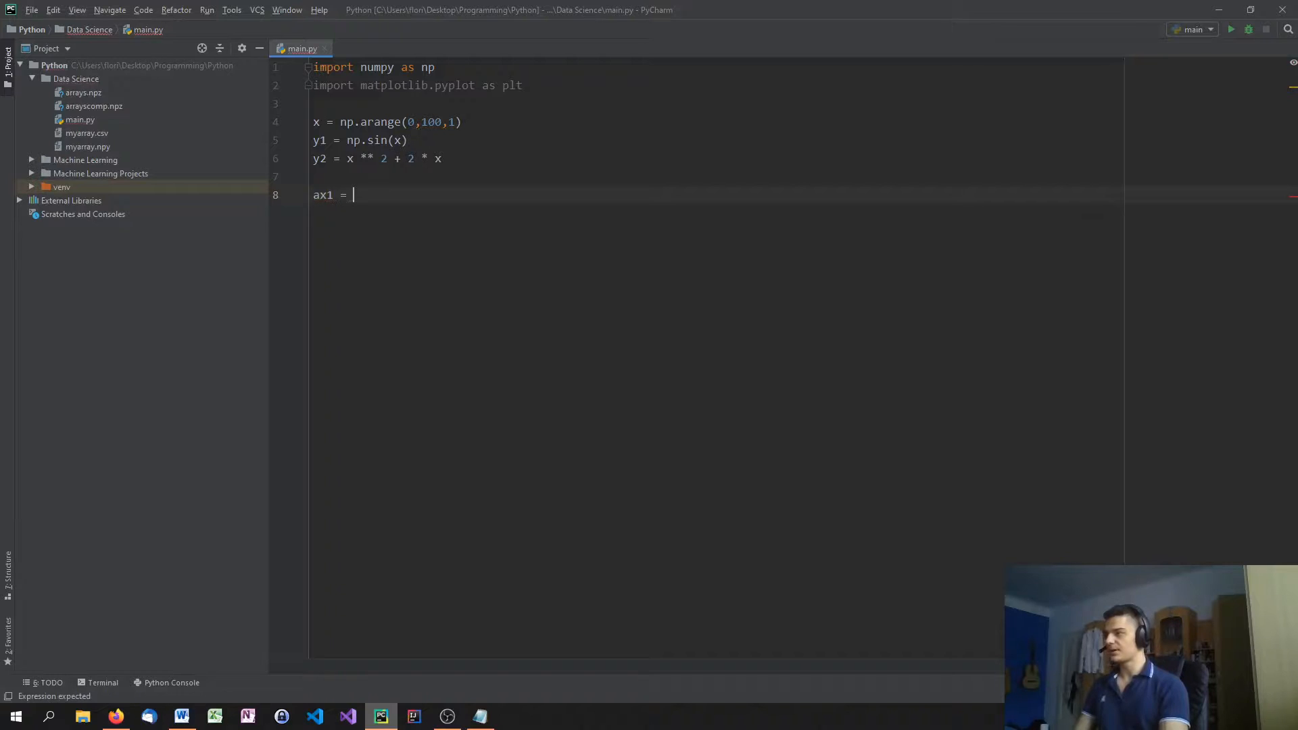
pyautogui.write('np.')
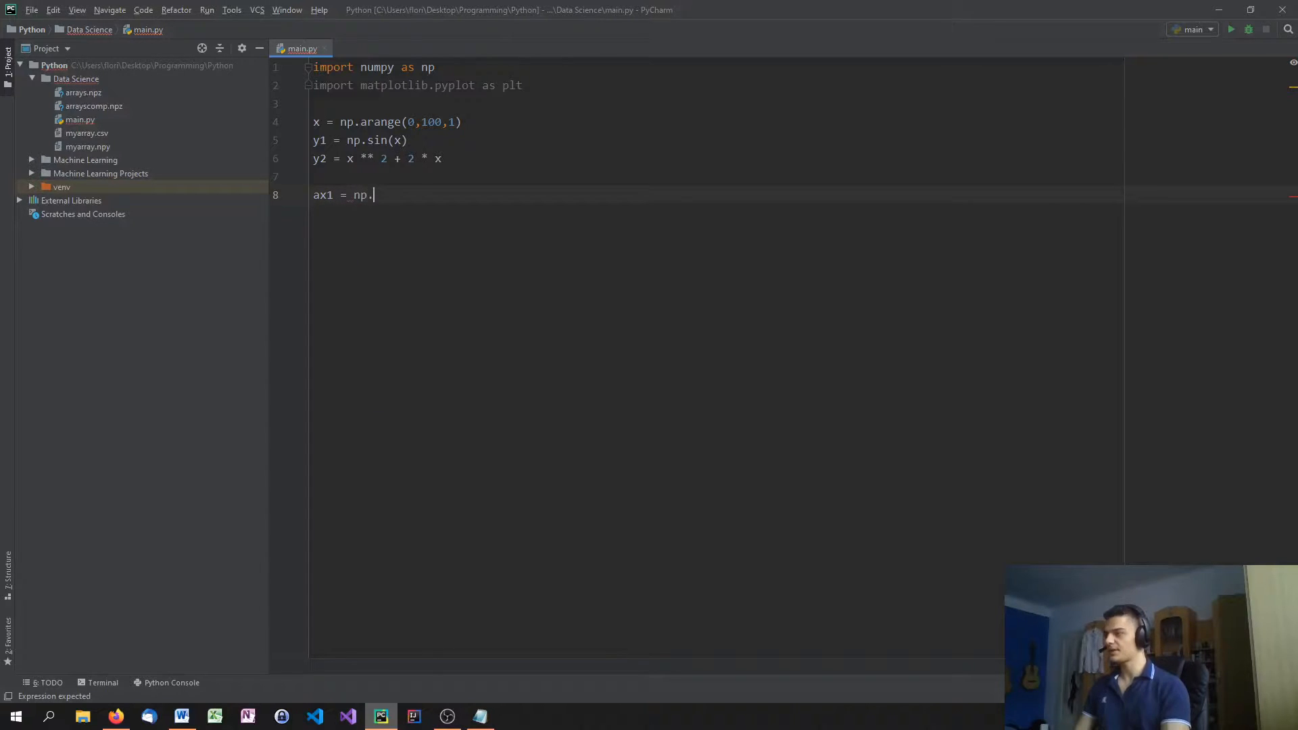
pyautogui.write('subplot')
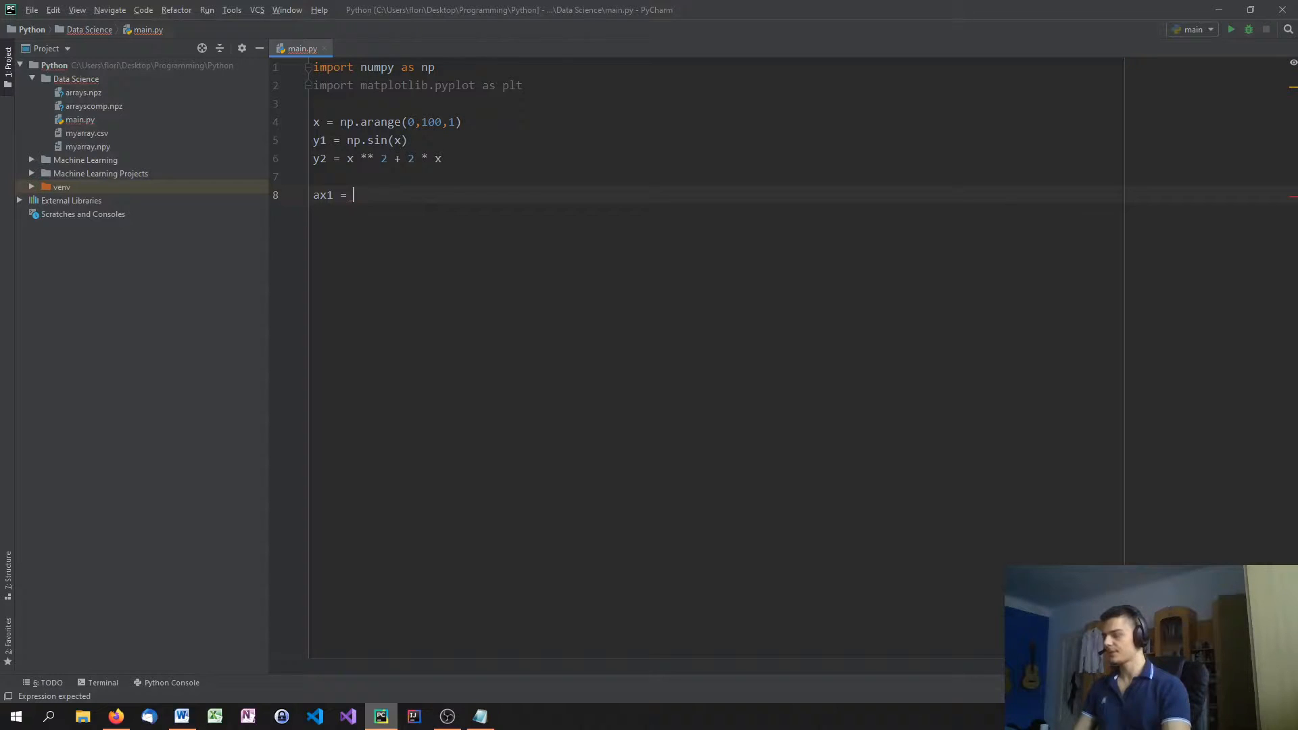
pyautogui.write('plt.subplot')
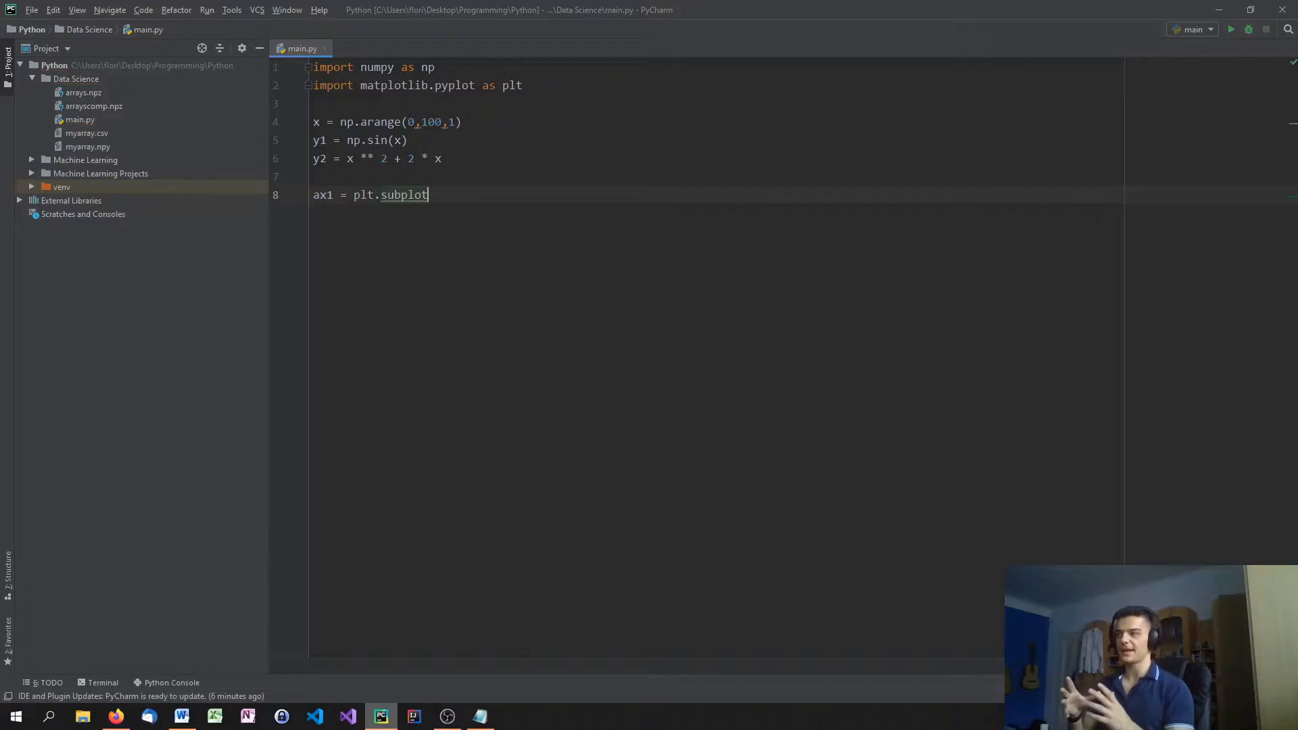
pyautogui.write('()')
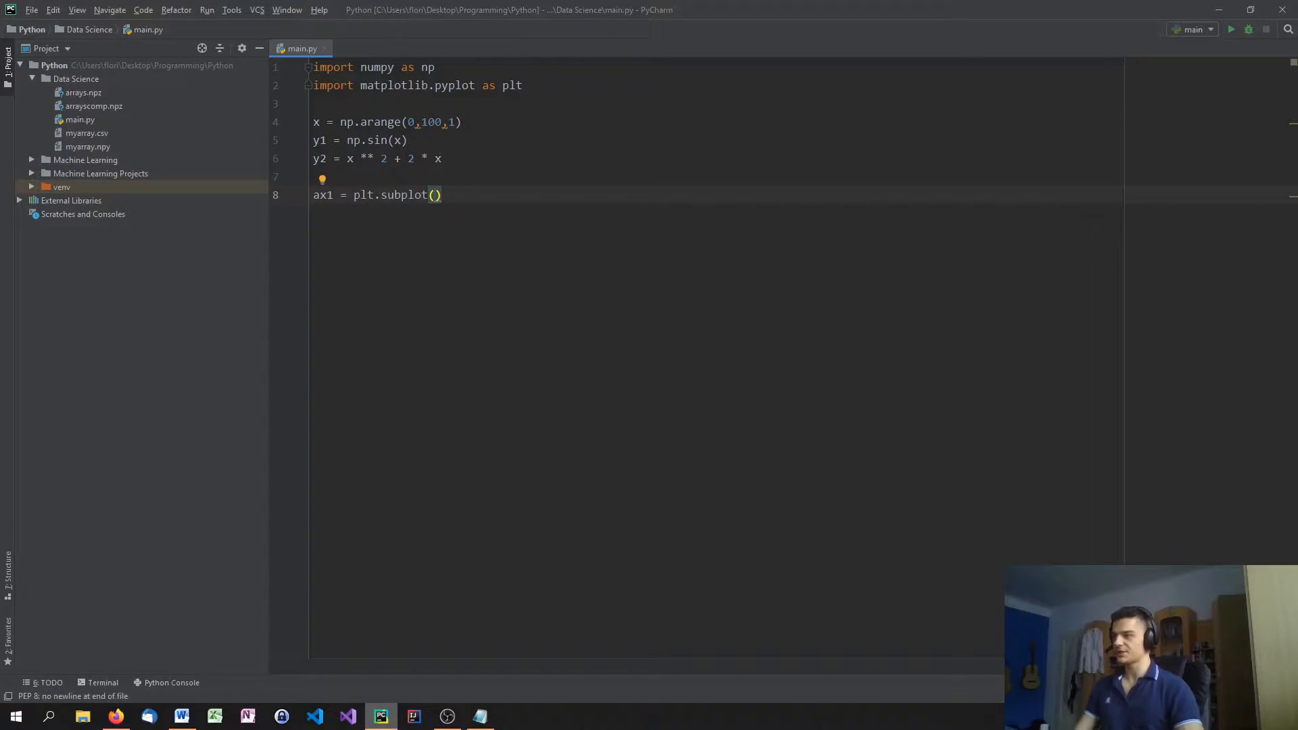
pyautogui.write('211')
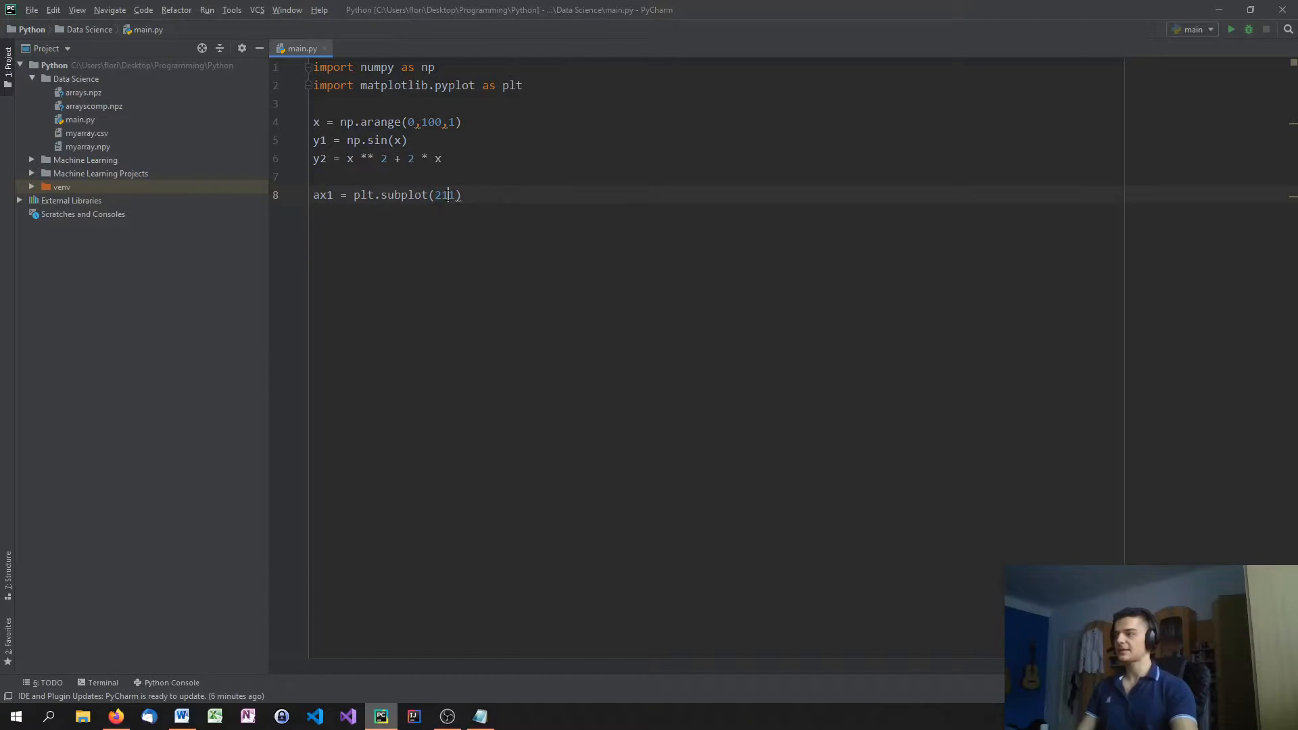
pyautogui.write('1')
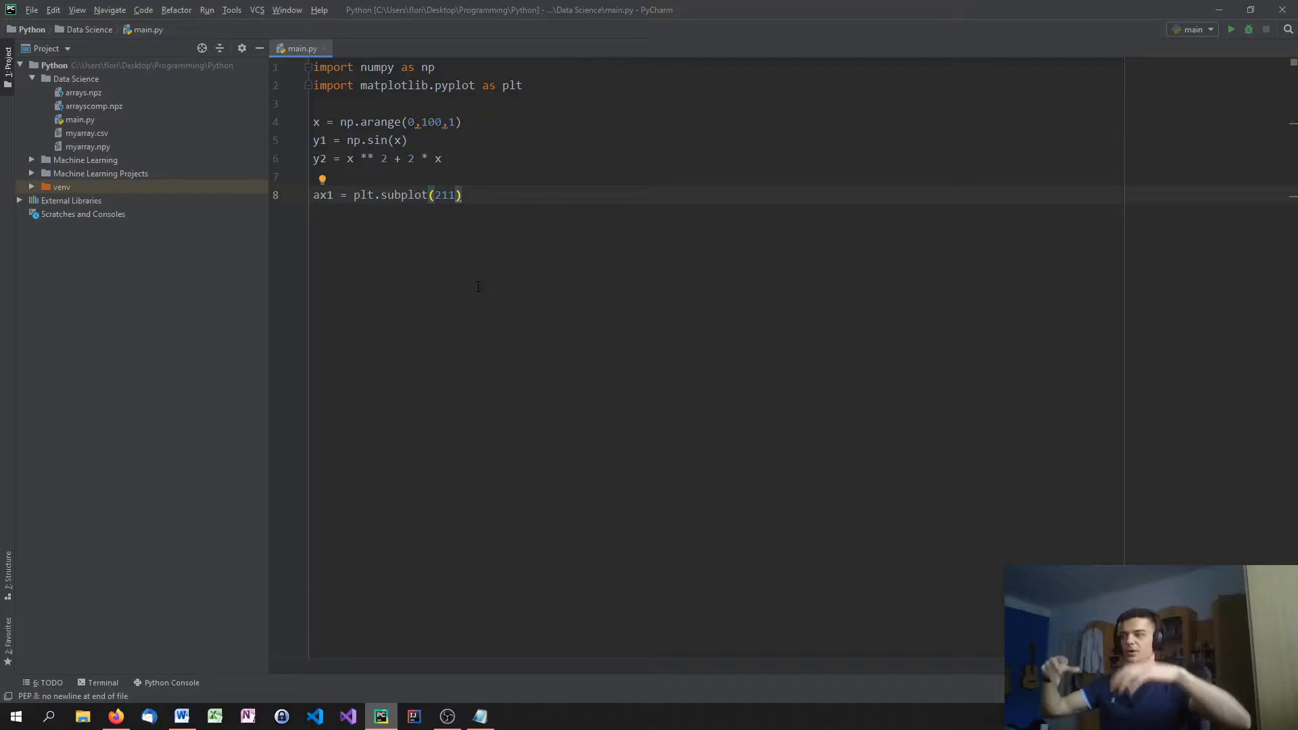
# Add ax2 = plt.subplot(212) on line 9 and start an ax1.plot() call
pyautogui.write('2')
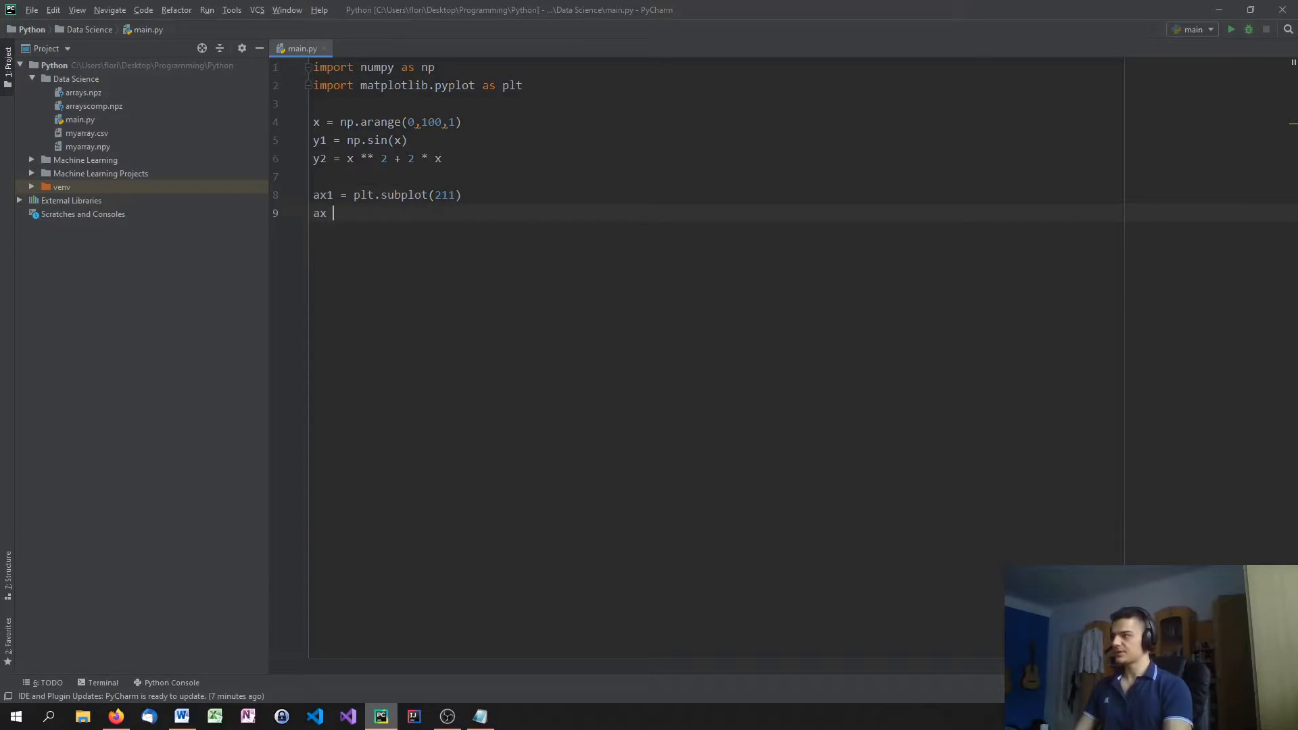
pyautogui.write('2 = plt.subplot(')
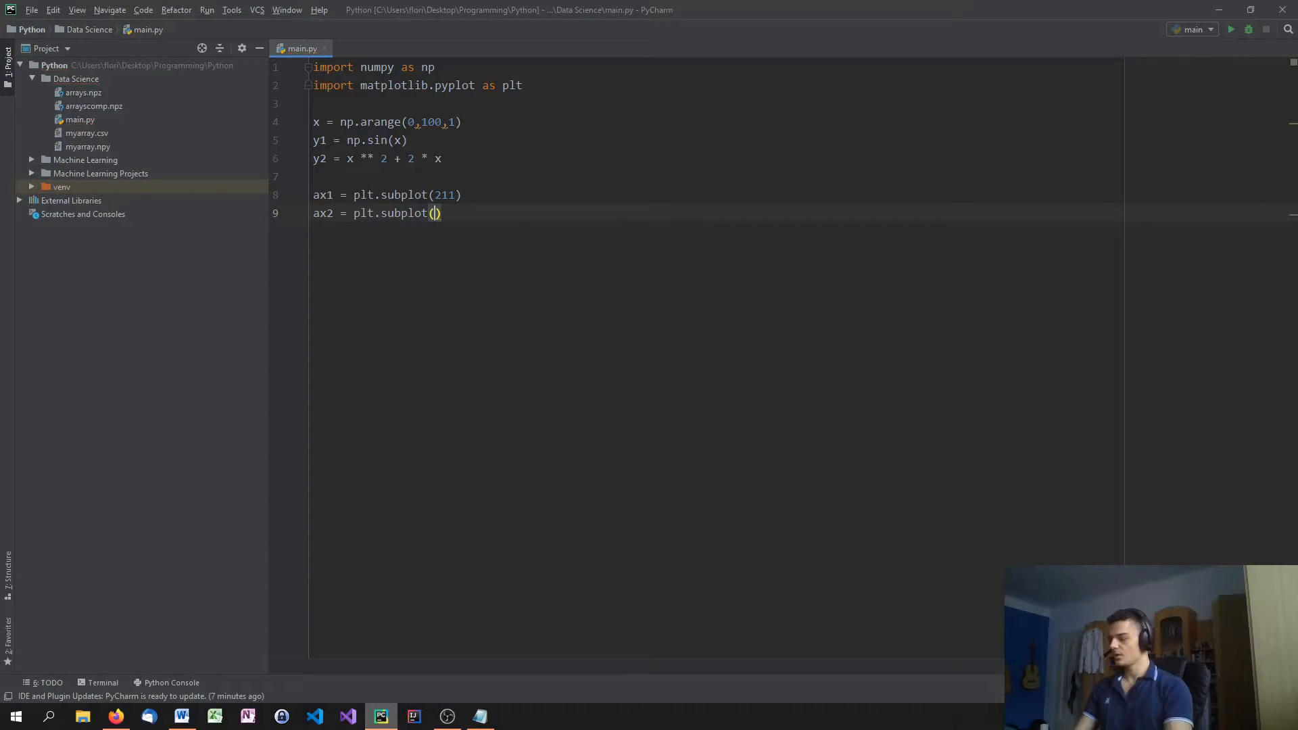
pyautogui.write('212')
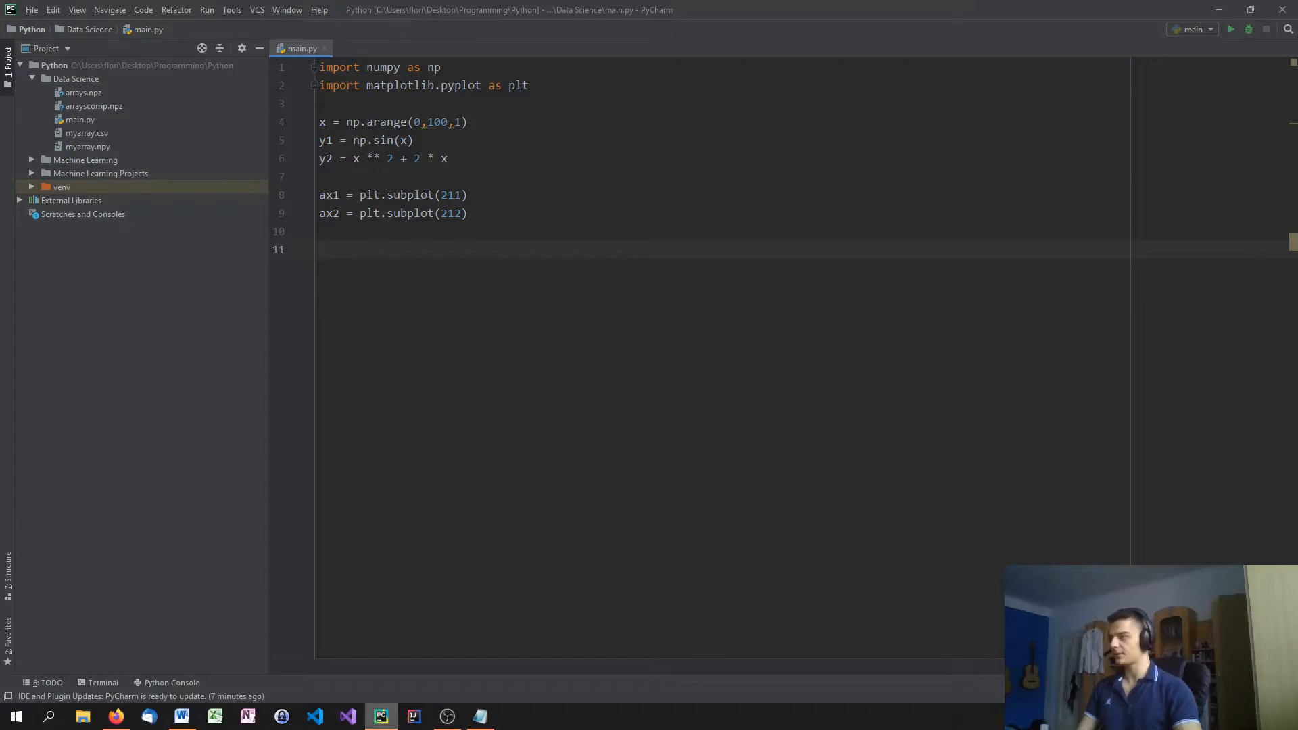
pyautogui.write('ax1.plot(')
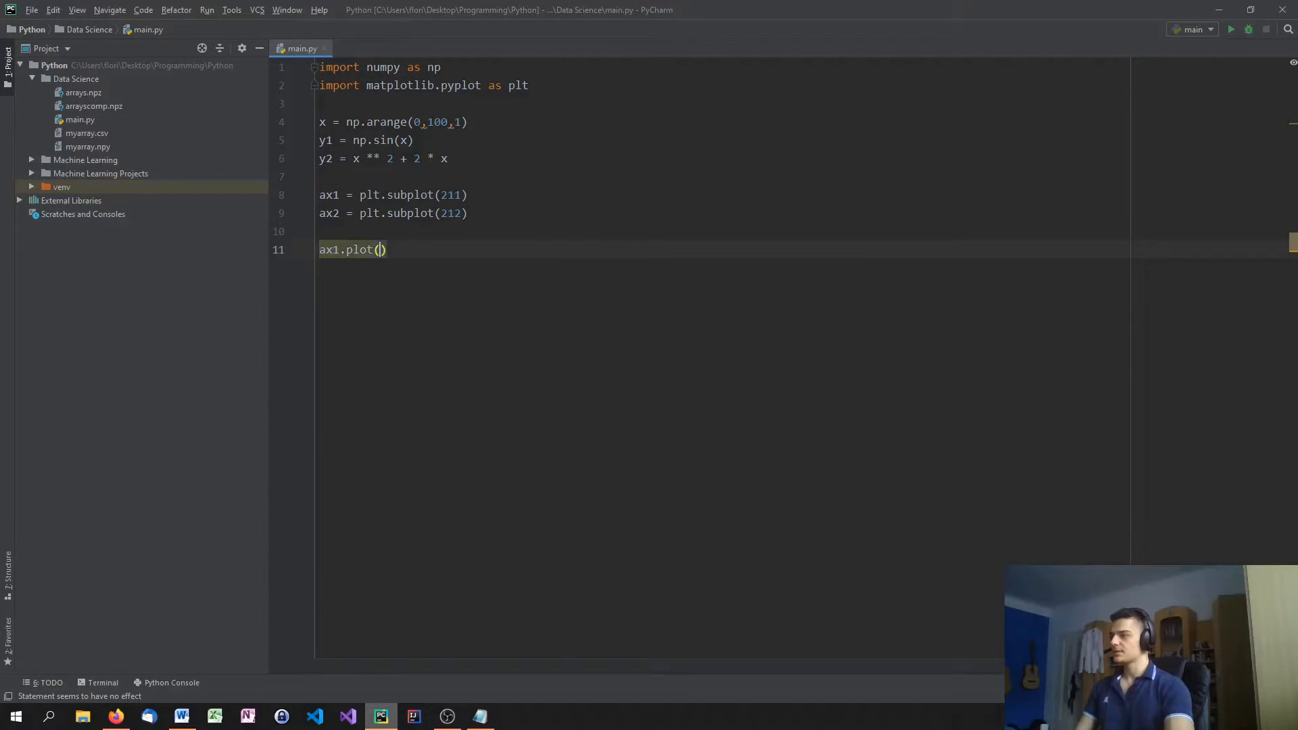
# Complete ax1.plot(x,y1), add ax2.plot(x,y2), and end the script with plt.show()
pyautogui.write('x')
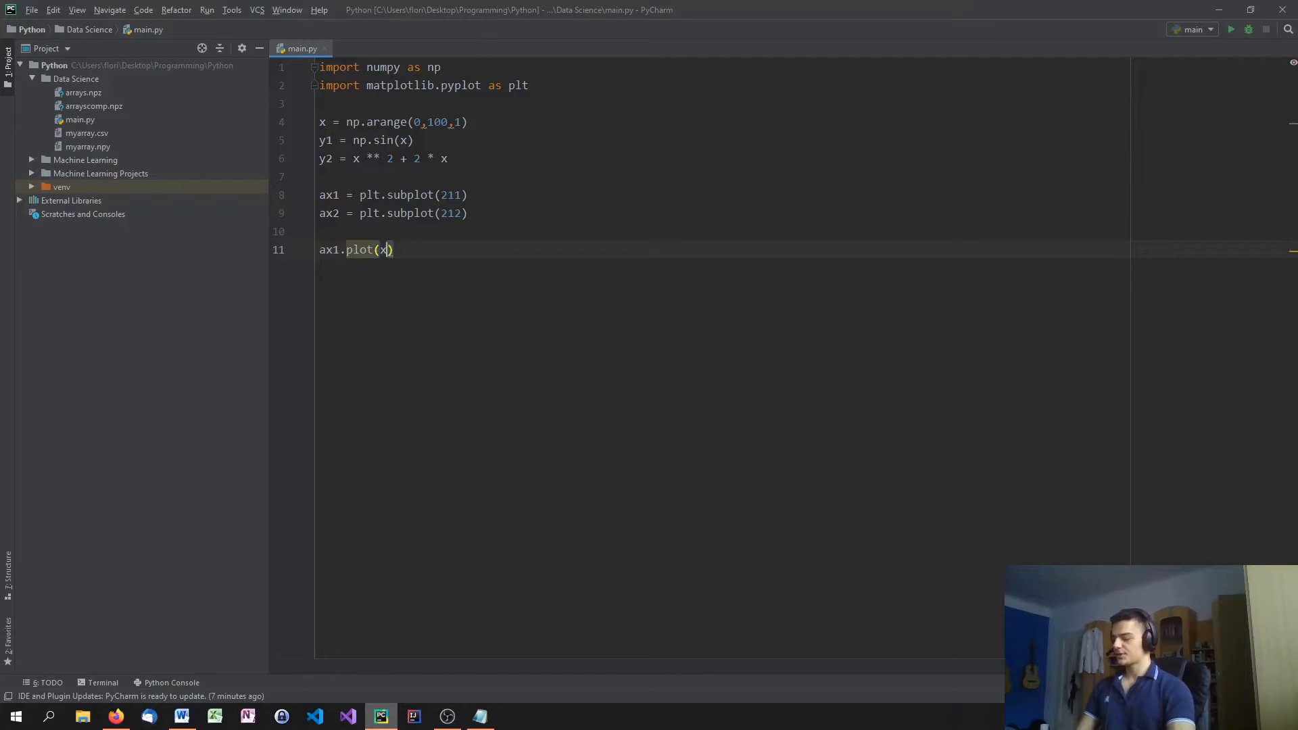
pyautogui.write(',y1')
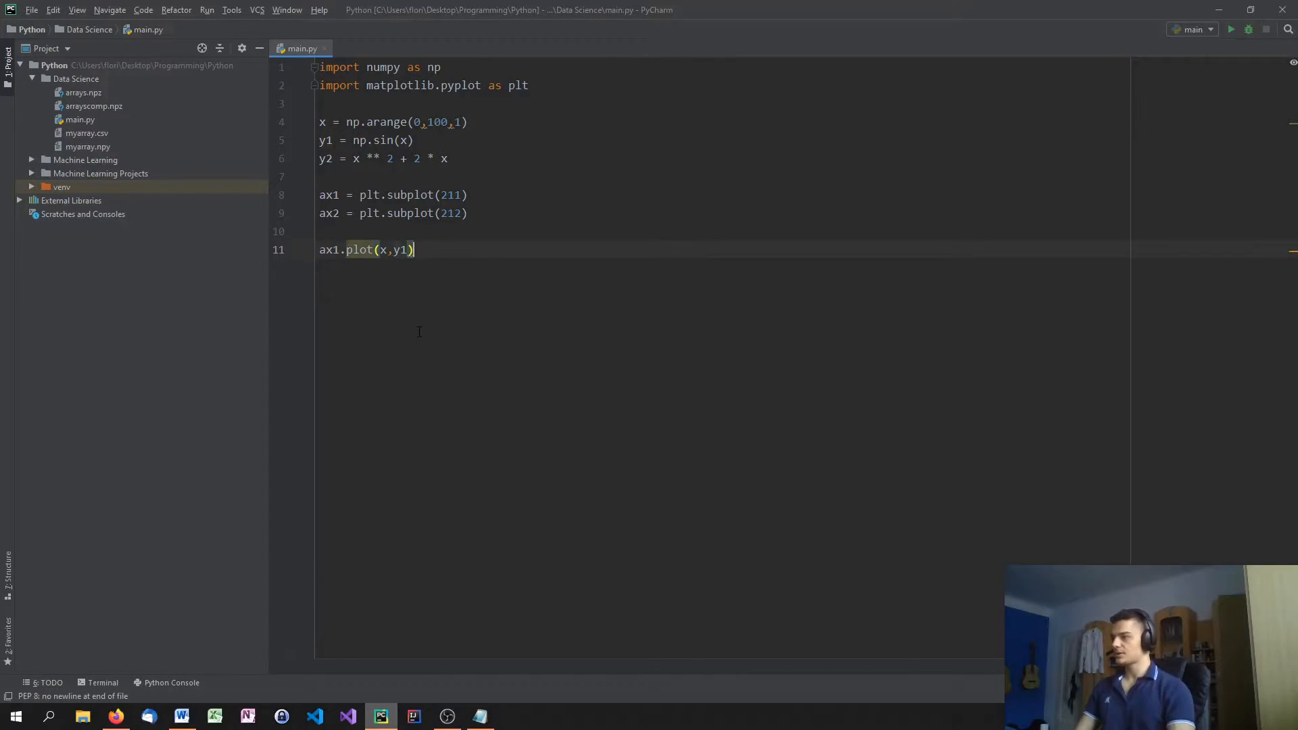
pyautogui.write('ax2')
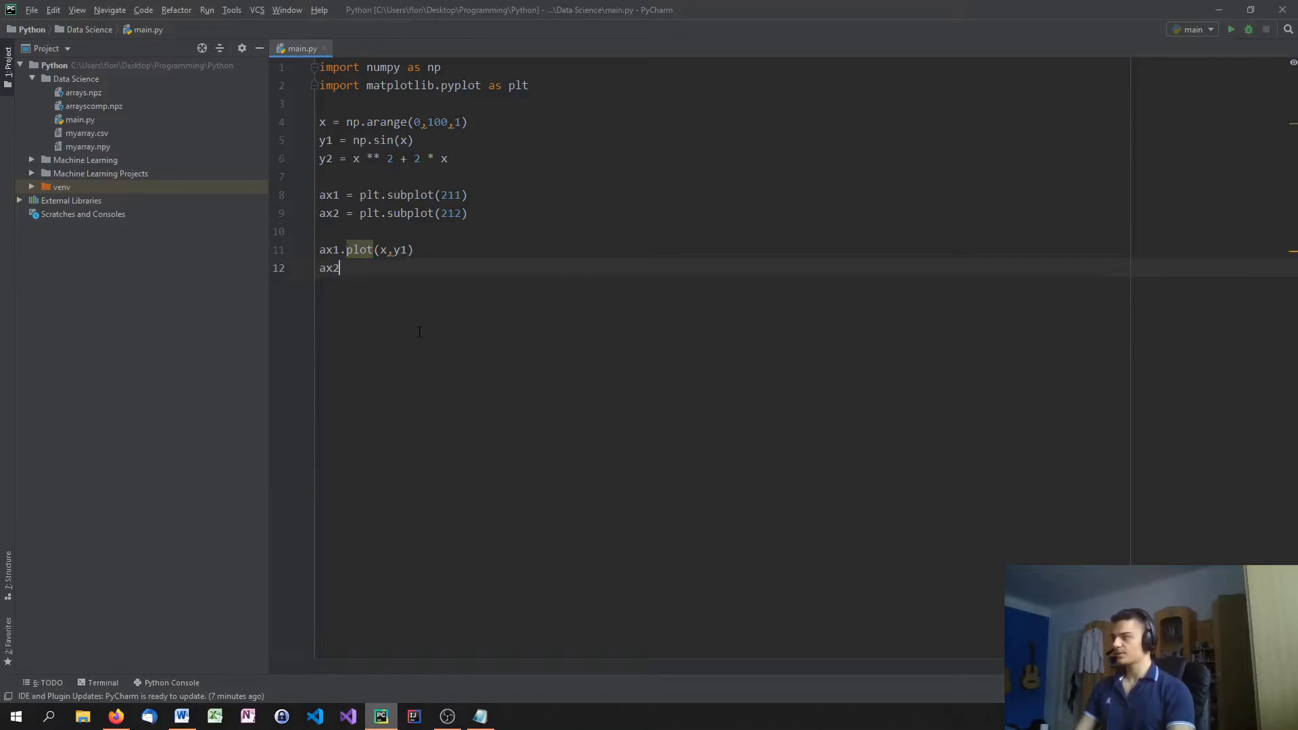
pyautogui.write('.plot(x')
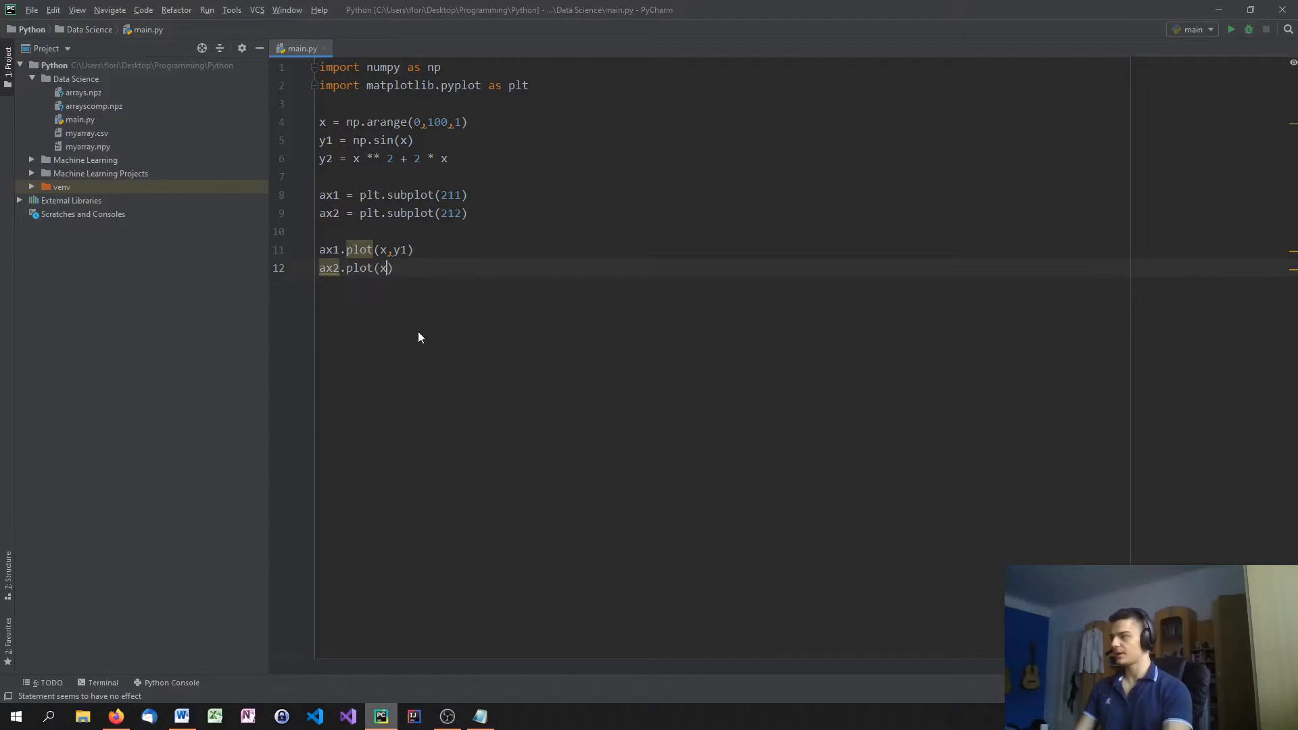
pyautogui.write(',y2')
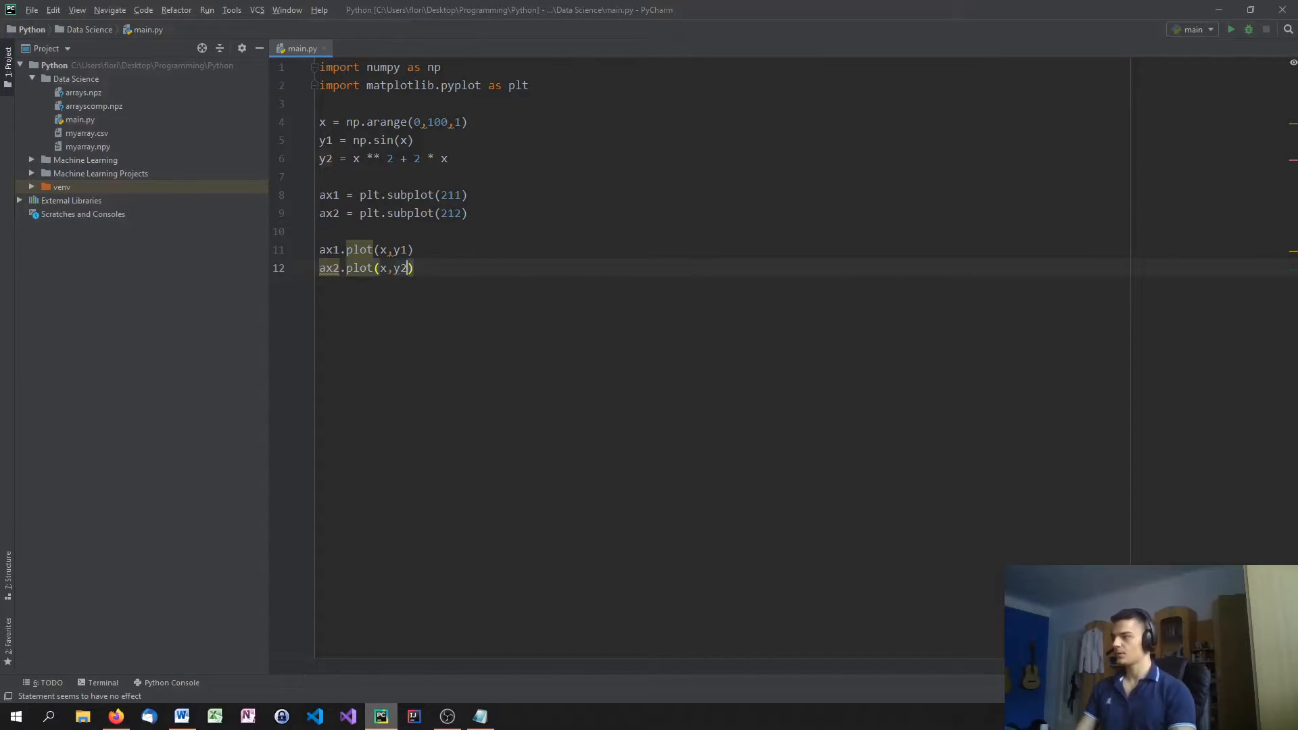
pyautogui.write('p')
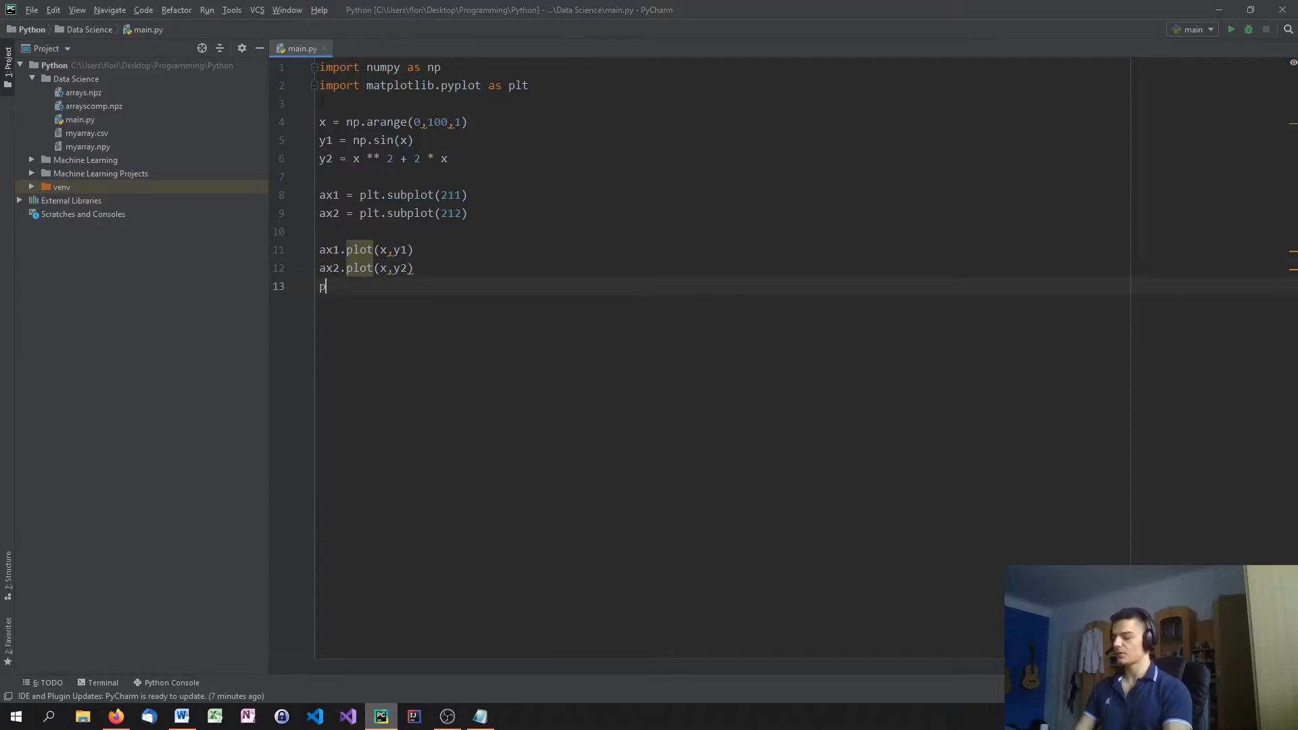
pyautogui.write('lt.show()')
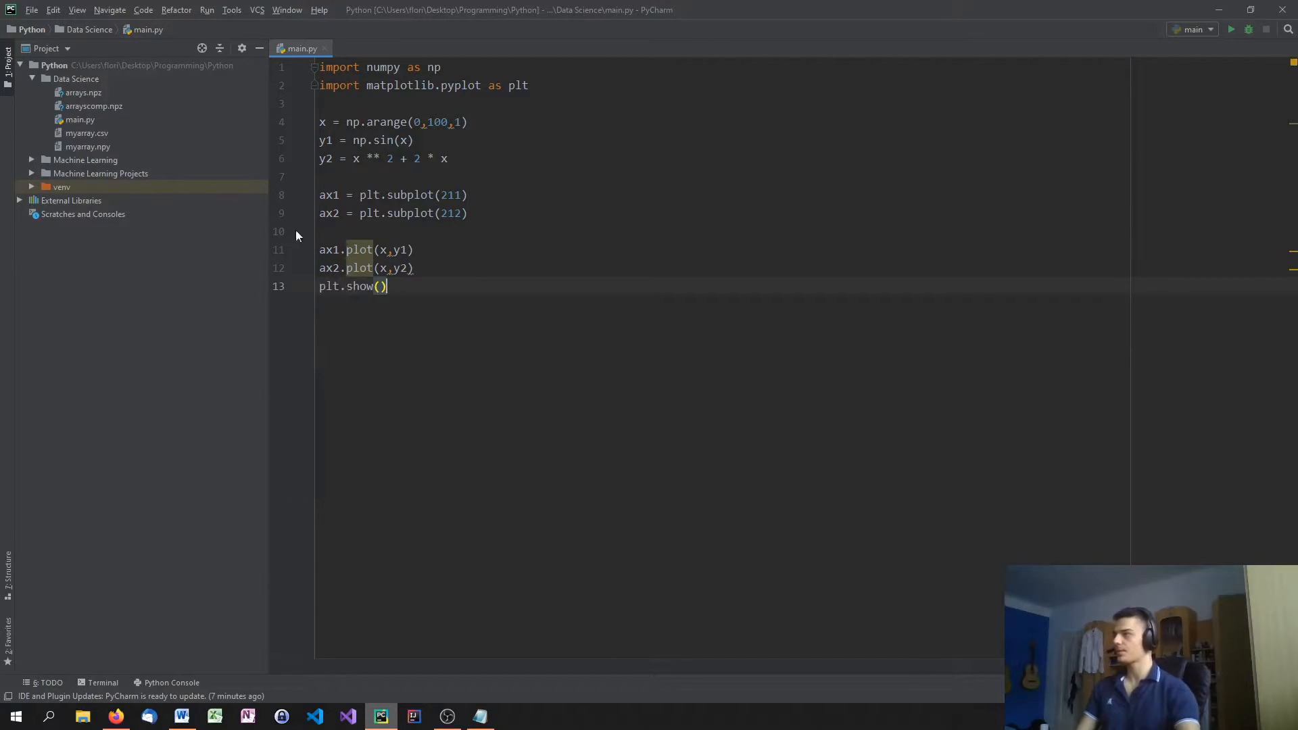
pyautogui.moveTo(356, 369)
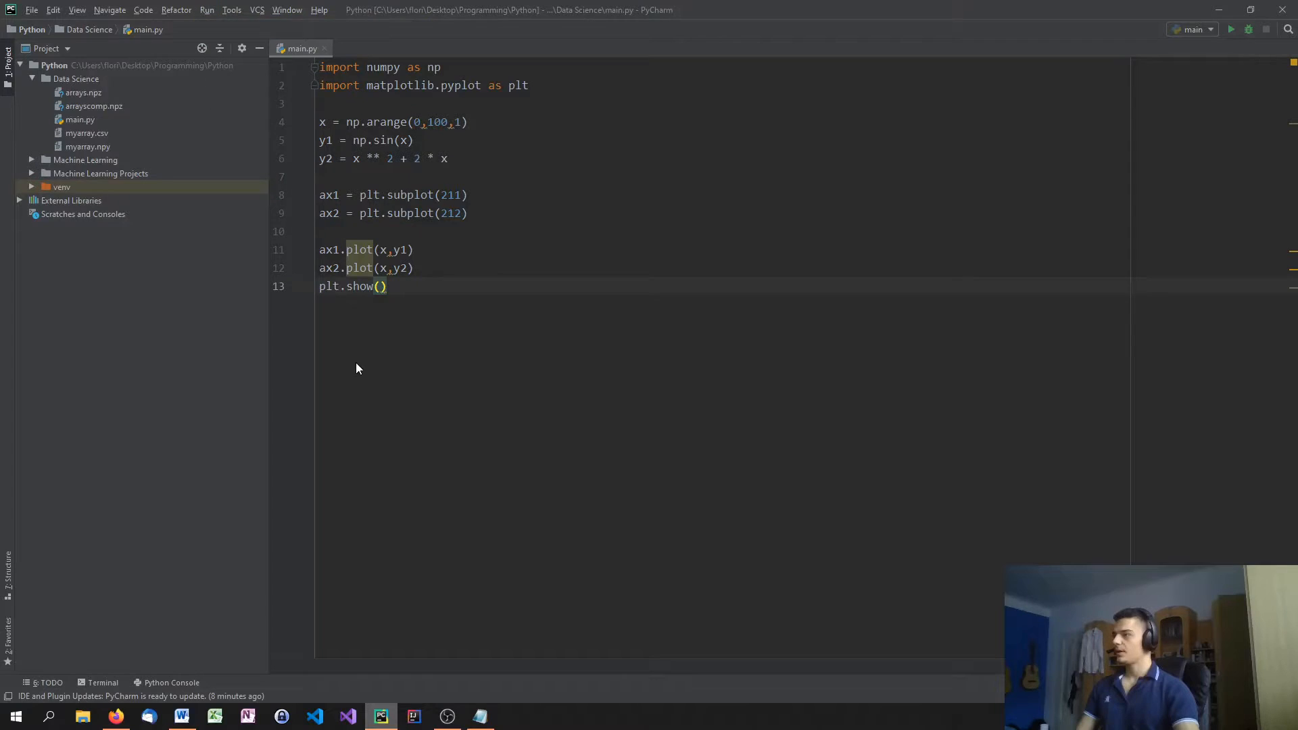
# Run main.py to show the sine wave above the quadratic curve
pyautogui.click(1231, 30)
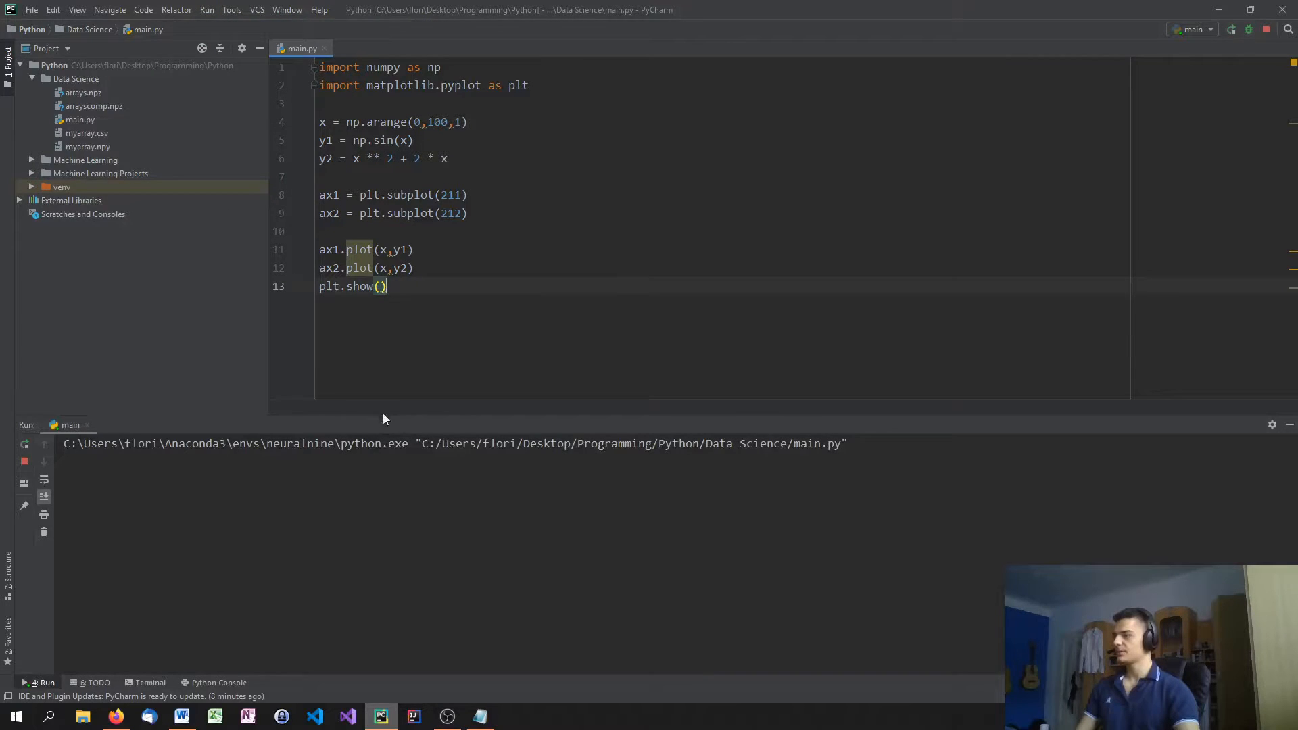
pyautogui.click(1232, 30)
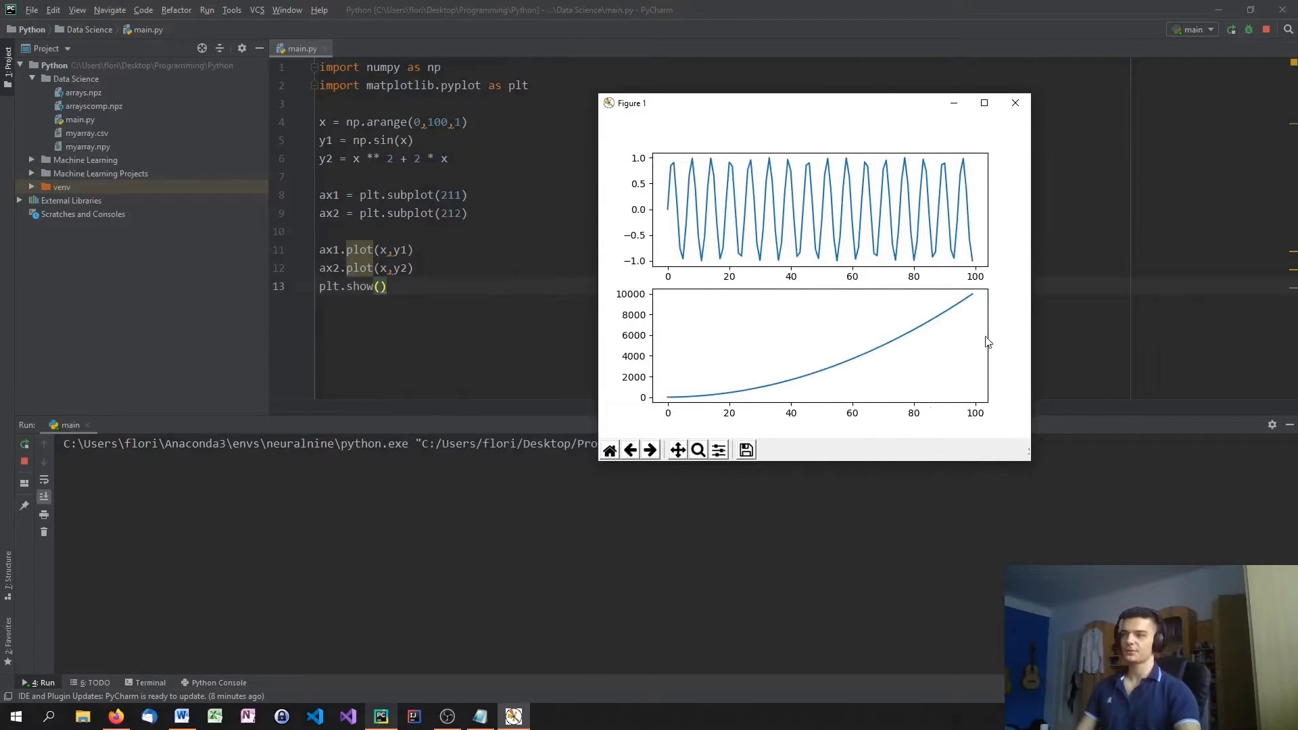
pyautogui.moveTo(981, 295)
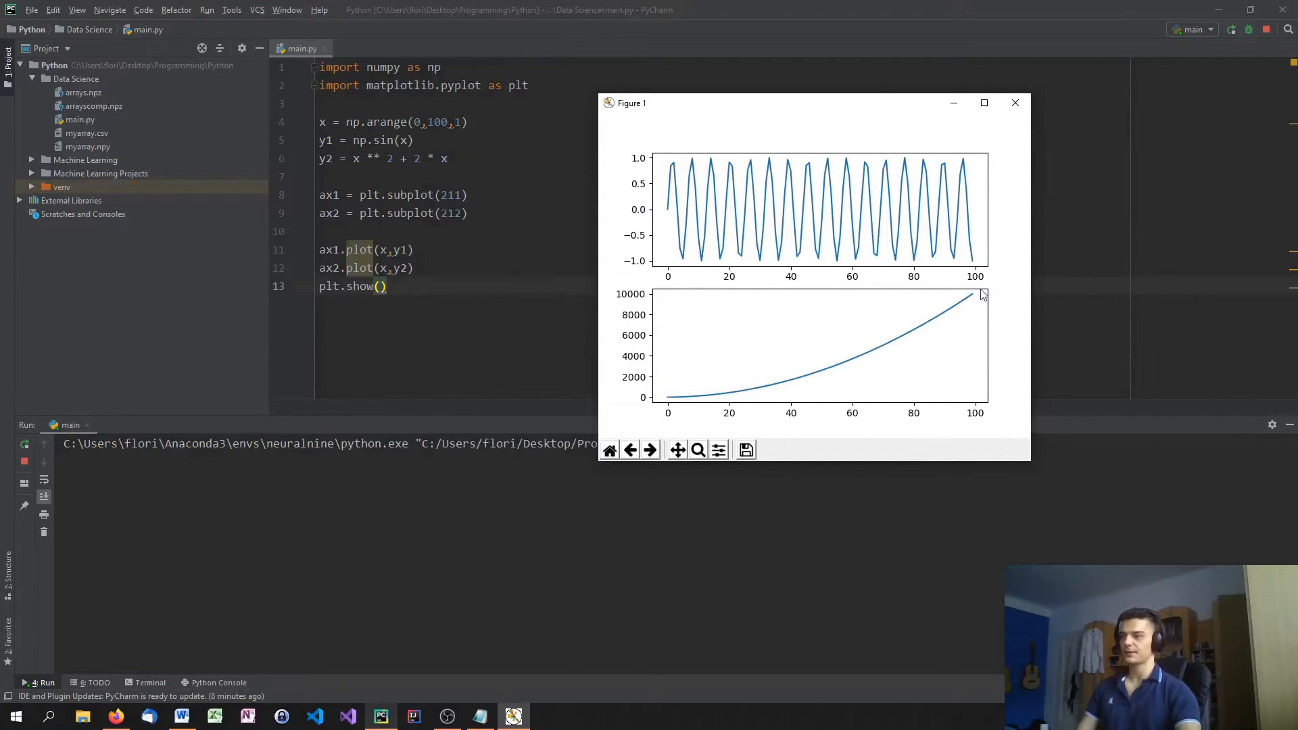
pyautogui.moveTo(779, 321)
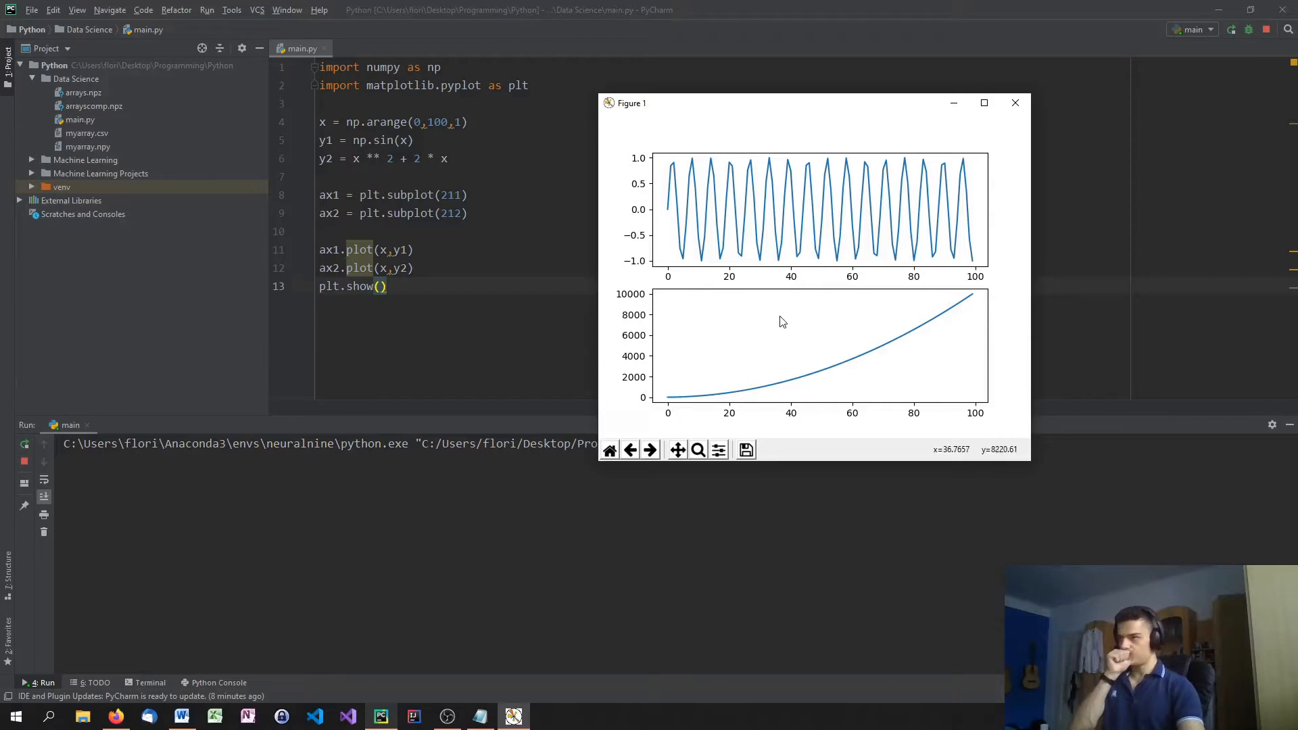
pyautogui.moveTo(939, 225)
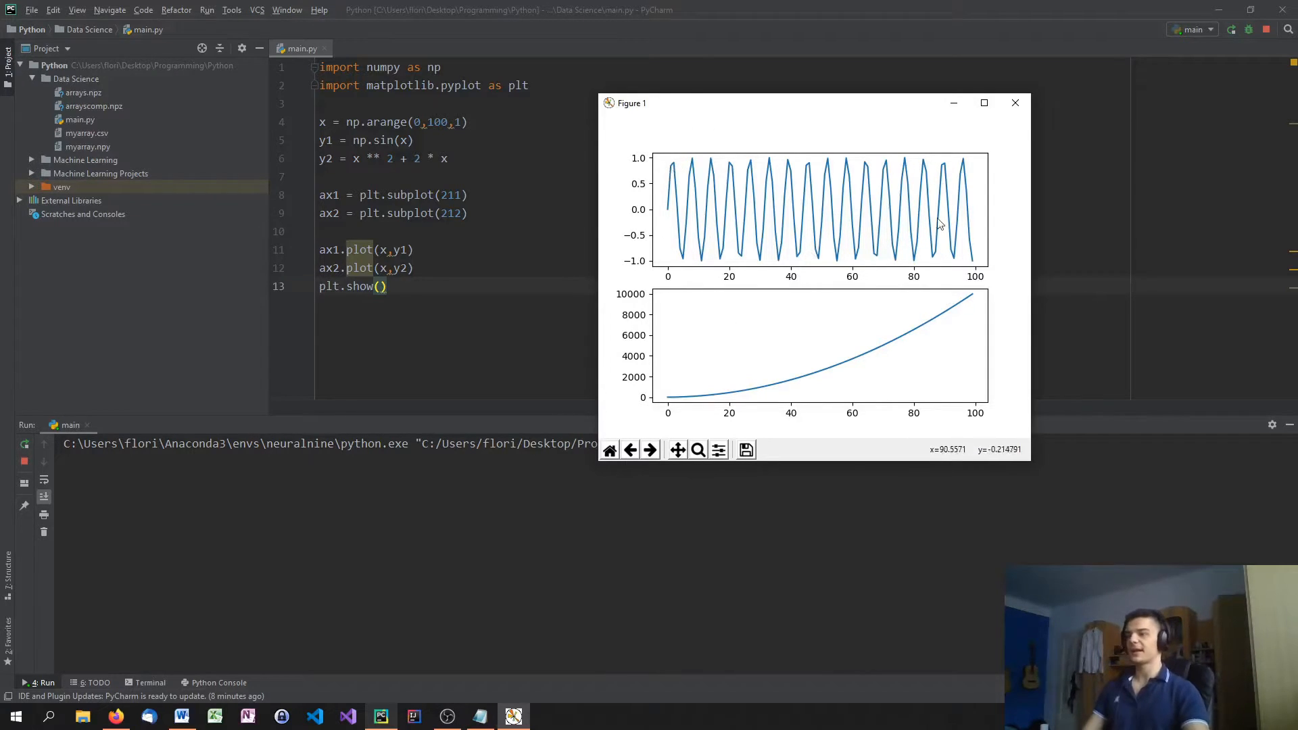
pyautogui.moveTo(711, 229)
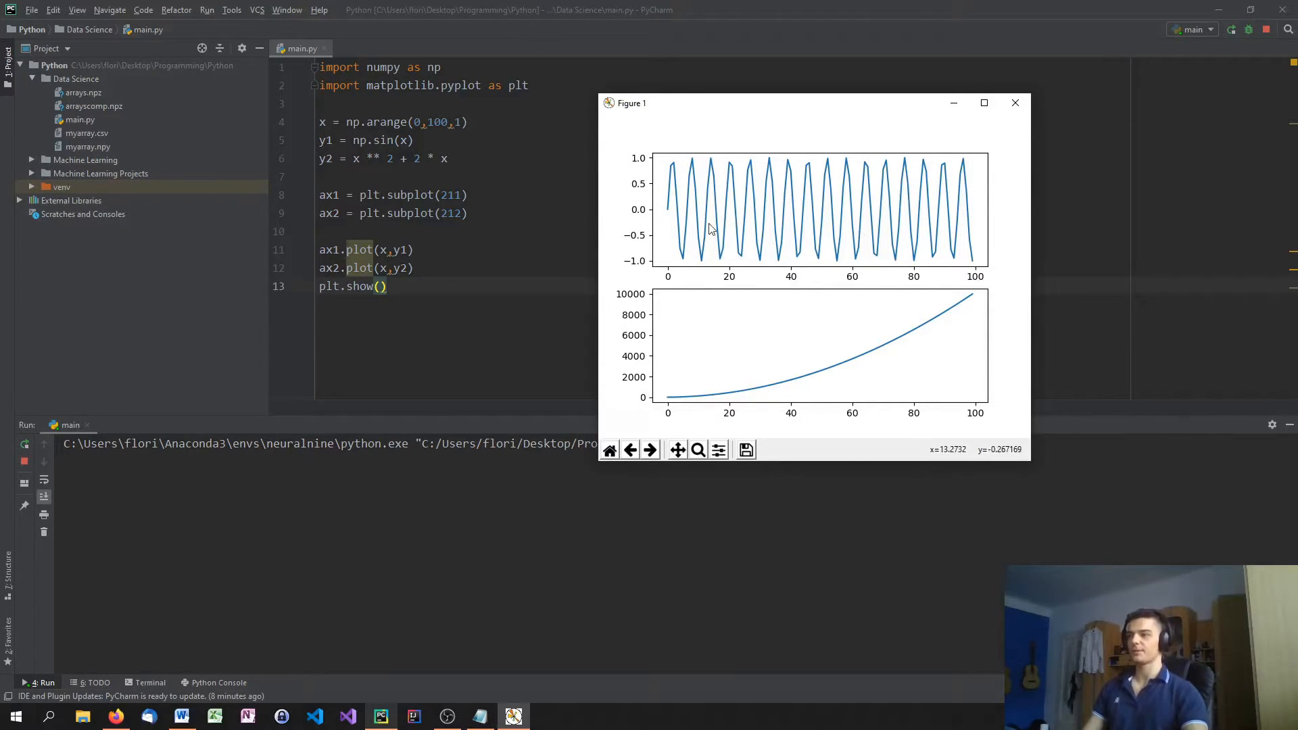
pyautogui.moveTo(657, 399)
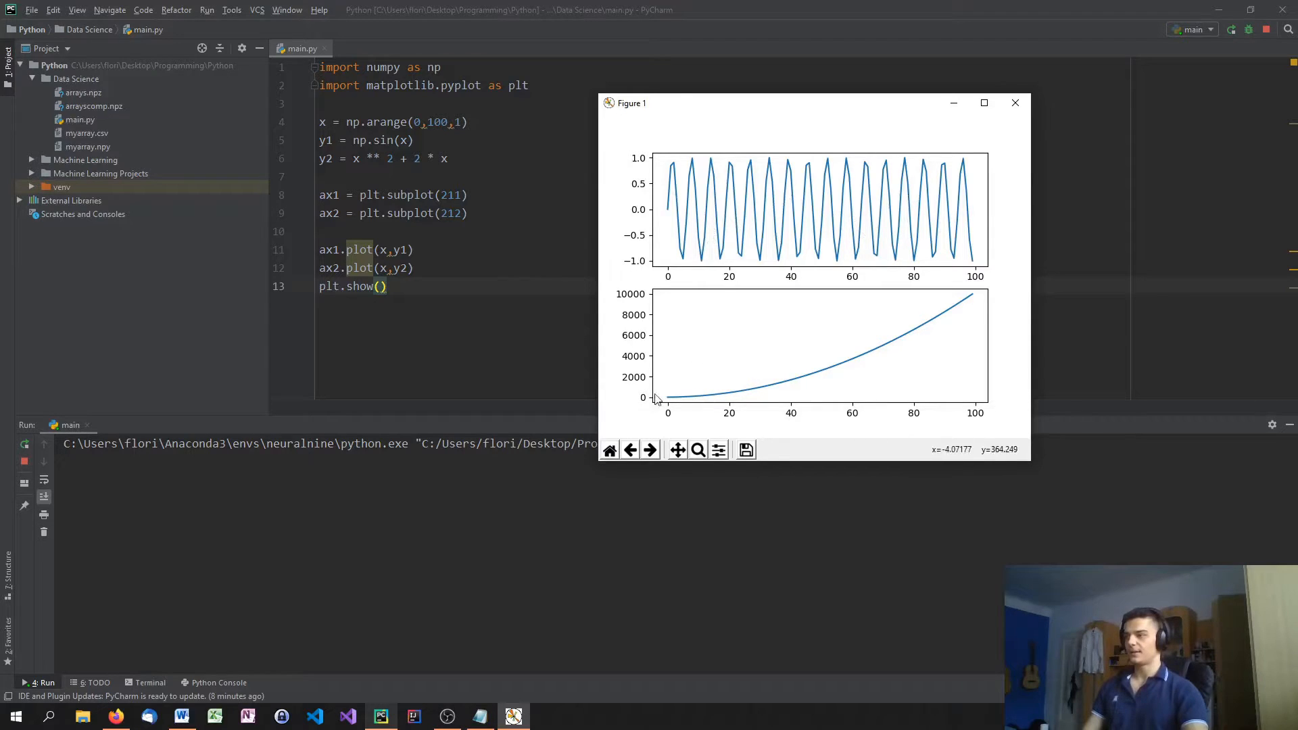
pyautogui.moveTo(657, 400)
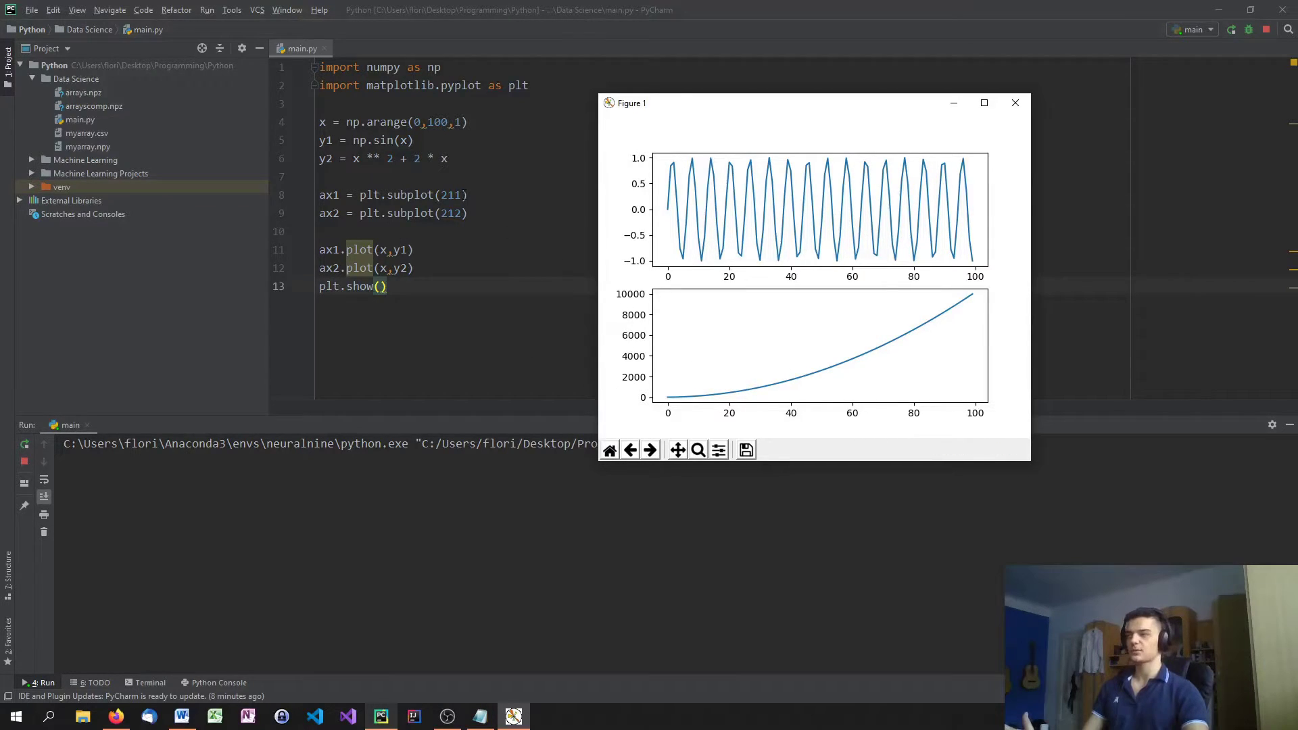
pyautogui.moveTo(683, 361)
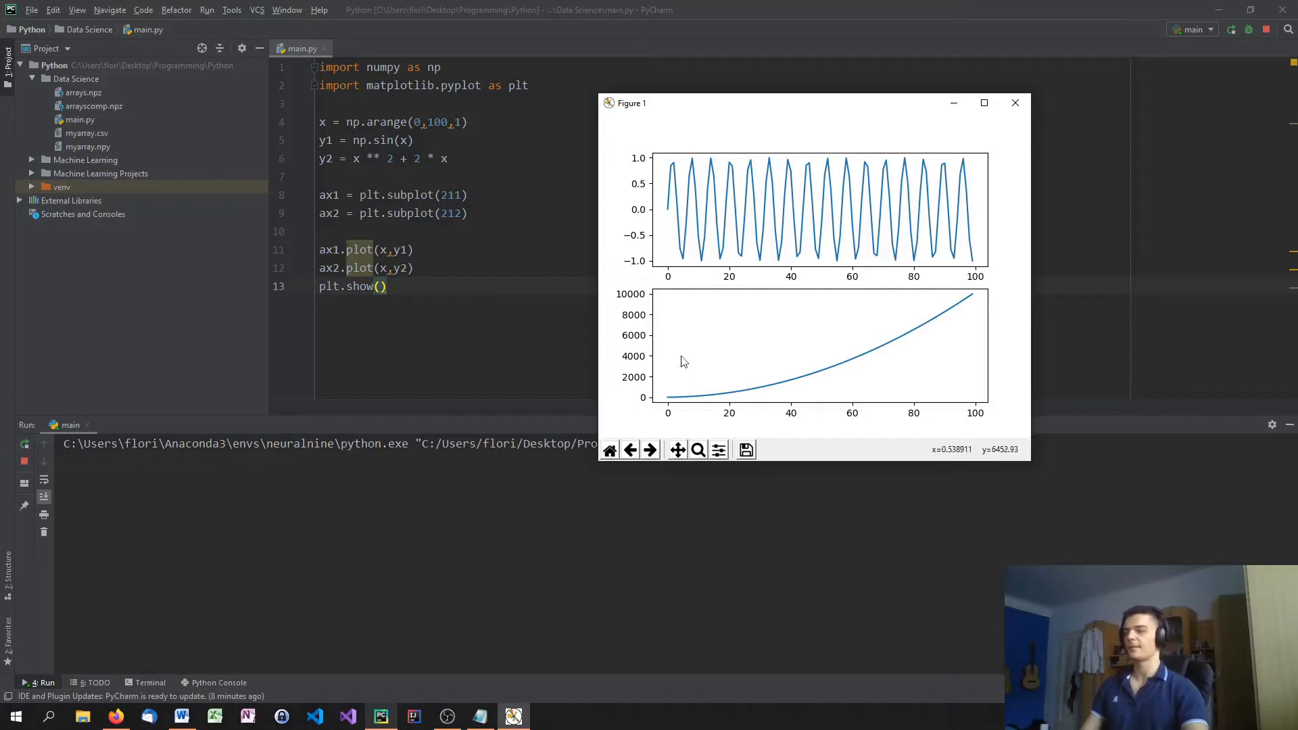
pyautogui.moveTo(584, 349)
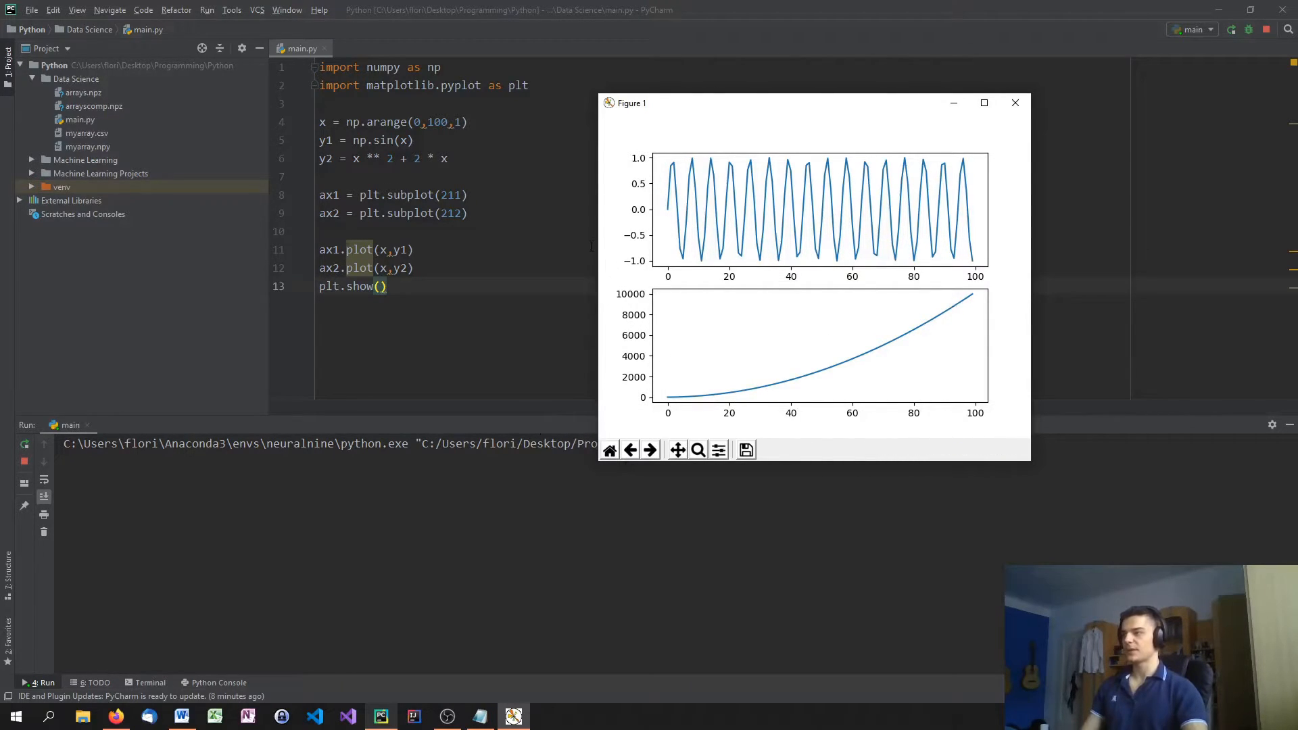
pyautogui.moveTo(884, 390)
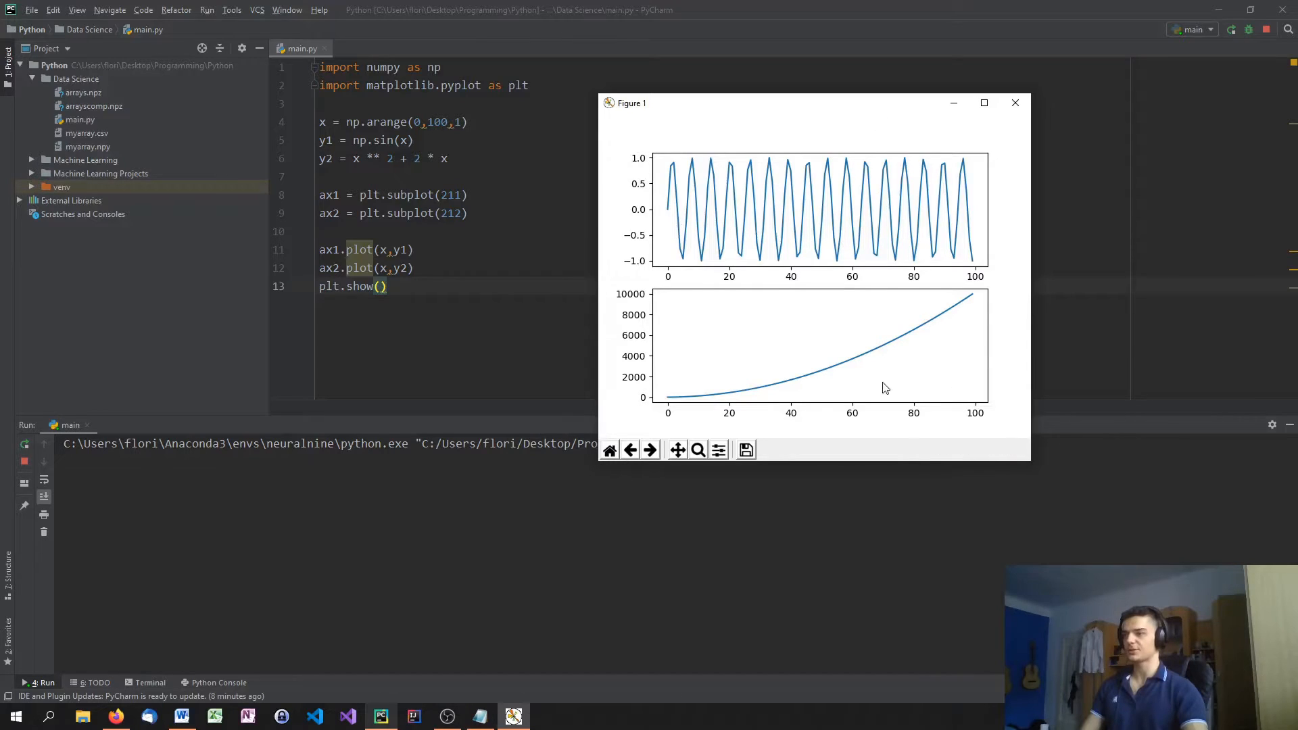
# Close the figure, change the subplot codes to 221 and 222, rerun, and close the result
pyautogui.click(1015, 102)
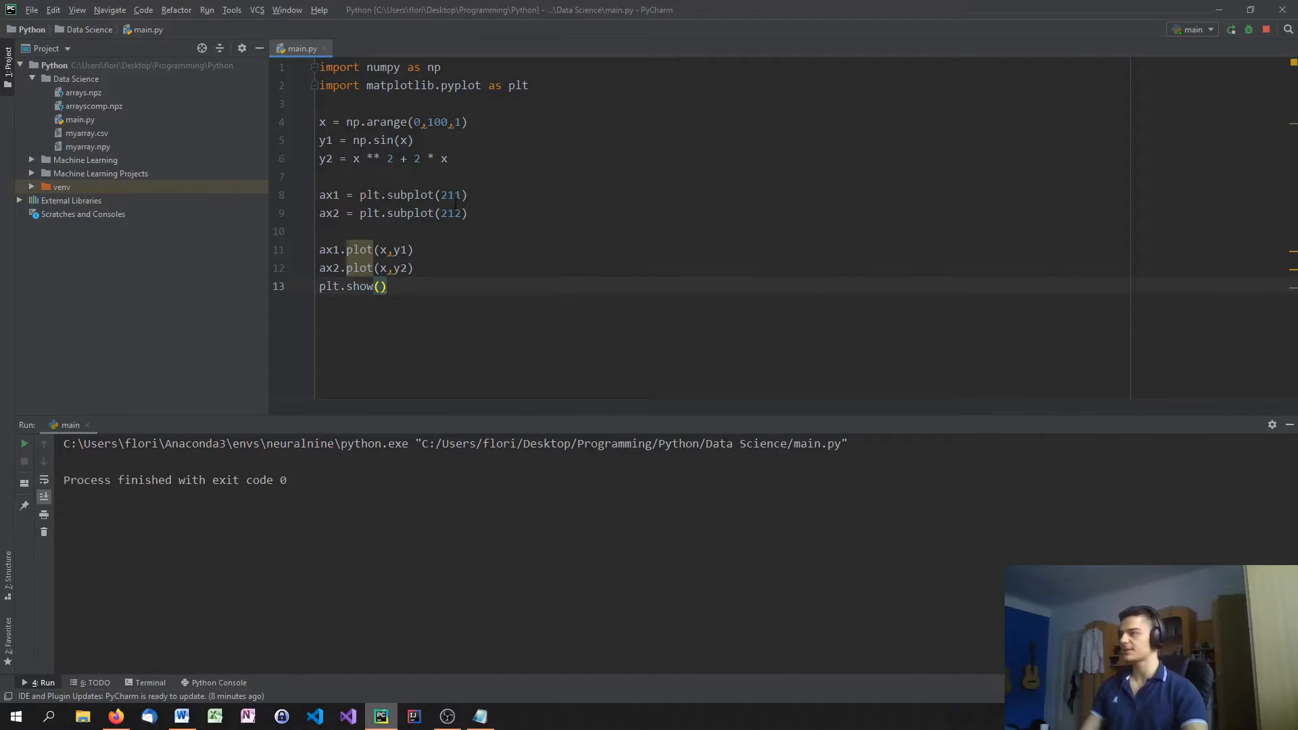
pyautogui.write('1')
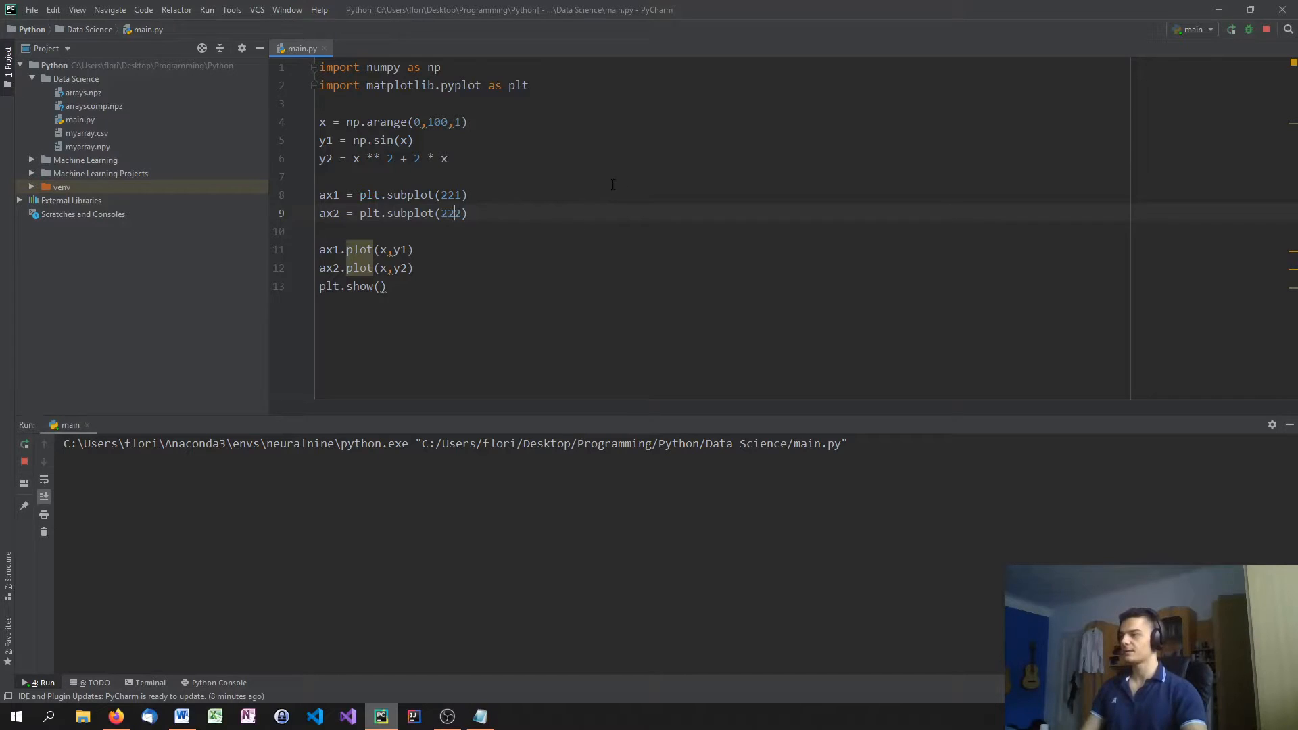
pyautogui.click(1231, 29)
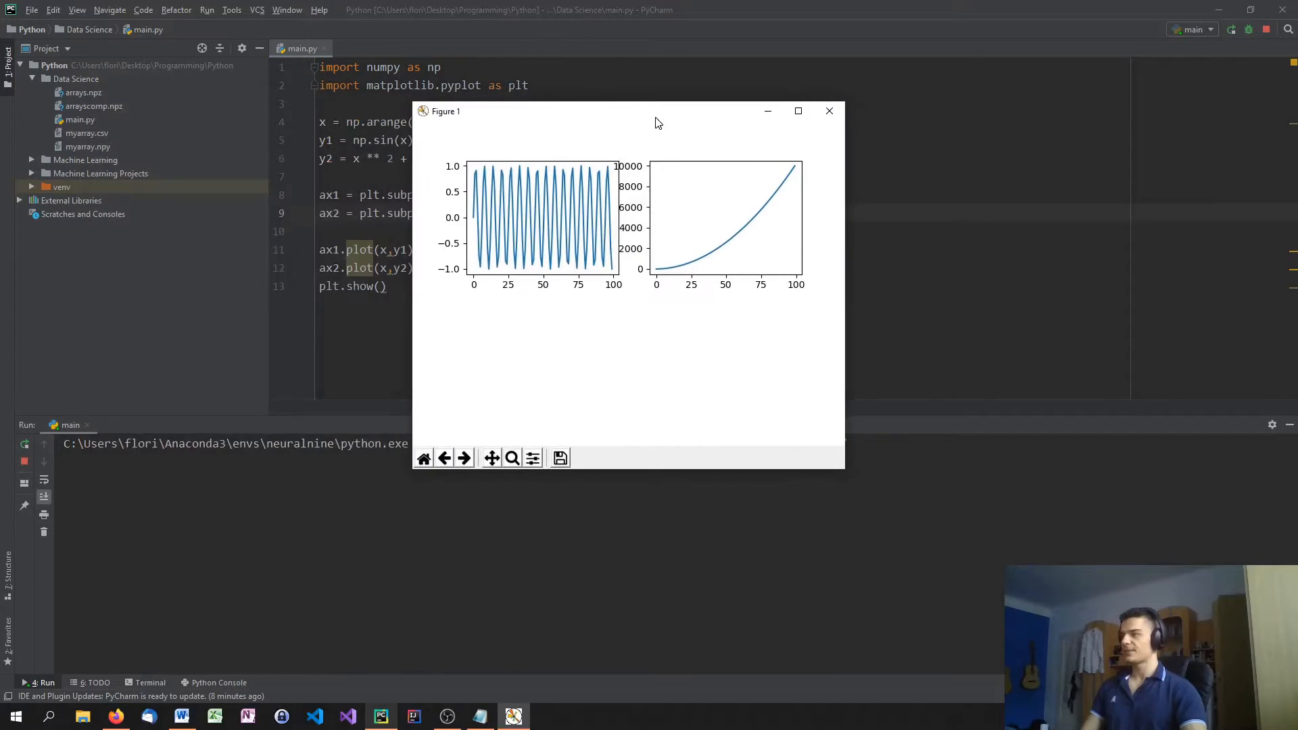
pyautogui.moveTo(583, 196)
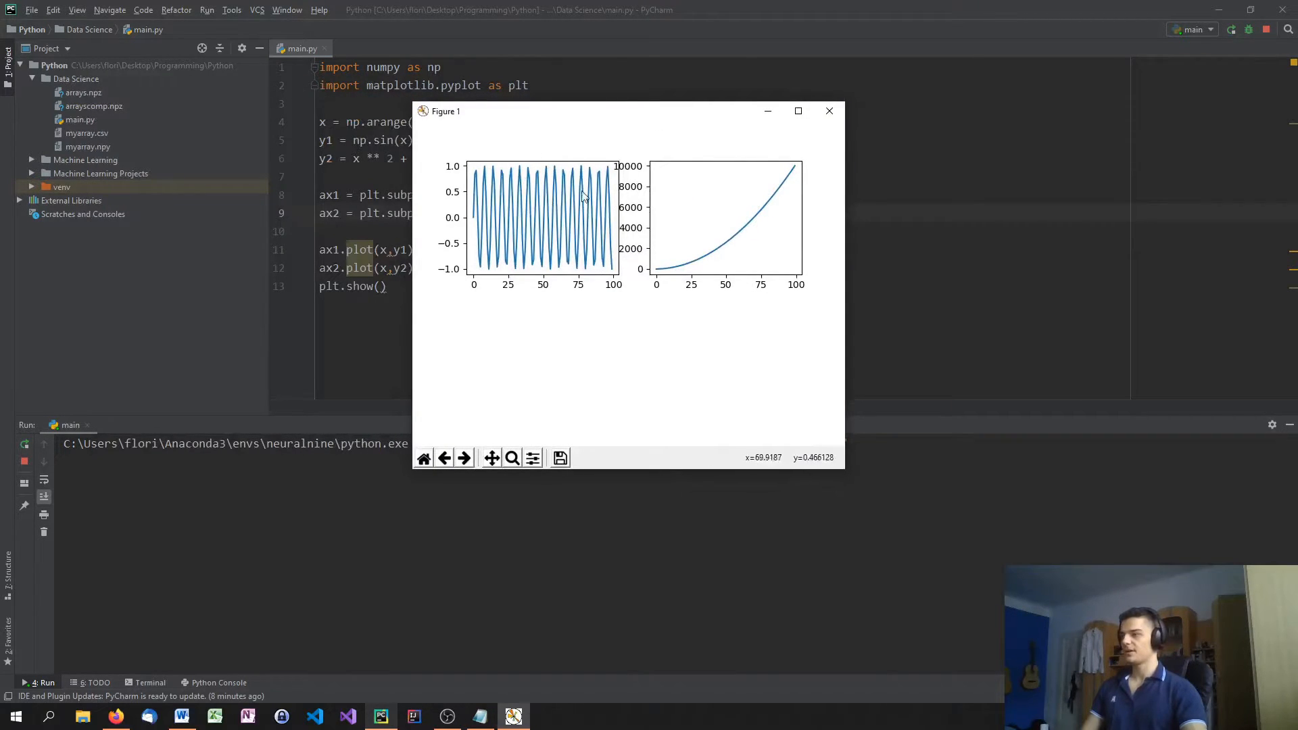
pyautogui.moveTo(498, 344)
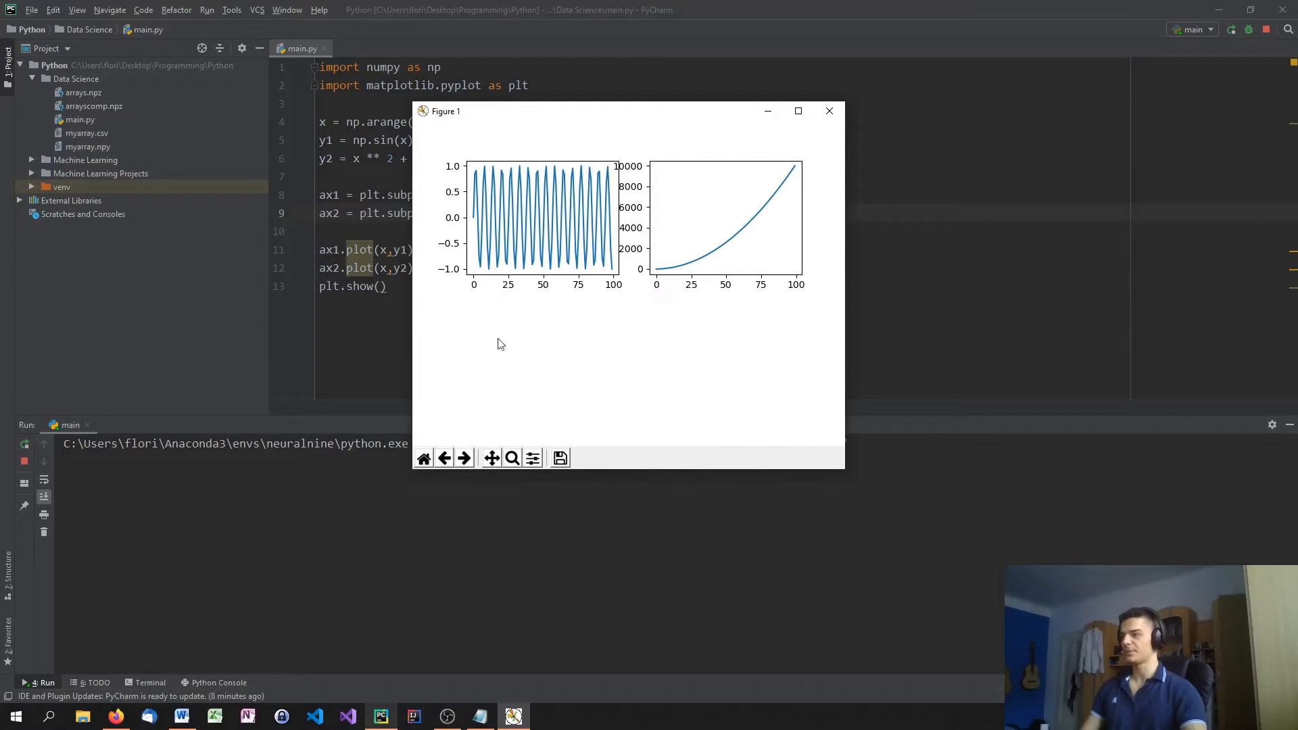
pyautogui.moveTo(831, 136)
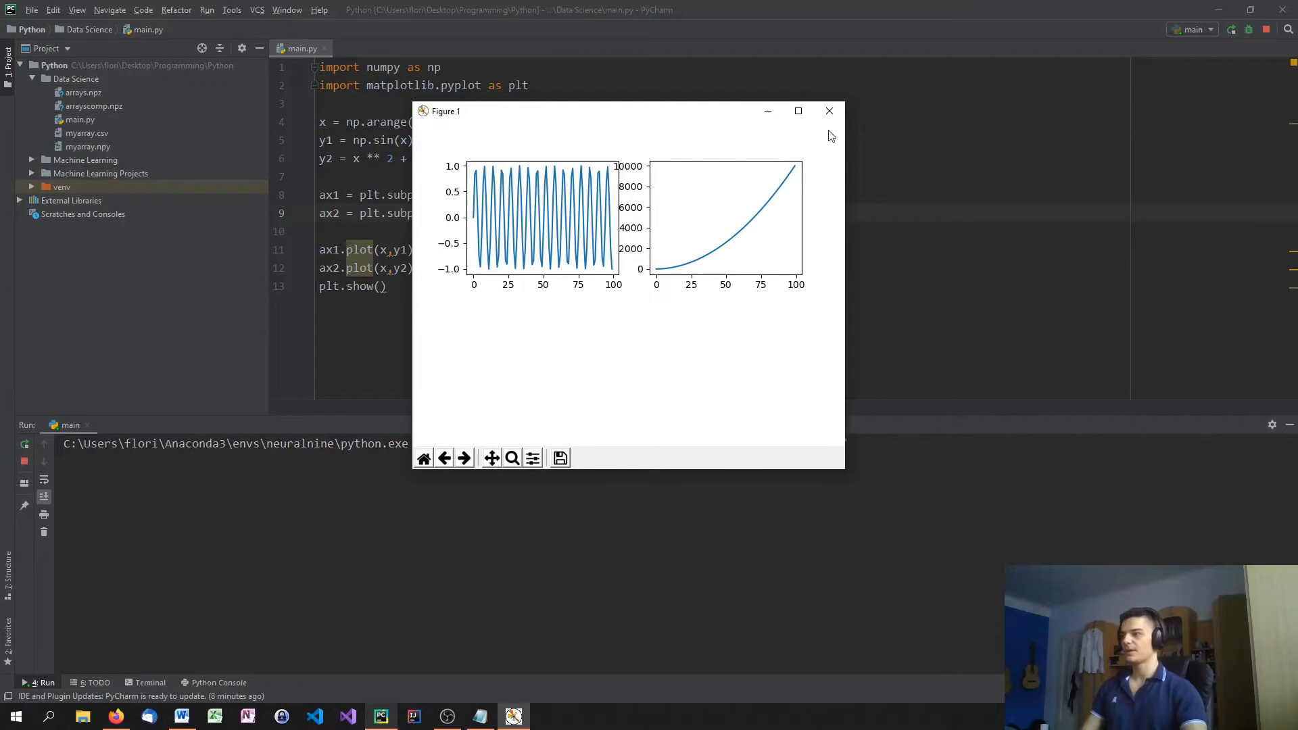
pyautogui.click(830, 110)
pyautogui.write(',')
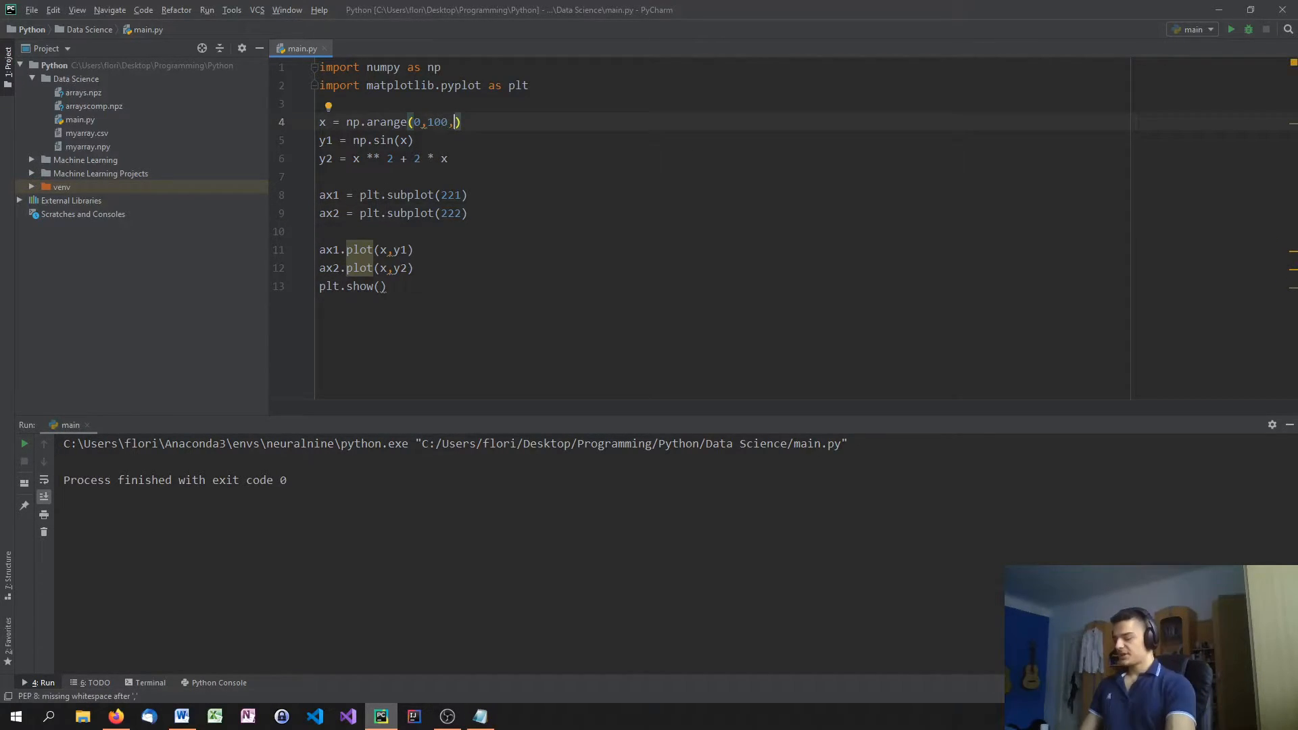
# Change the arange step to 0.2 and close the smoother figure window
pyautogui.write('0.2')
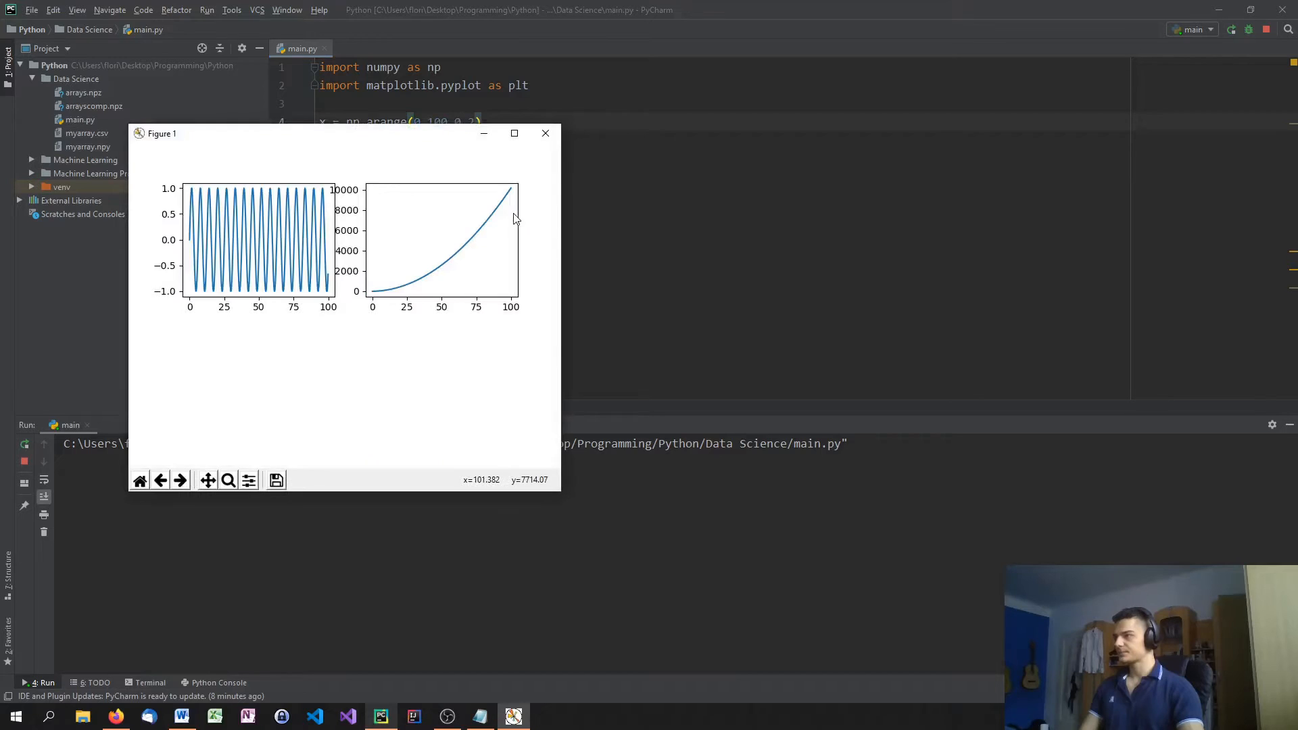
pyautogui.moveTo(1008, 219)
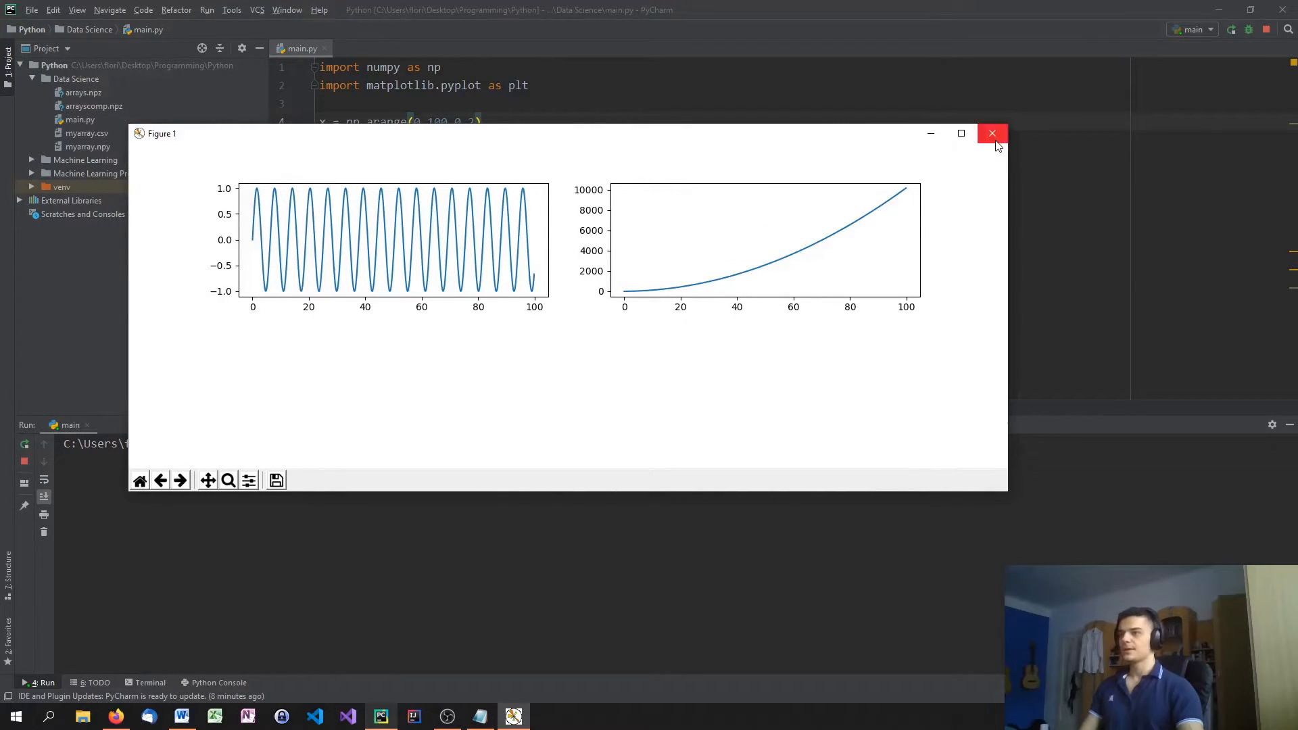
pyautogui.click(993, 133)
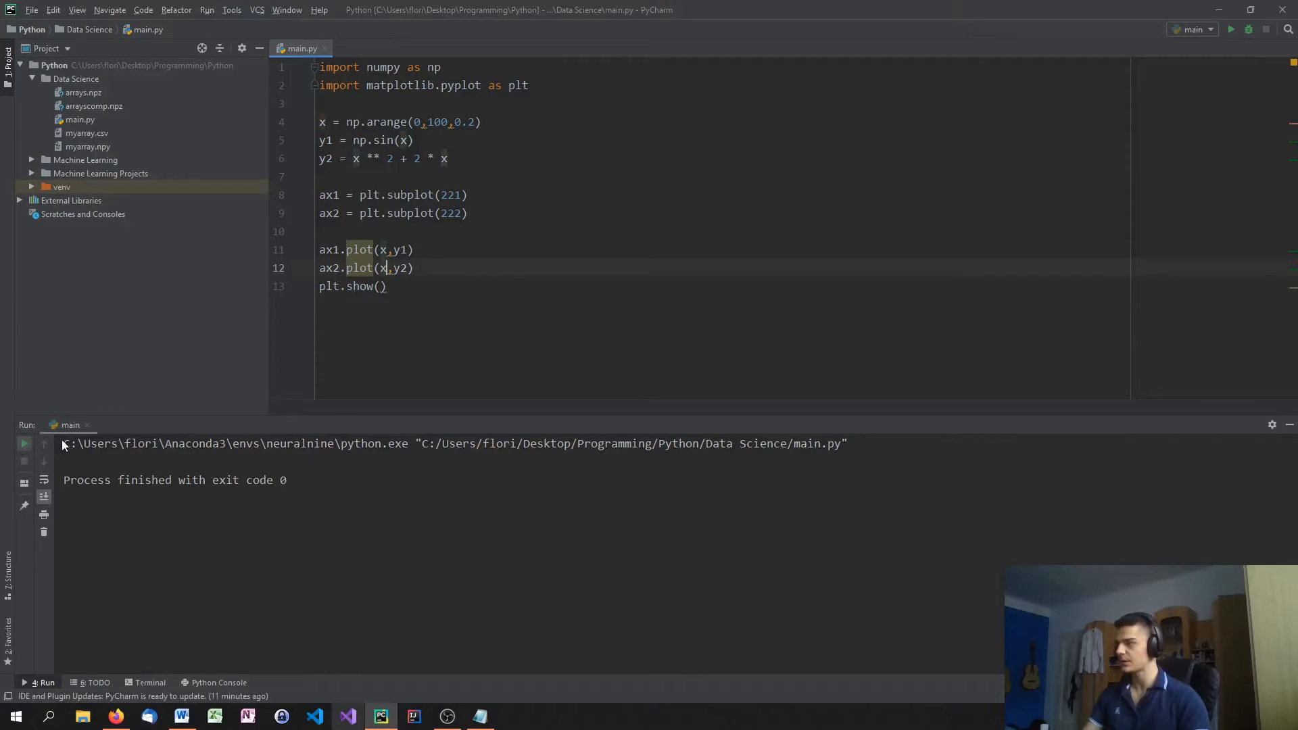
# Rerun main.py and close the Figure 1 window with the side-by-side plots
pyautogui.click(1231, 29)
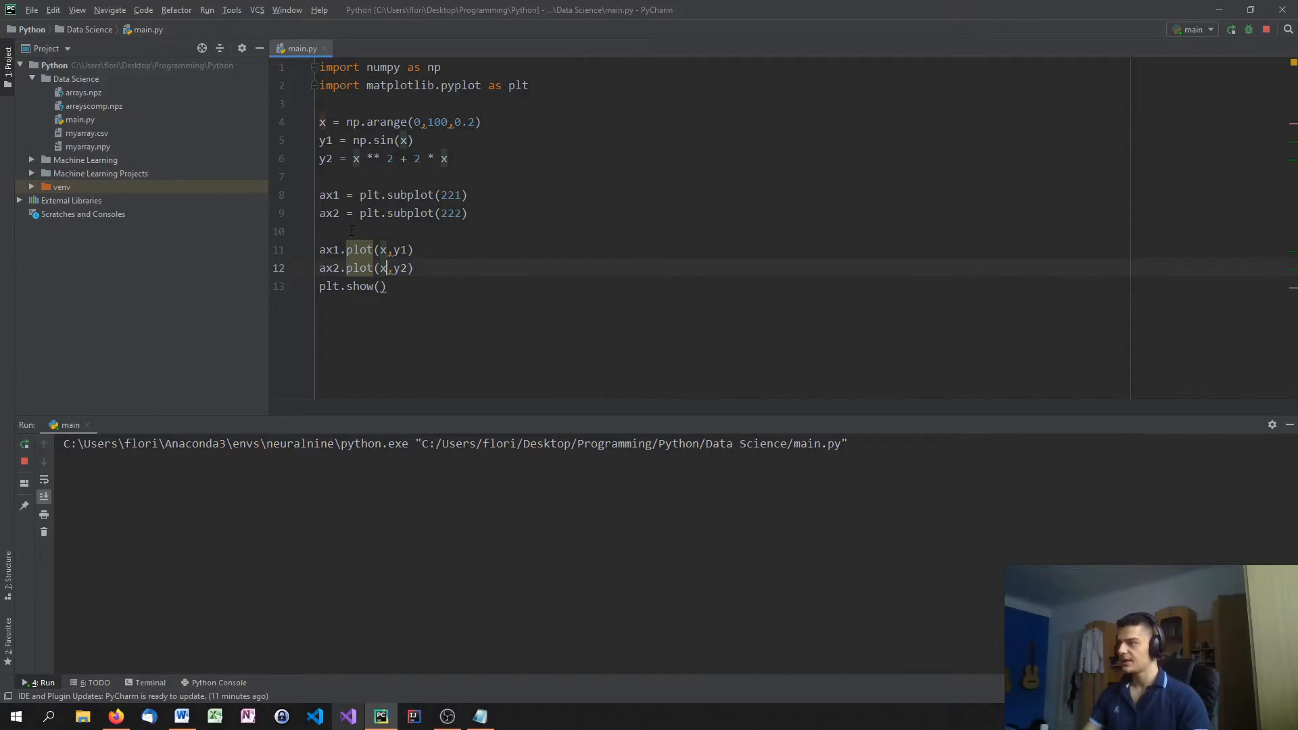
pyautogui.click(1230, 29)
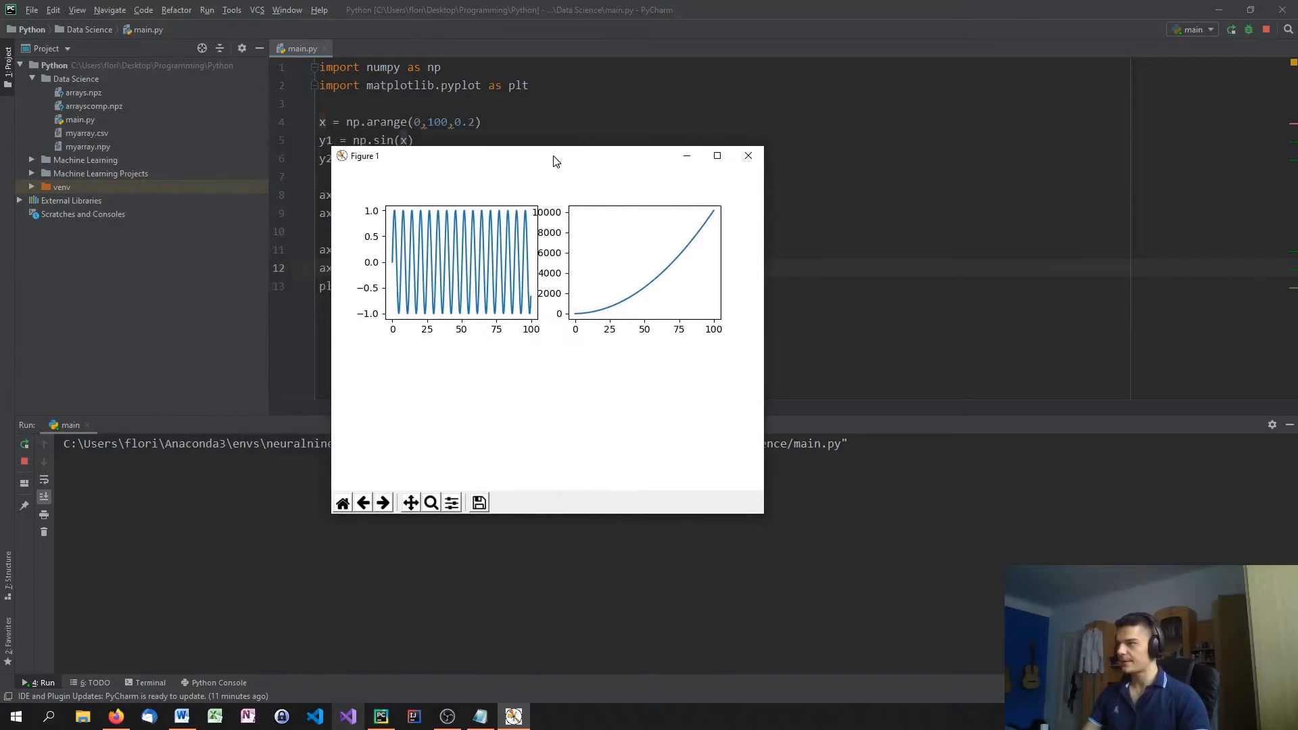
pyautogui.moveTo(535, 222)
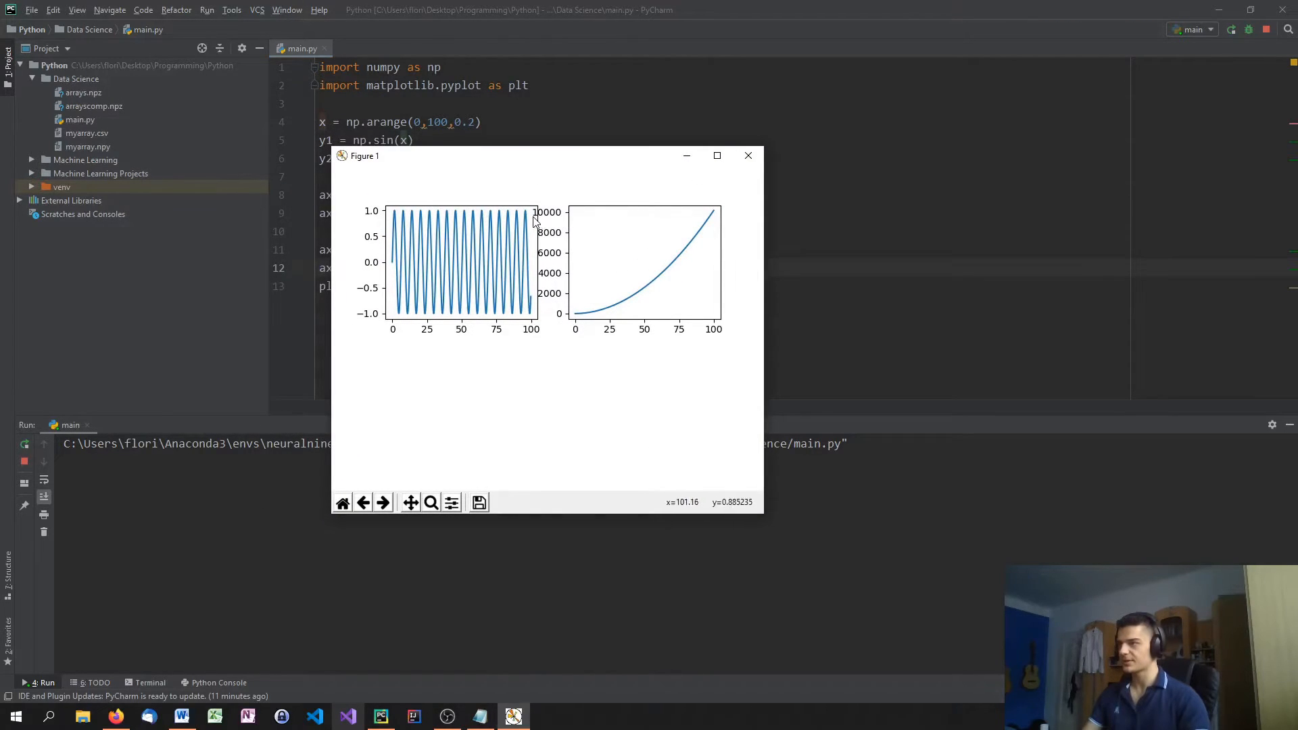
pyautogui.moveTo(559, 222)
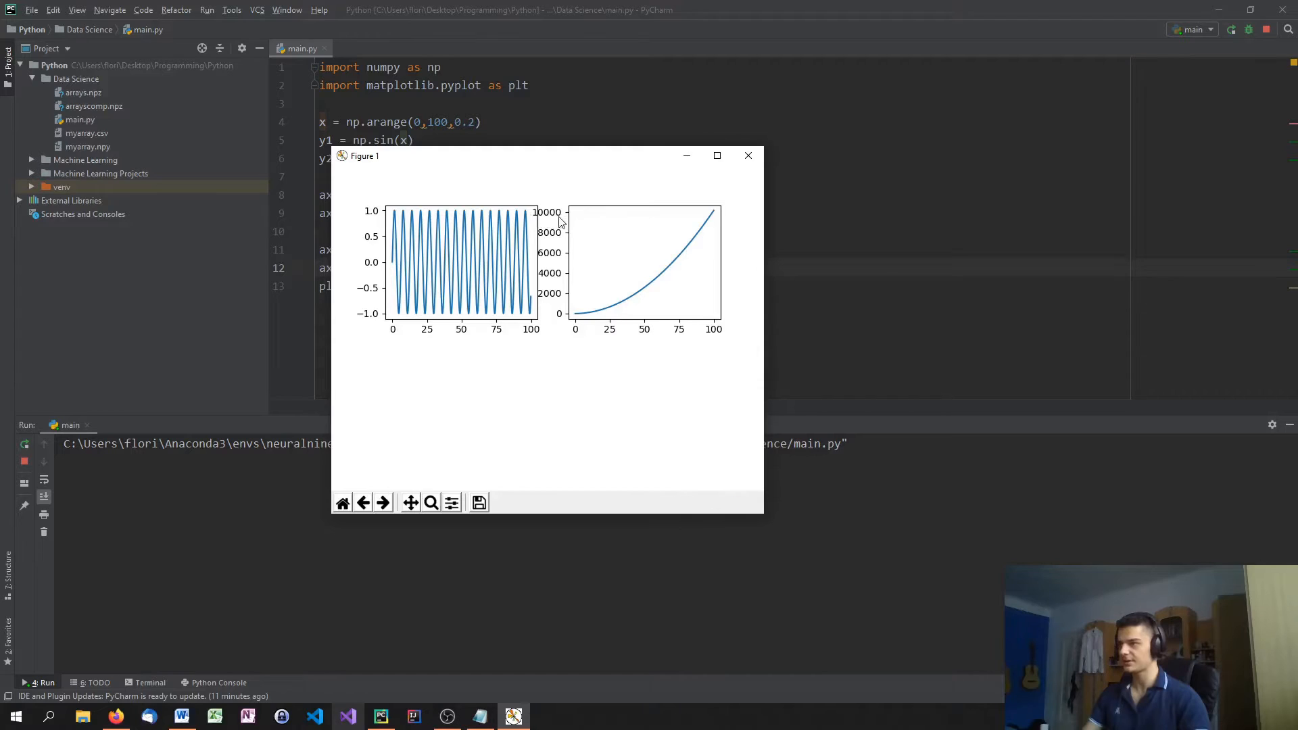
pyautogui.moveTo(454, 299)
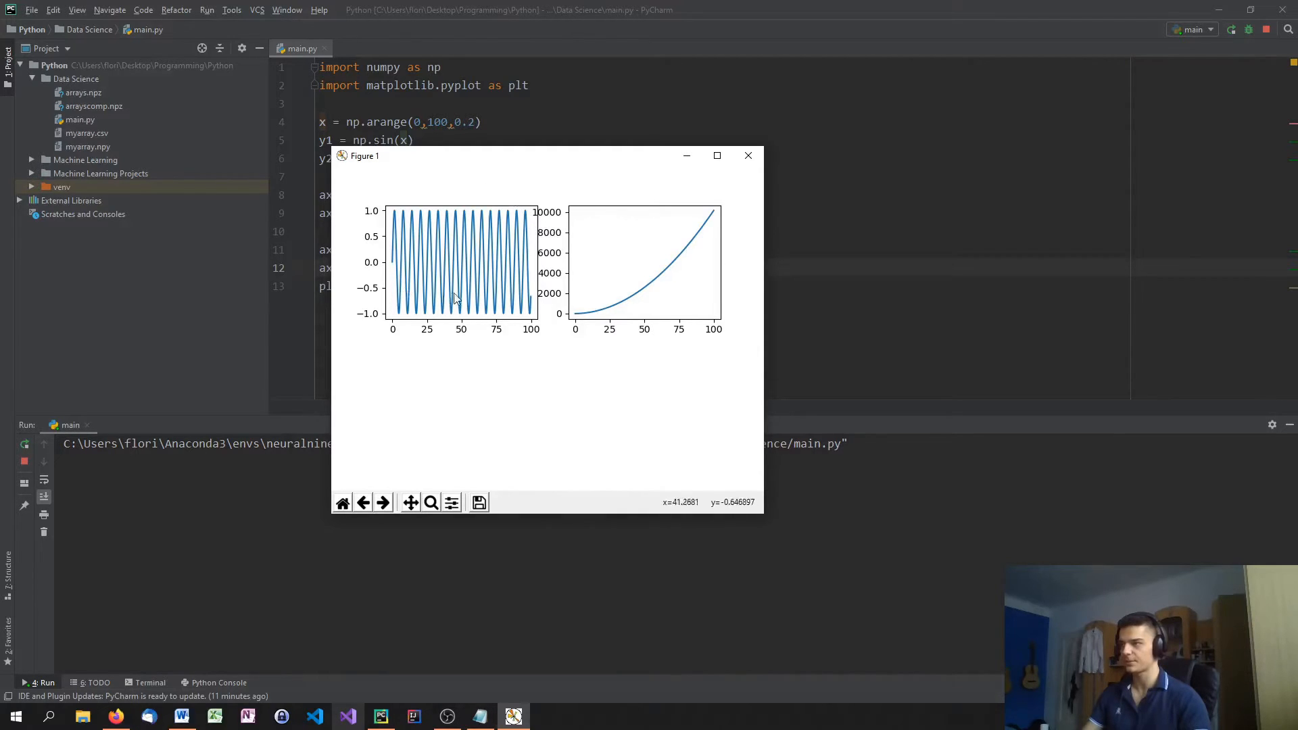
pyautogui.moveTo(727, 381)
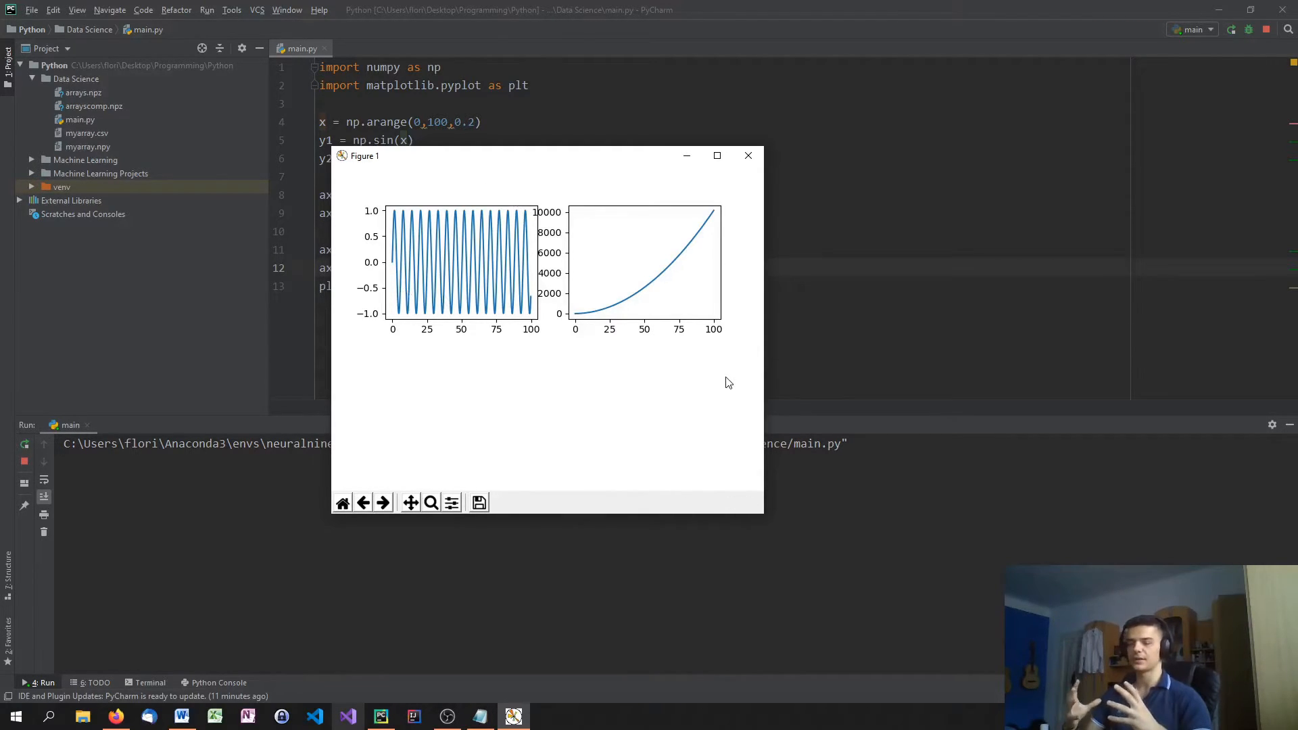
pyautogui.moveTo(748, 156)
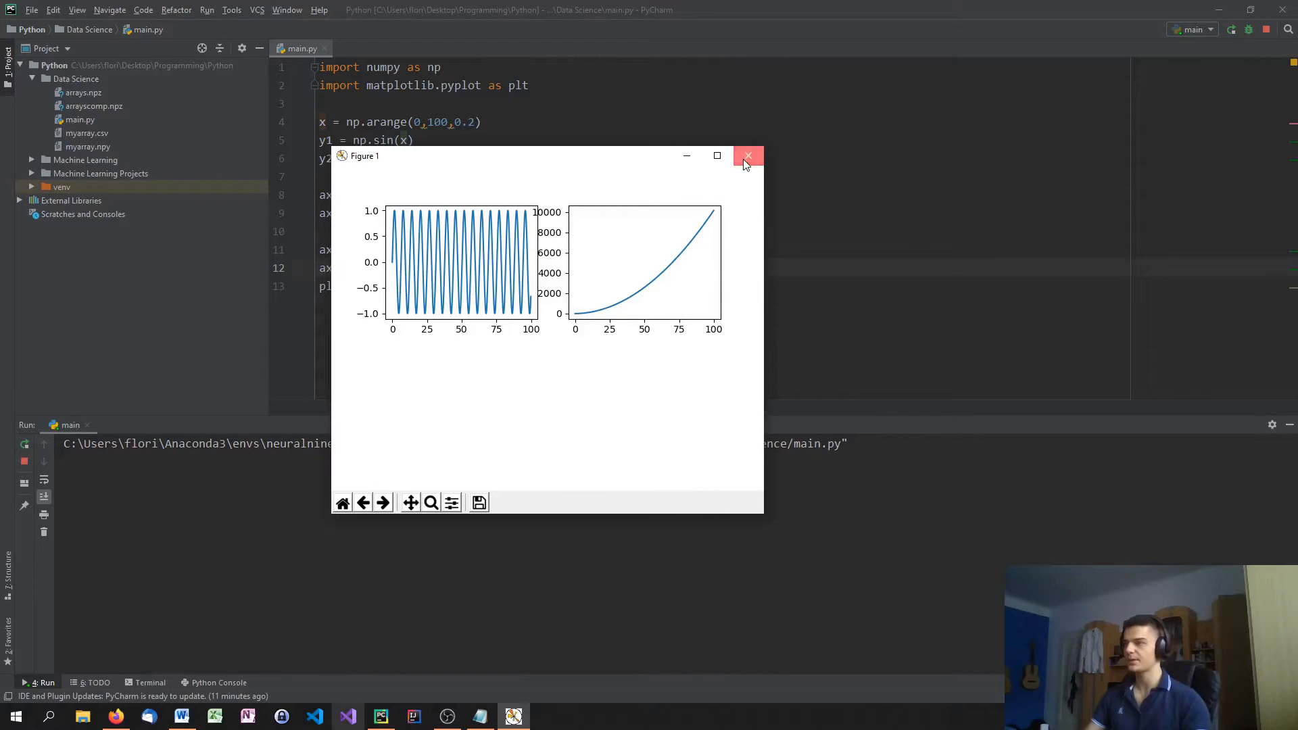
pyautogui.click(748, 156)
pyautogui.write('plt.tight_layout()')
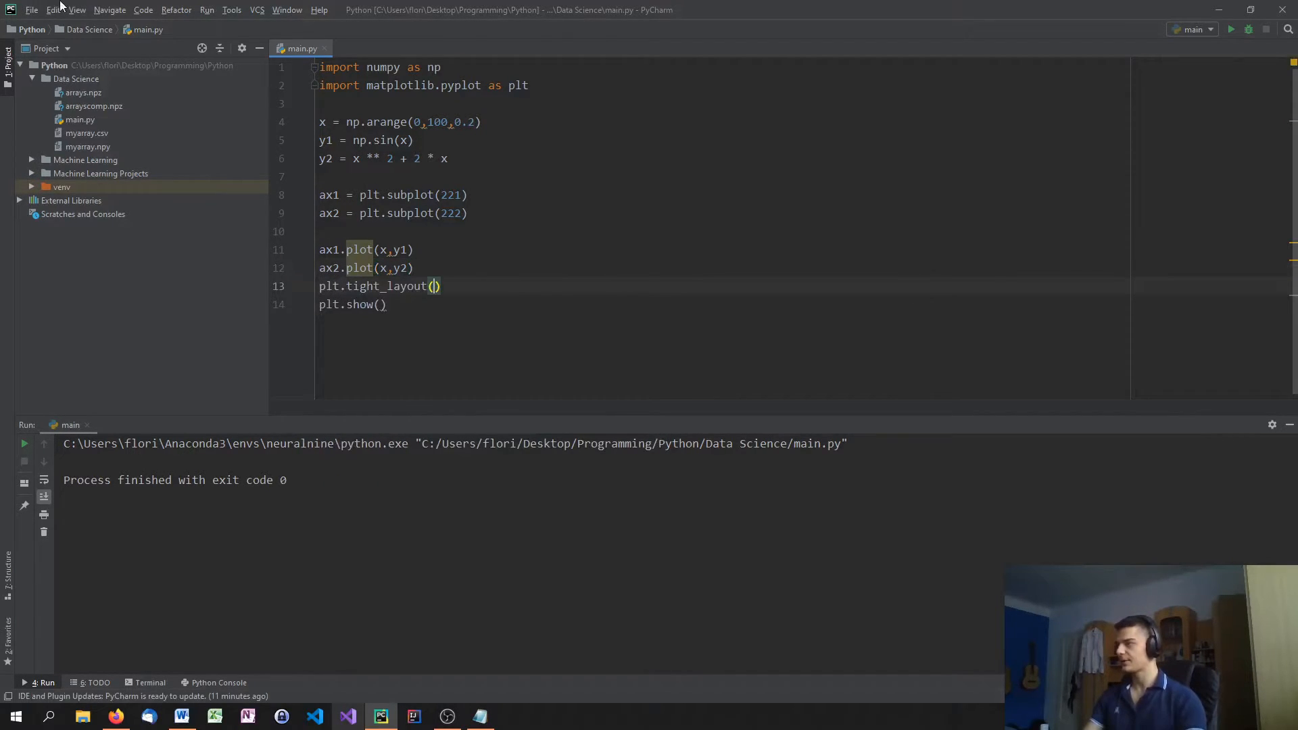
pyautogui.moveTo(368, 401)
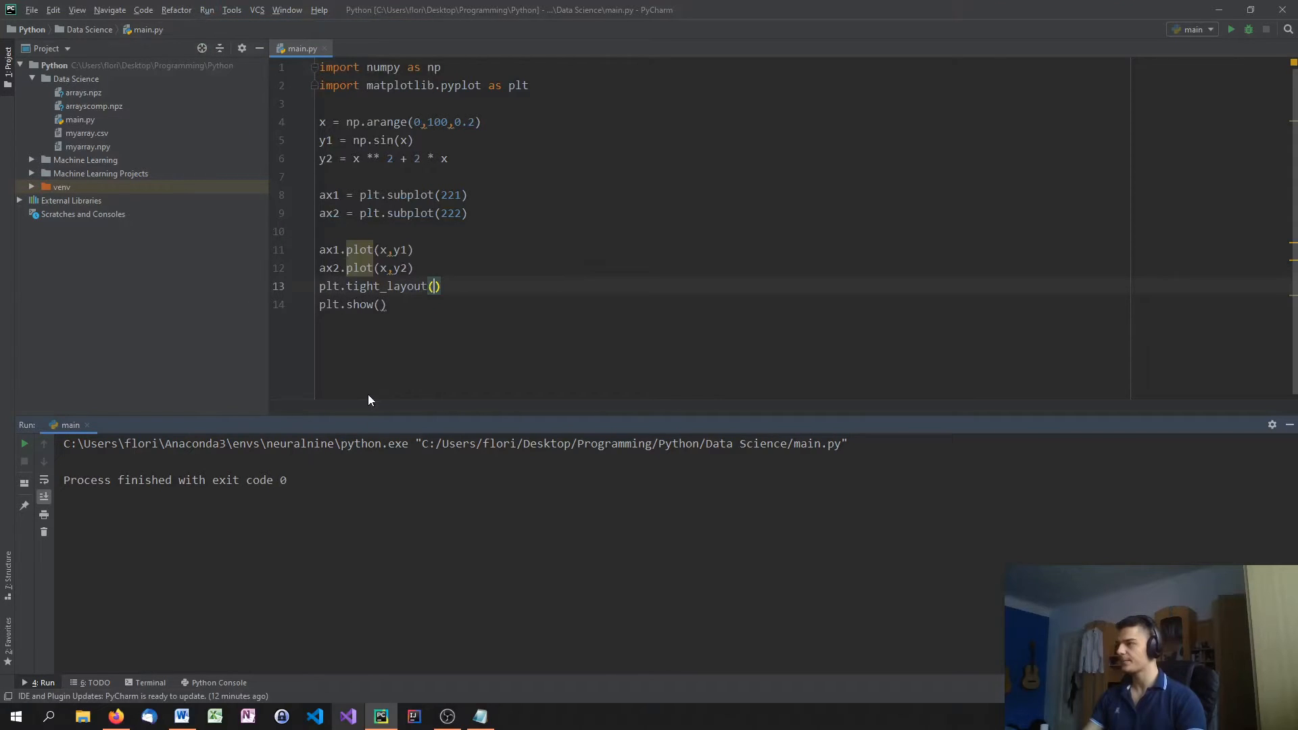
# Rerun main.py with plt.tight_layout() and close the neatly spaced figure
pyautogui.click(1231, 30)
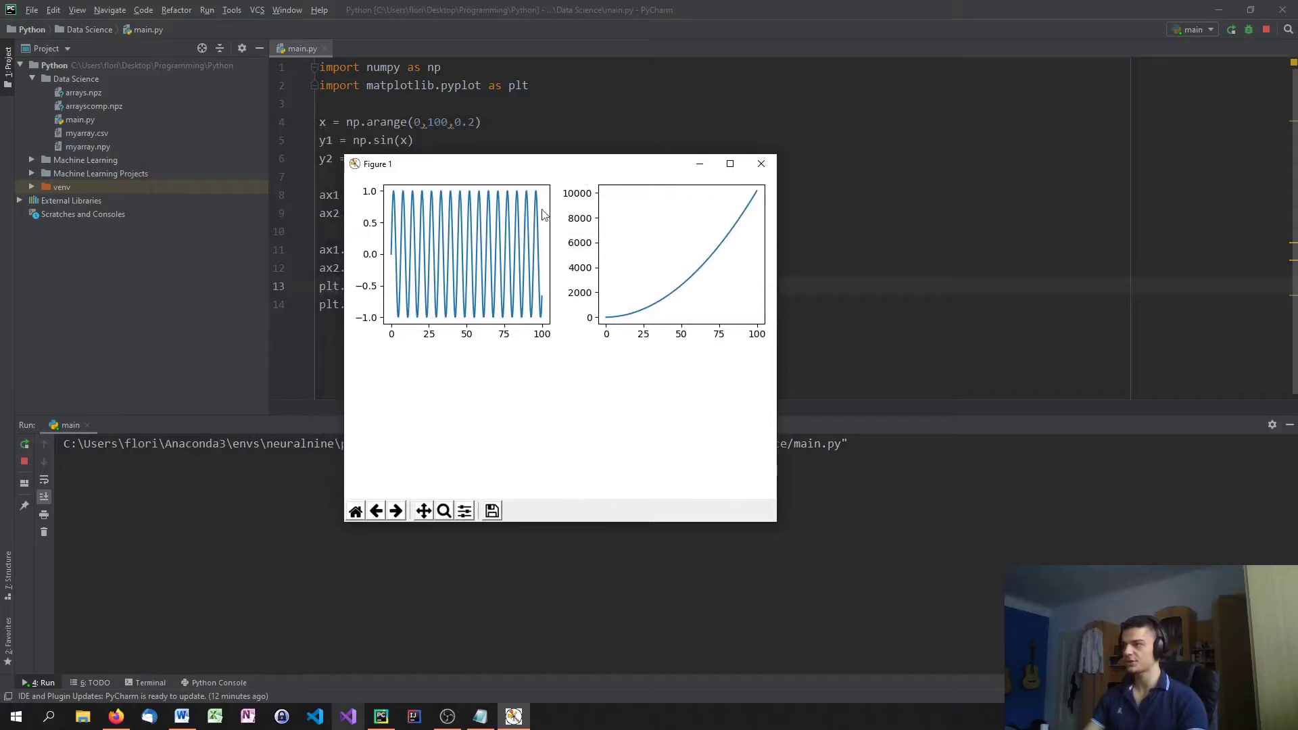
pyautogui.click(760, 163)
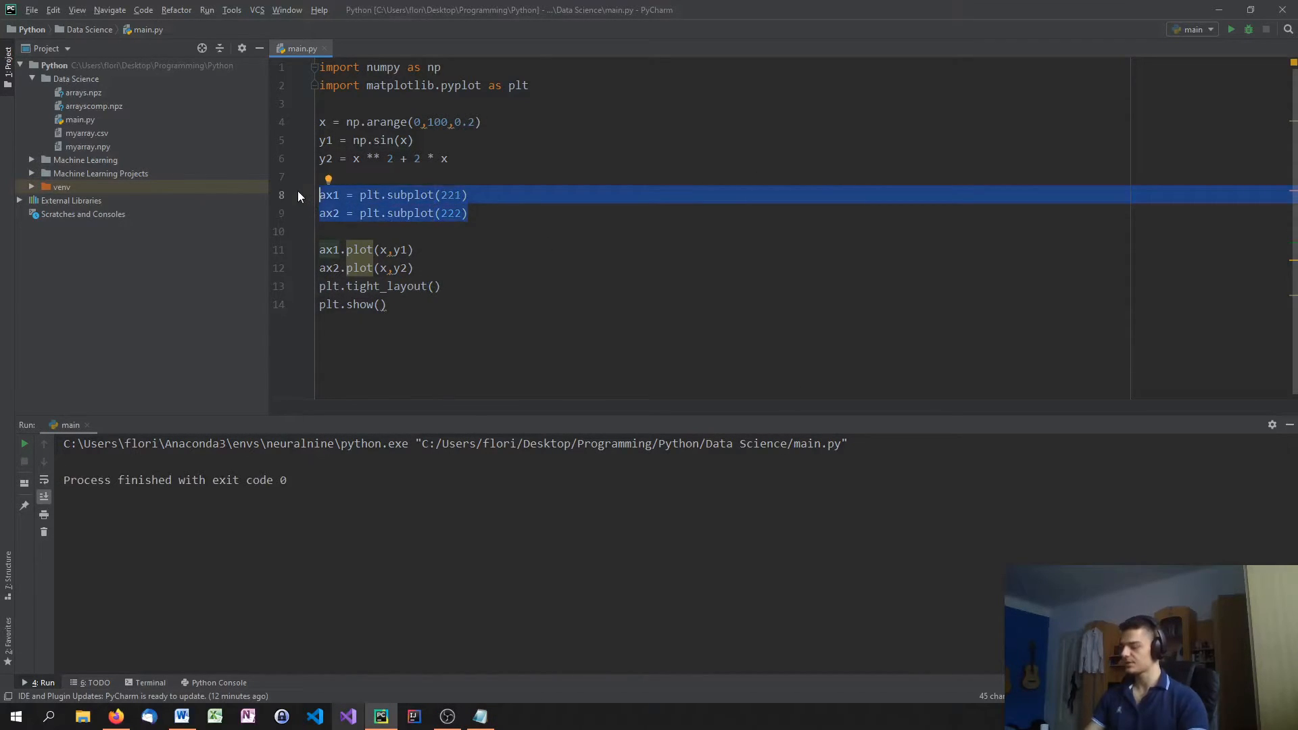
# Add subplots ax3 (223) and ax4 (224) with red sine and green curve, then run
pyautogui.press('ctrl+d')
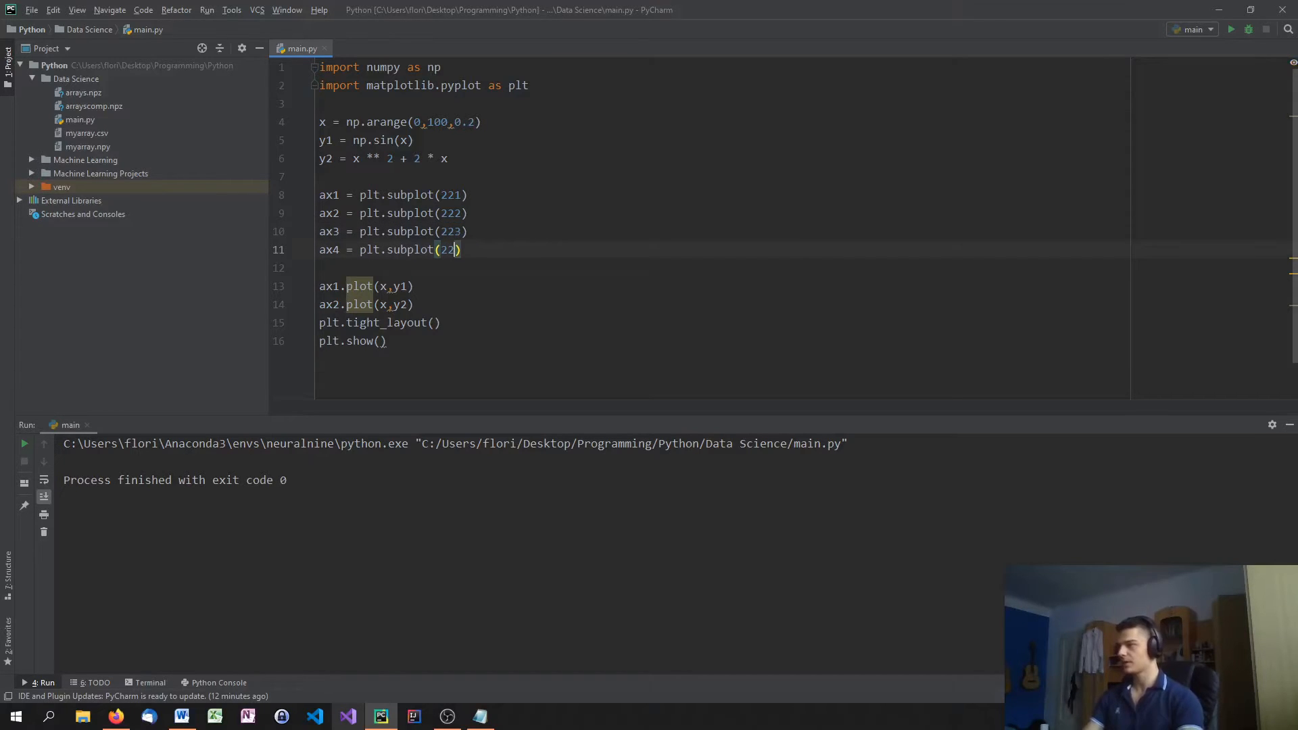
pyautogui.write('4')
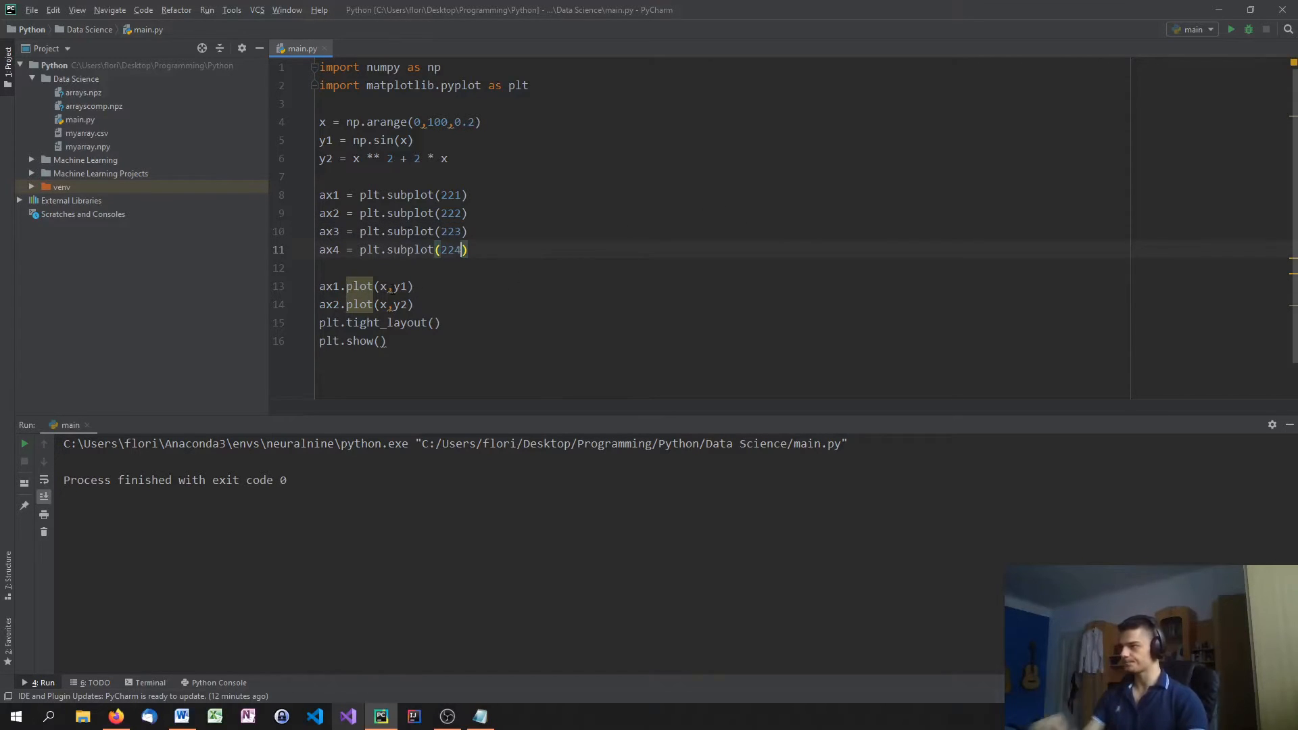
pyautogui.doubleClick(348, 304)
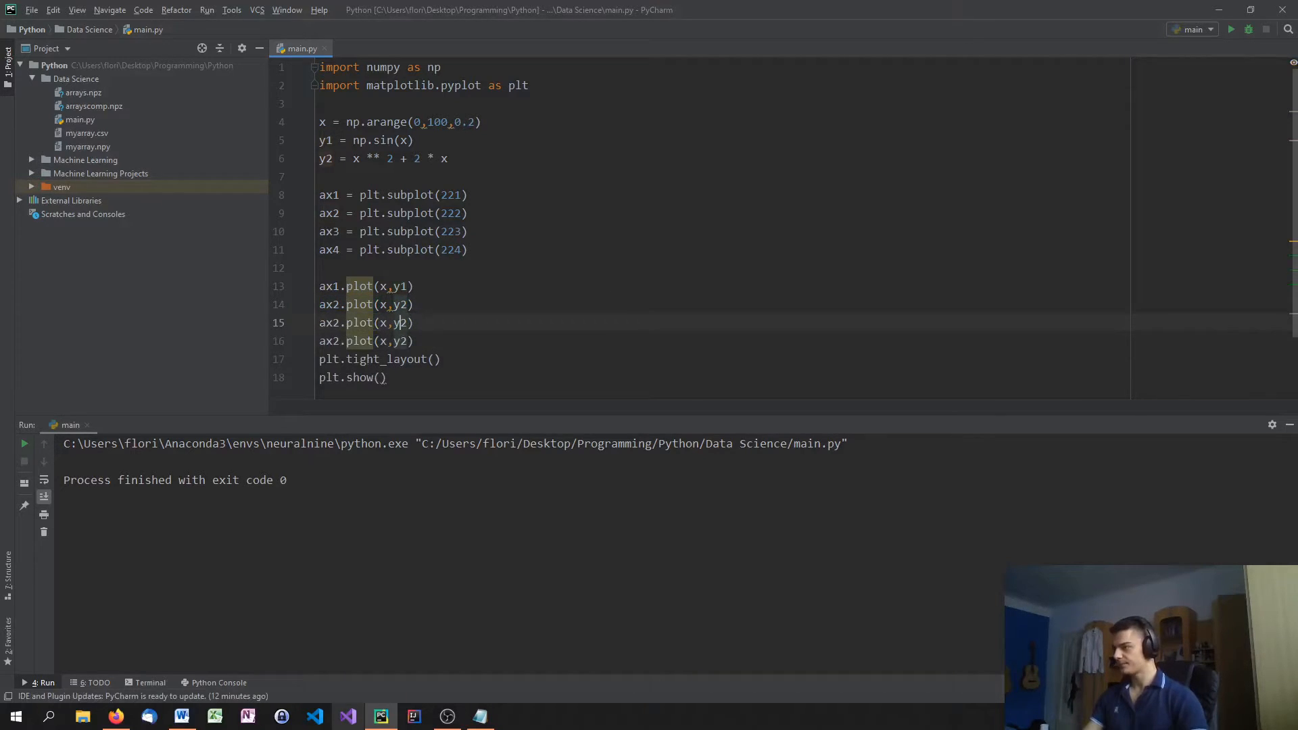
pyautogui.write('3')
pyautogui.click(365, 341)
pyautogui.write('4')
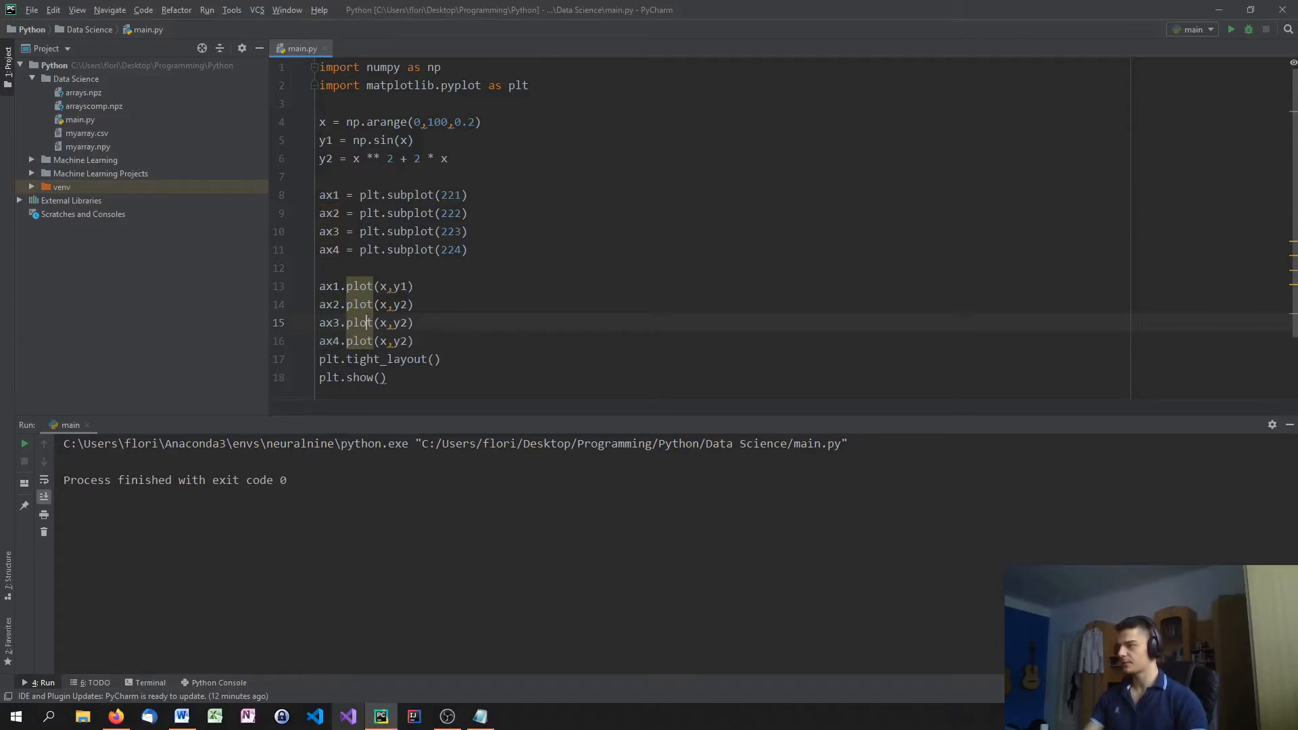
pyautogui.write("y1,'r")
pyautogui.click(367, 341)
pyautogui.write(",'g'")
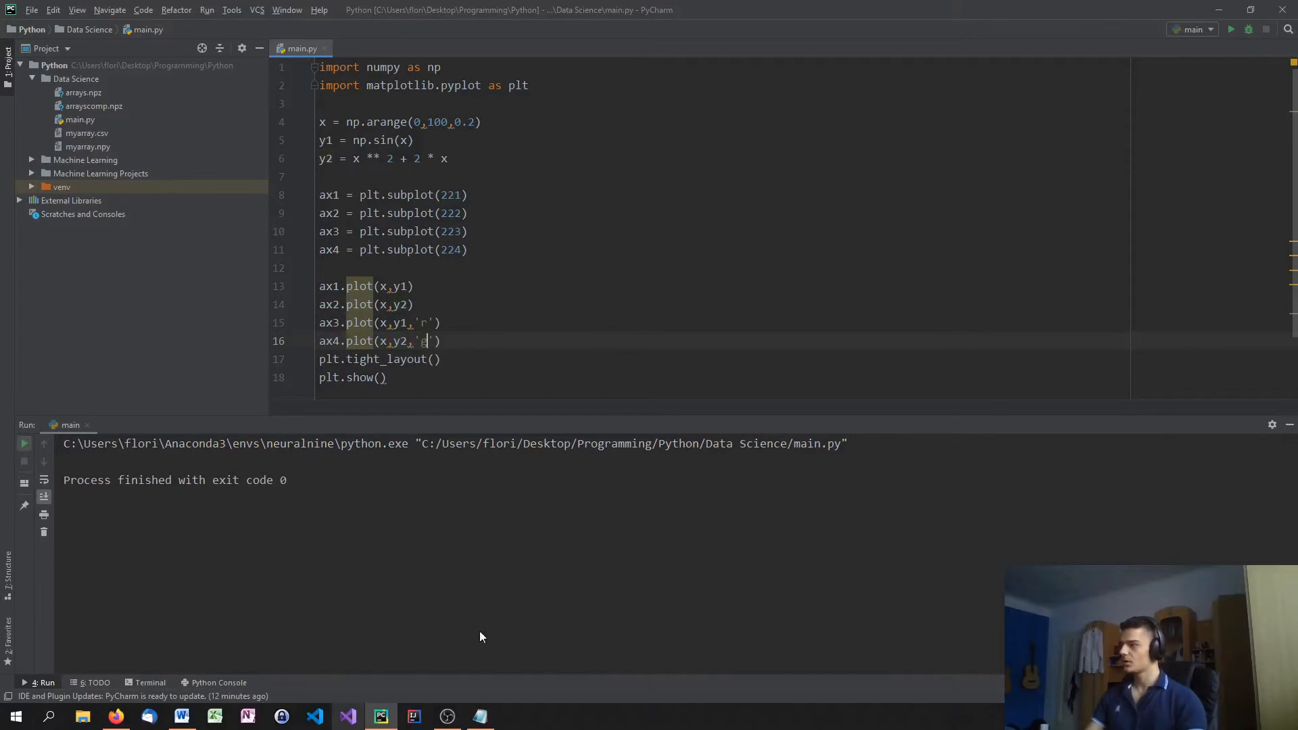
pyautogui.click(1231, 29)
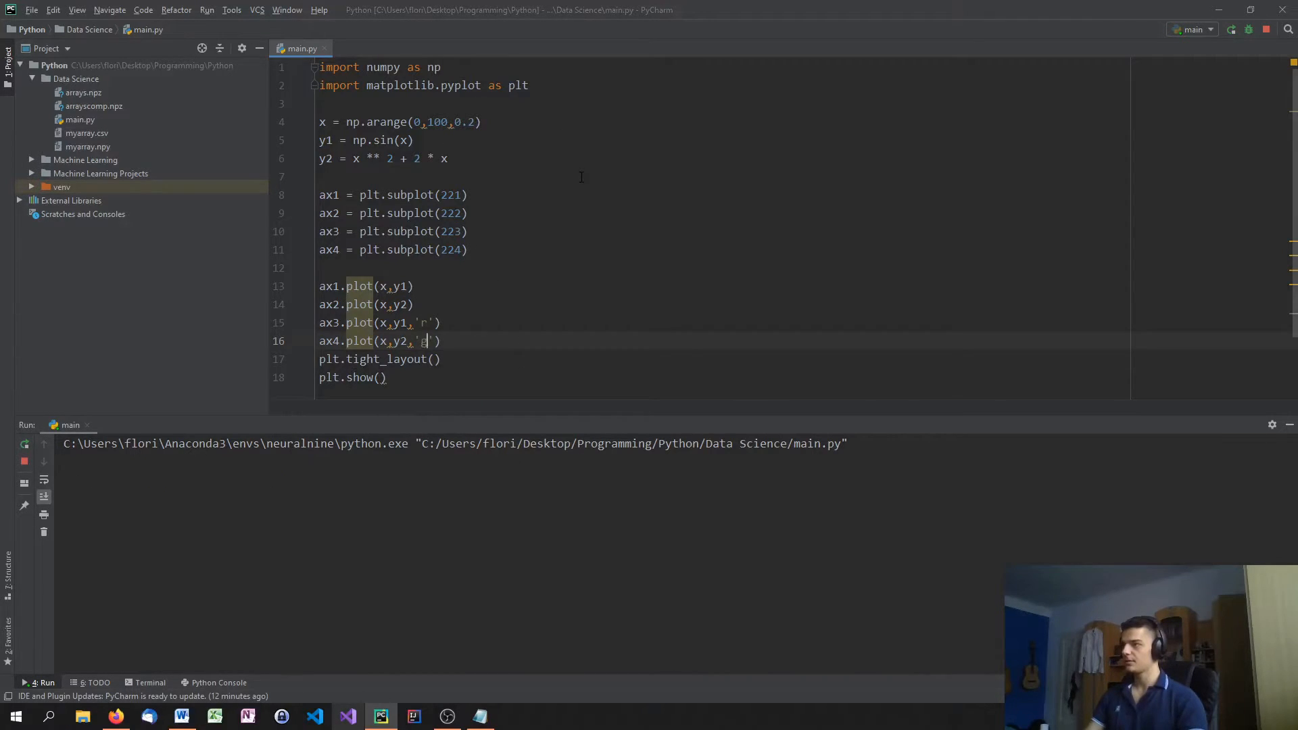
pyautogui.click(1229, 29)
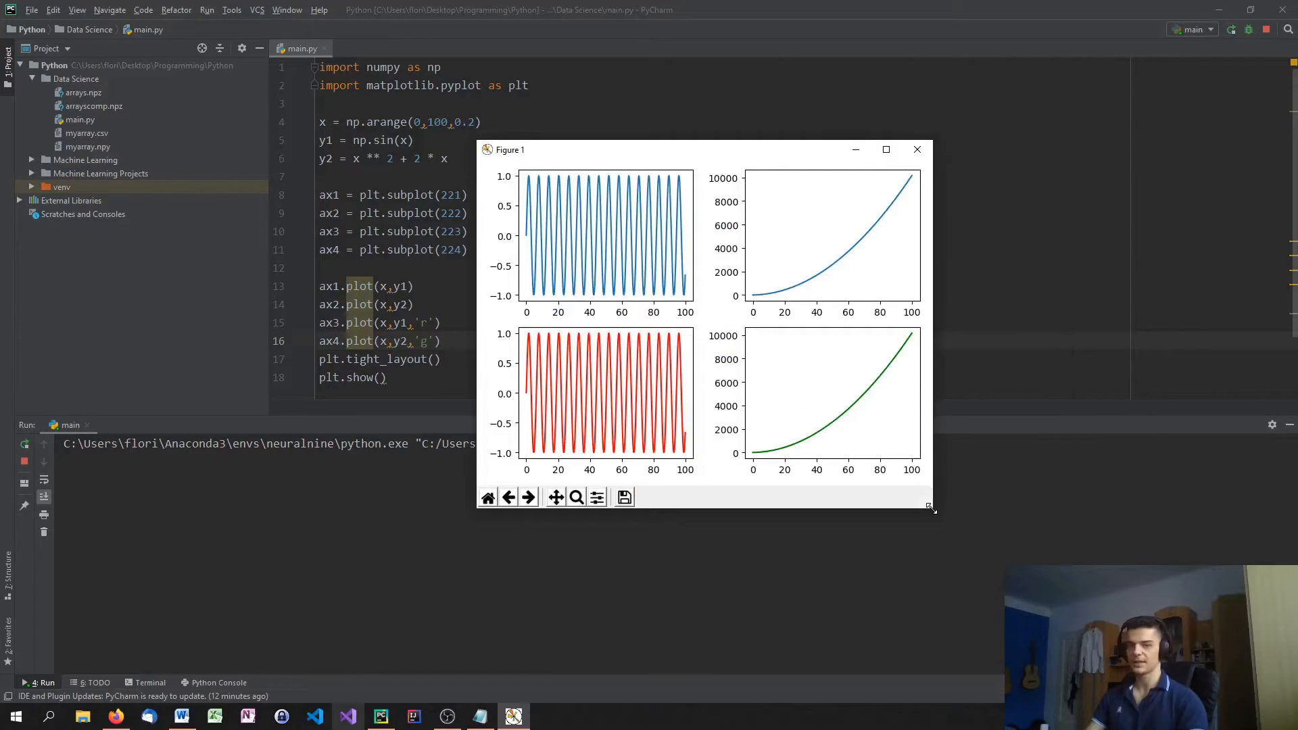
# Close the Figure 1 window showing the 2×2 grid of plots
pyautogui.click(917, 150)
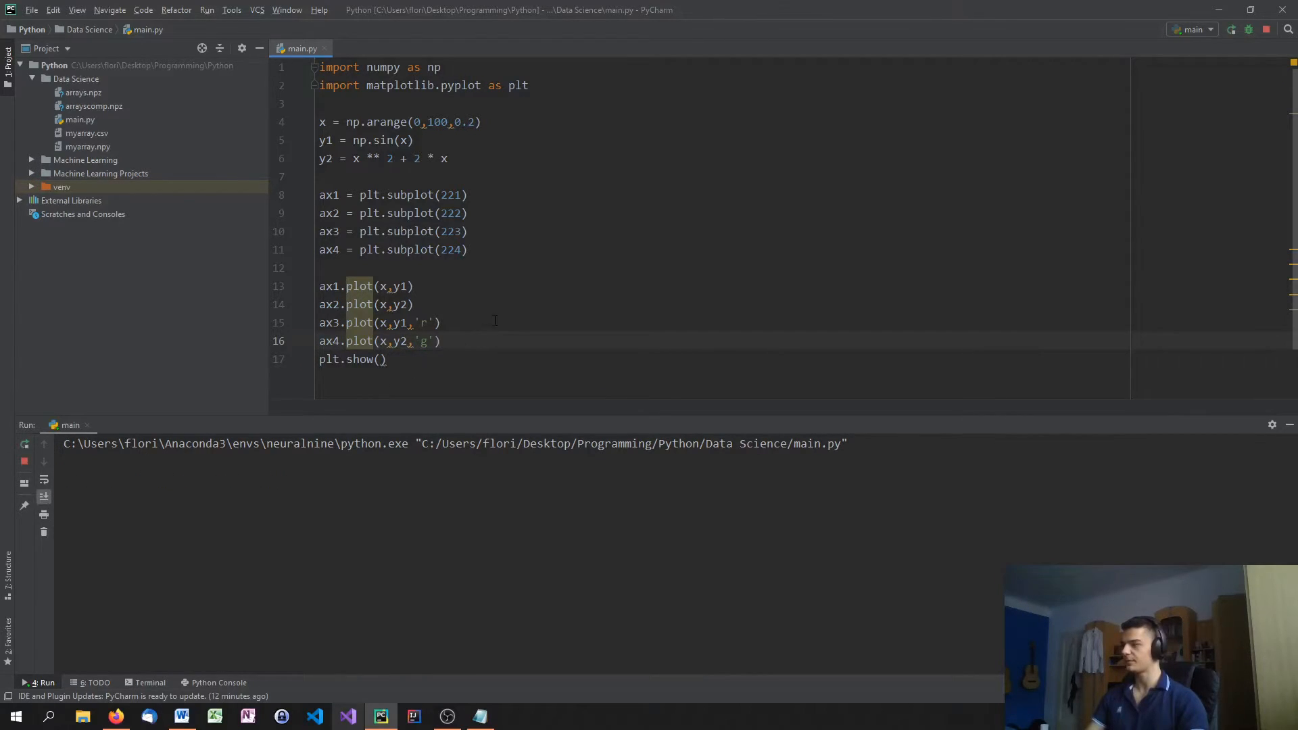
pyautogui.moveTo(602, 141)
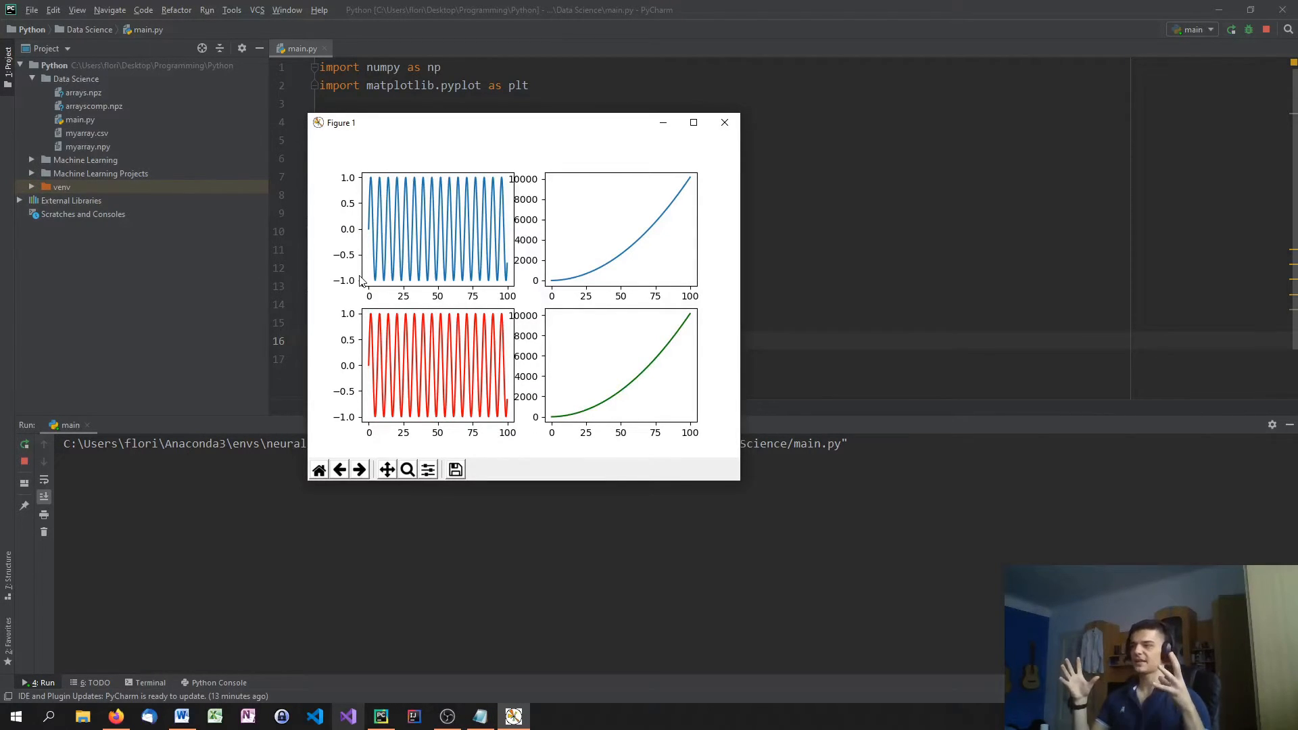
pyautogui.moveTo(571, 339)
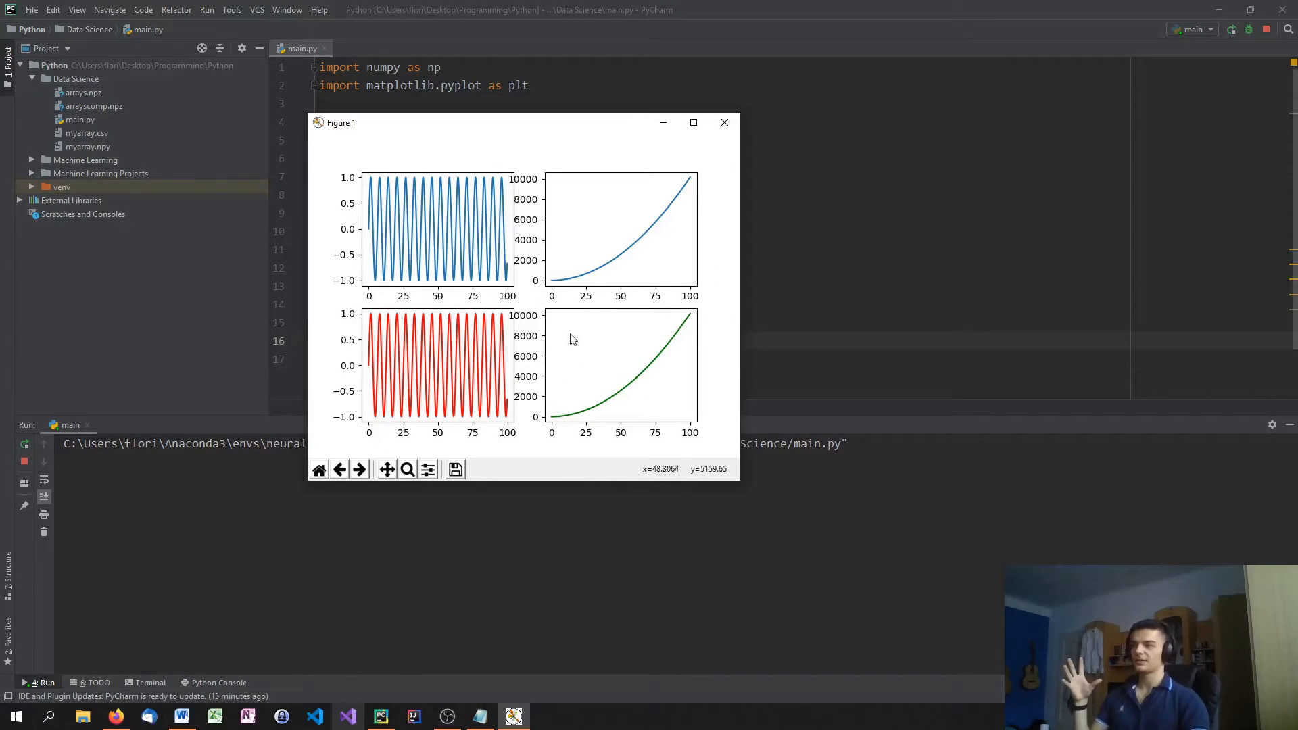
pyautogui.moveTo(715, 166)
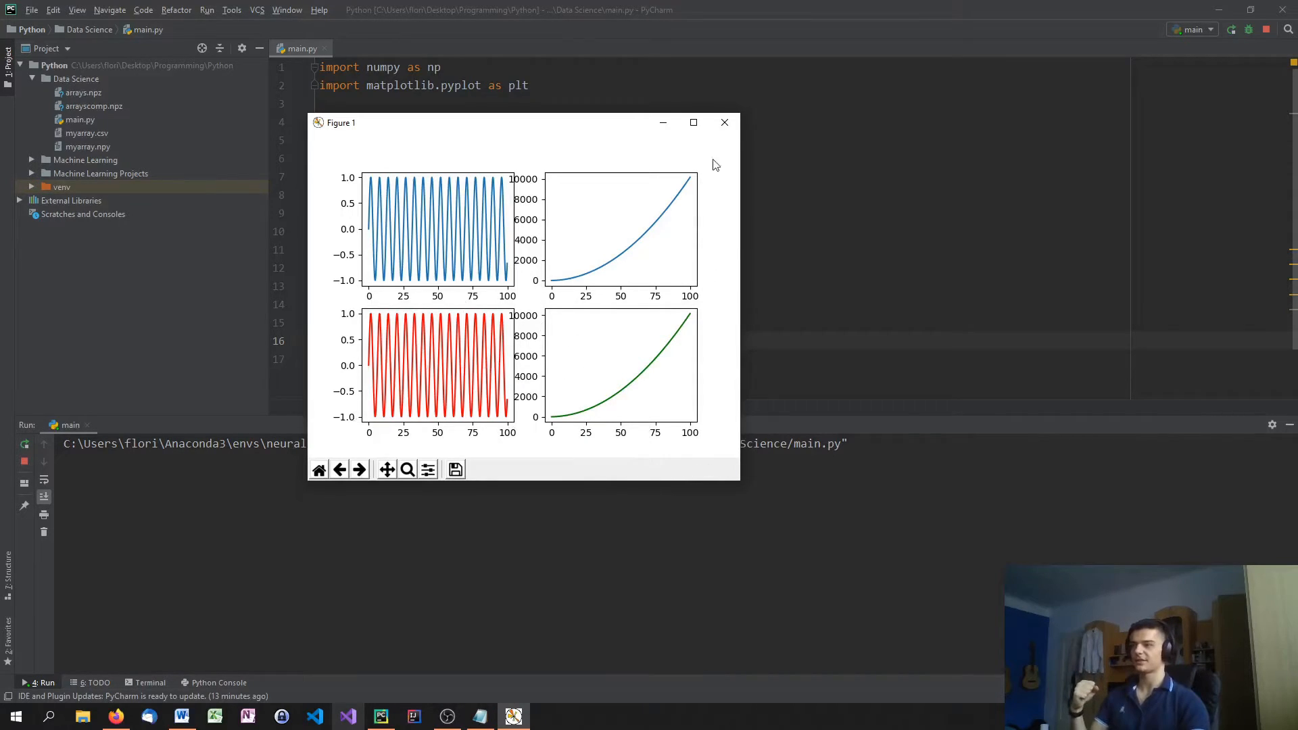
# Close the cramped four-plot figure with overlapping axis labels
pyautogui.click(723, 123)
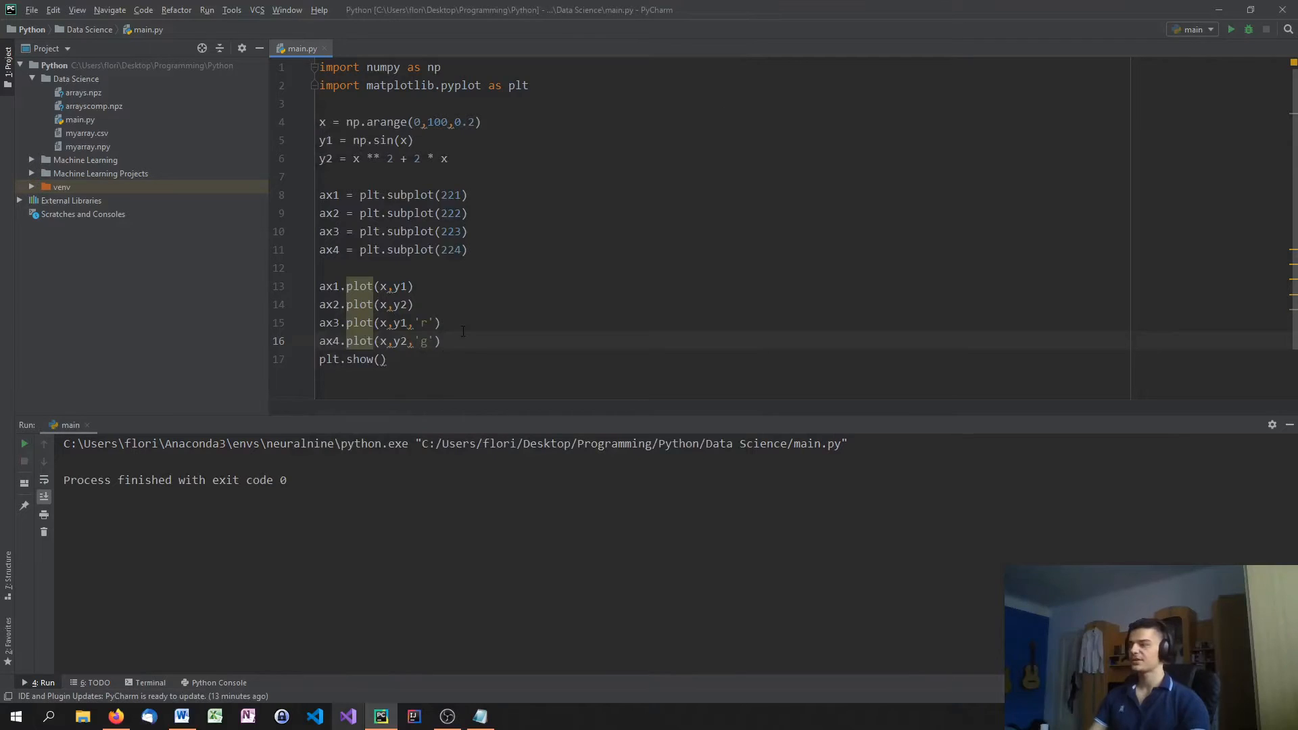
# Restore plt.tight_layout() above plt.show() and select the four subplot definition lines
pyautogui.write('plt.')
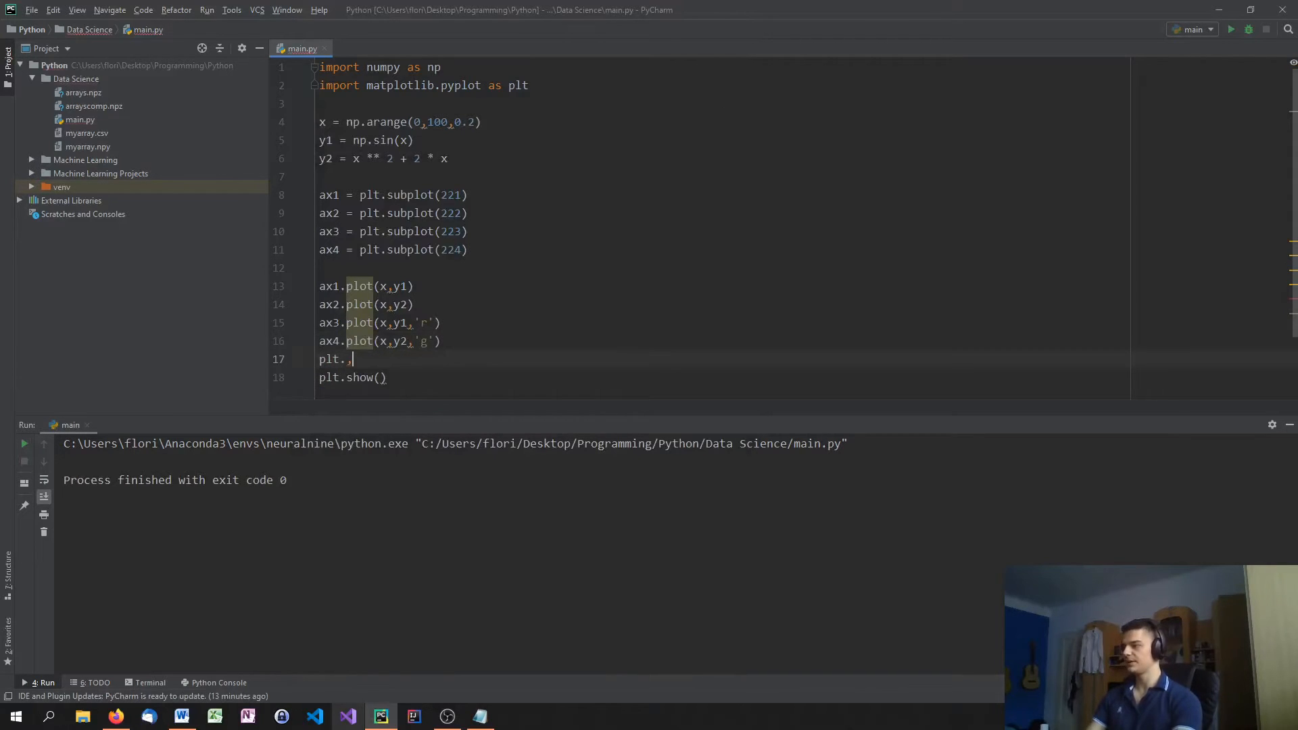
pyautogui.write('tight_layout(')
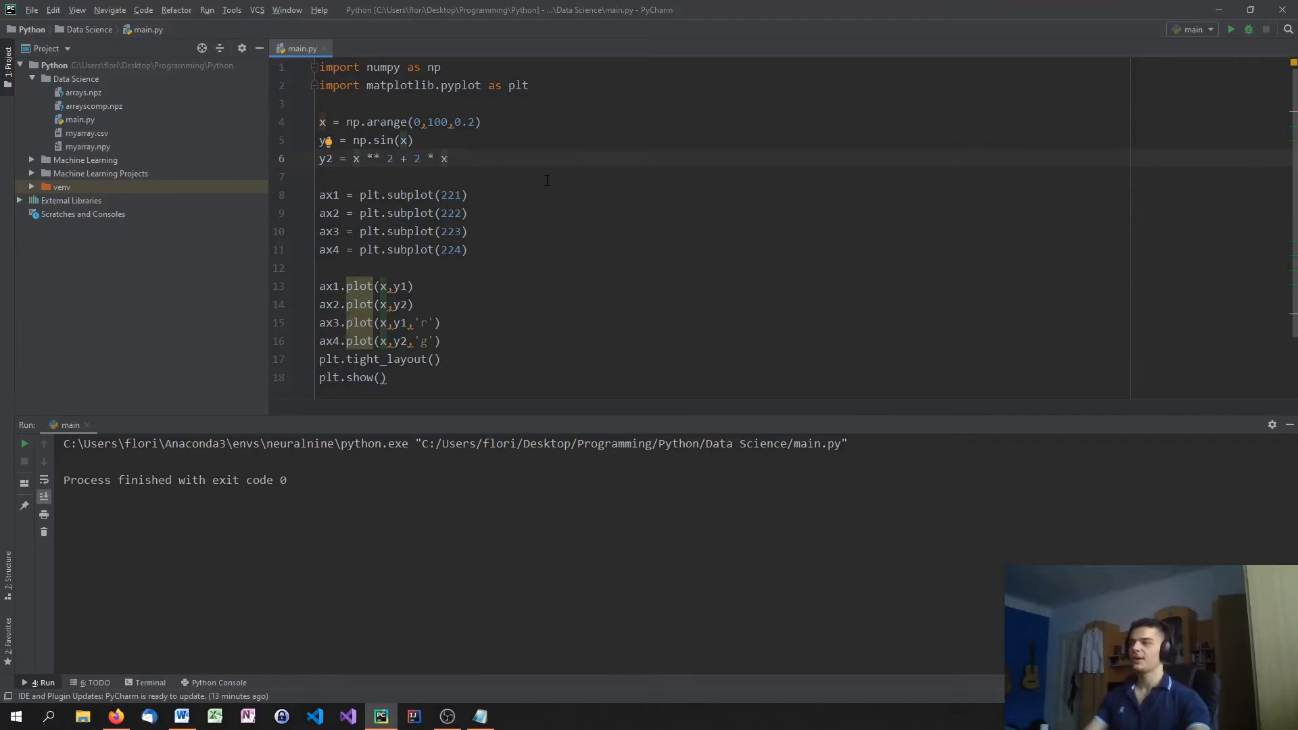
pyautogui.moveTo(320, 195); pyautogui.dragTo(468, 250)
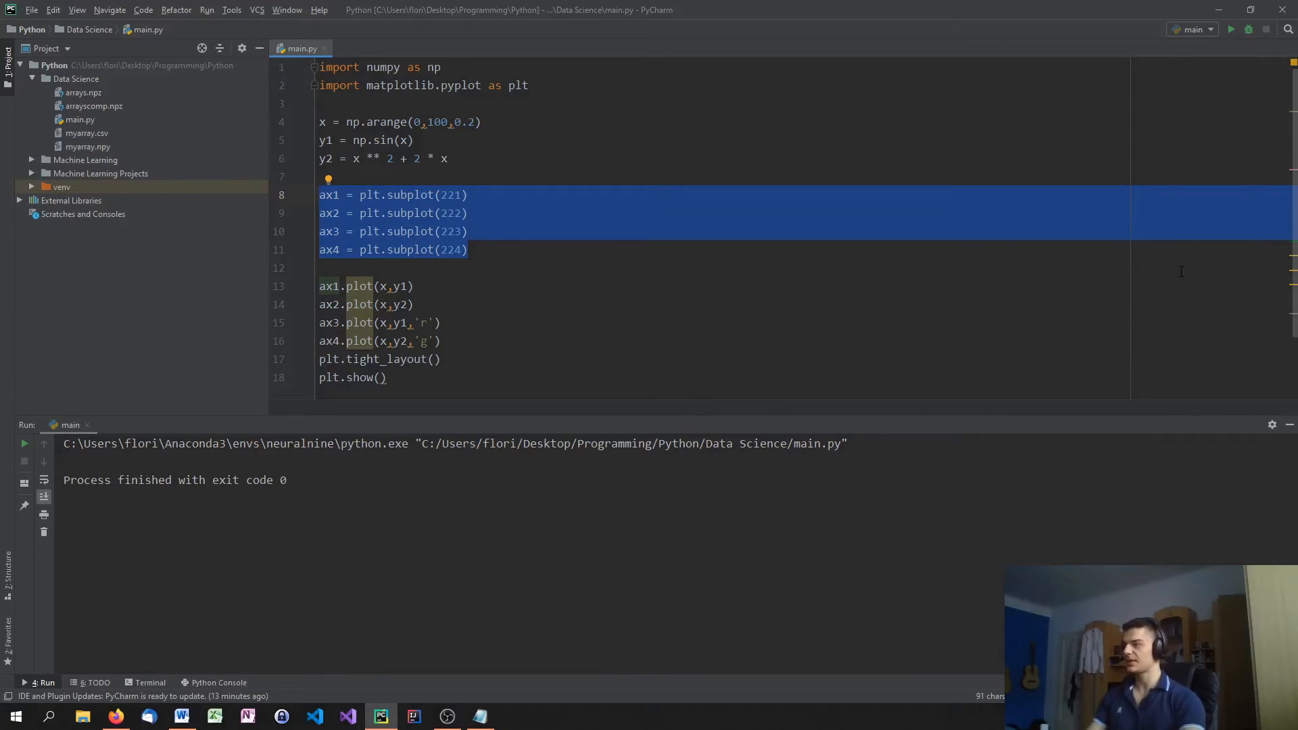
# Replace the old subplot code with ax1 = plt.subplot(211) plotting y1 in green
pyautogui.press('Delete')
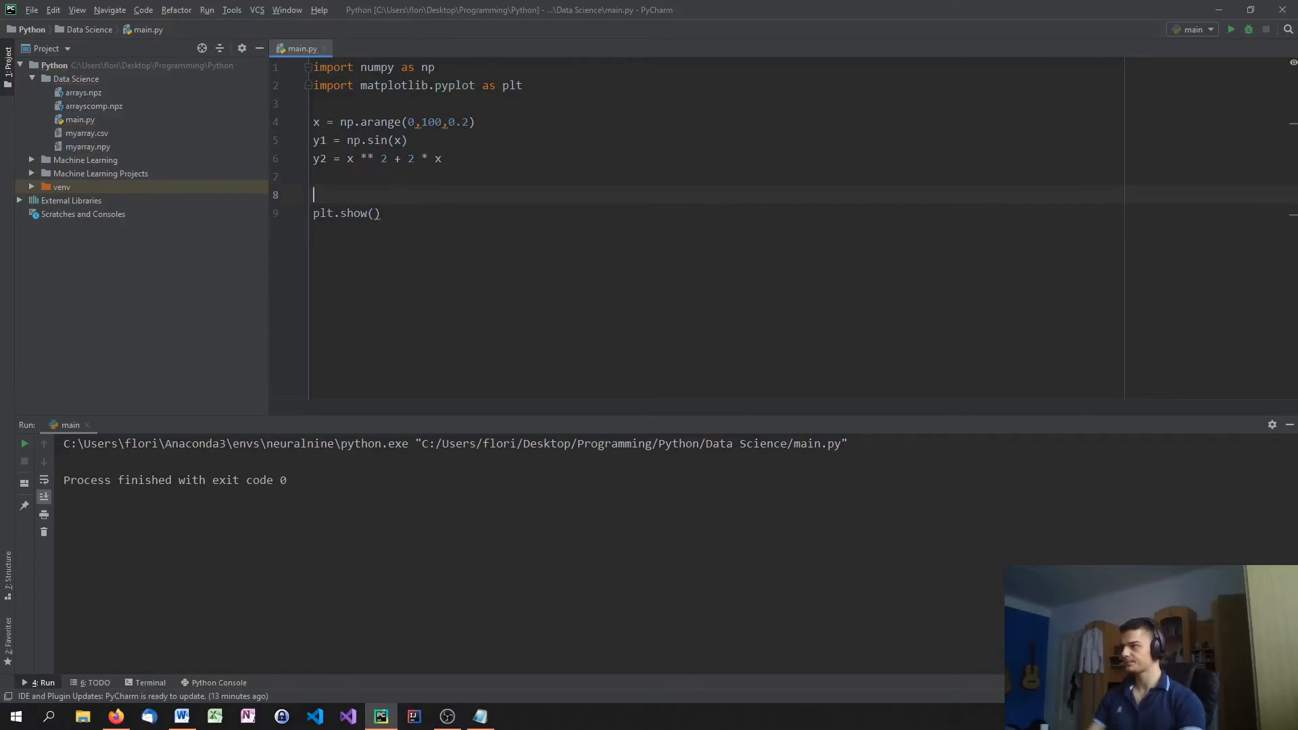
pyautogui.write('plt.figure(1')
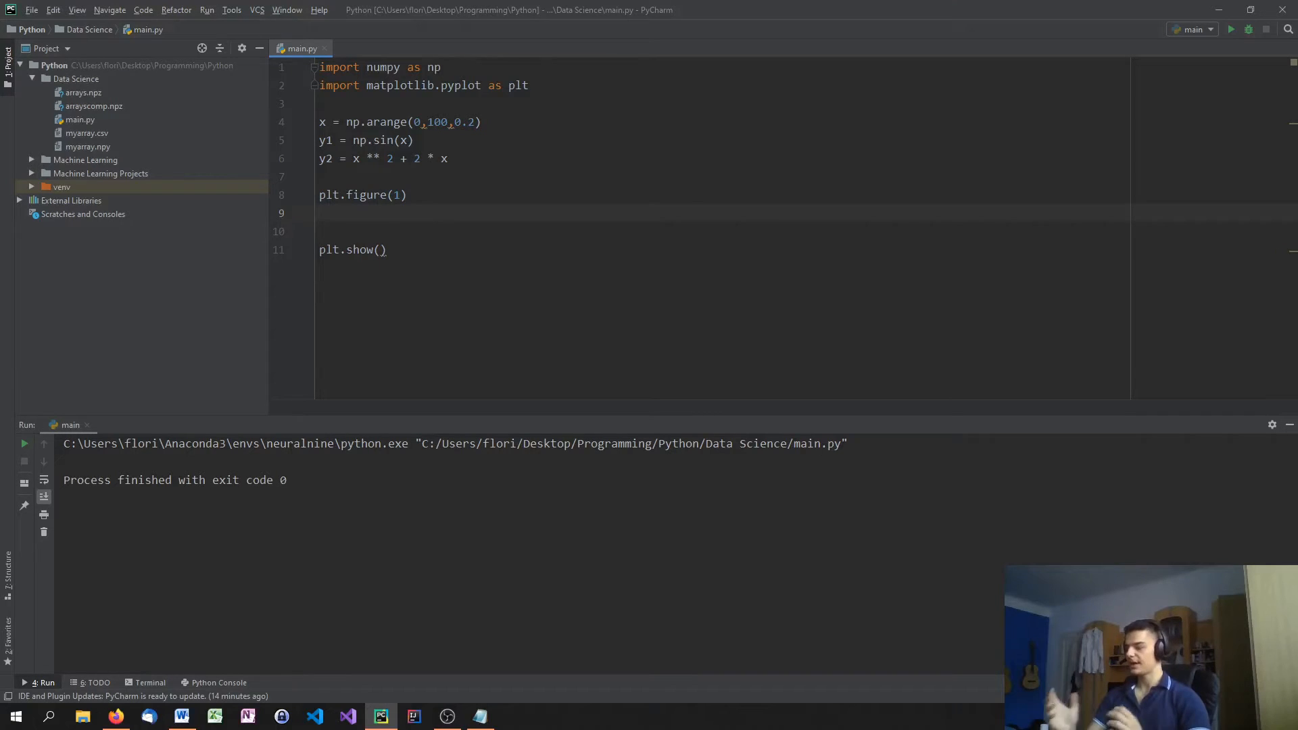
pyautogui.write('ax1')
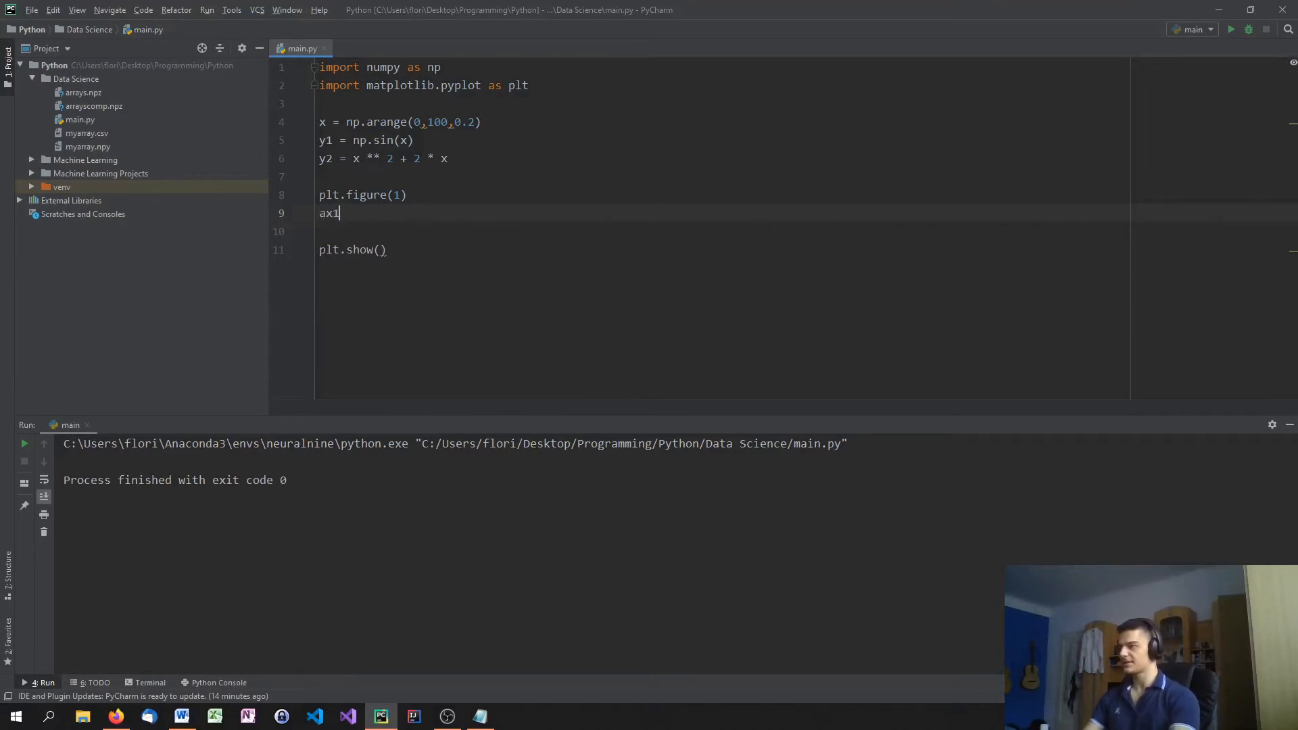
pyautogui.write('=')
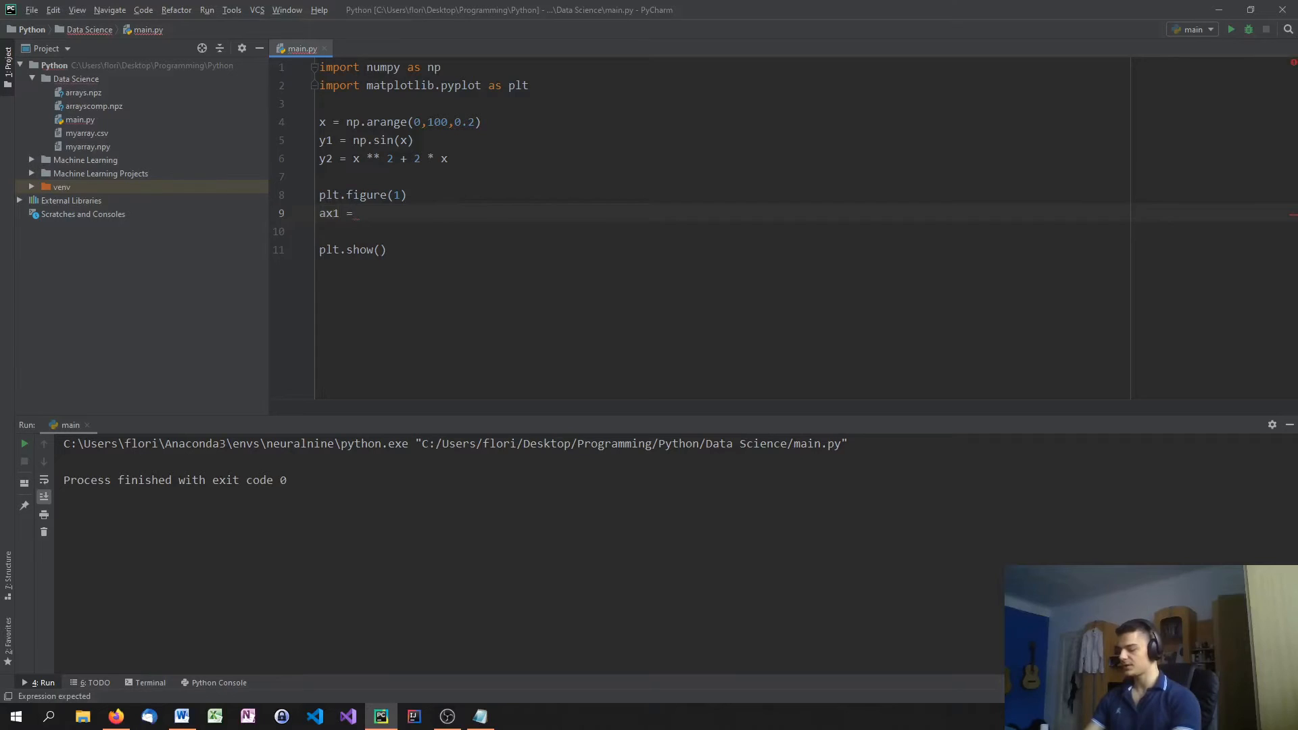
pyautogui.write('p')
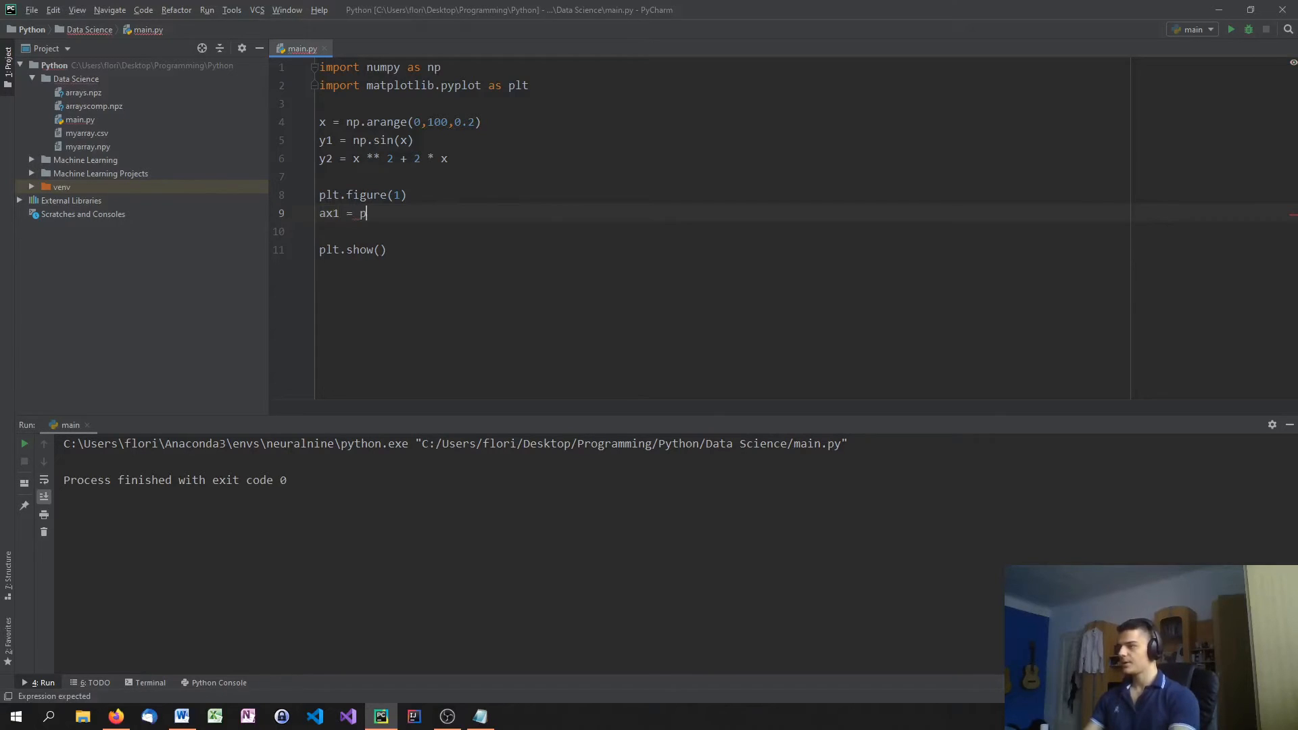
pyautogui.write('lt.plot()')
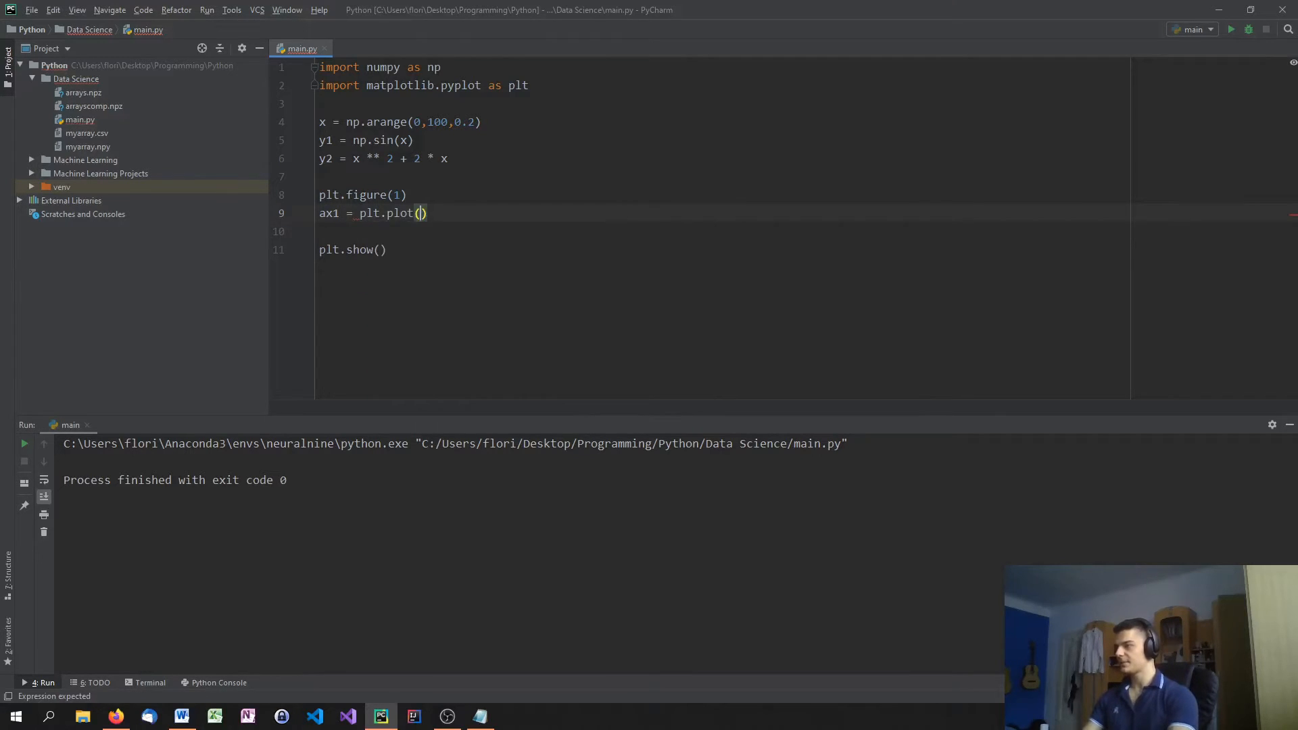
pyautogui.write('x,y2,')
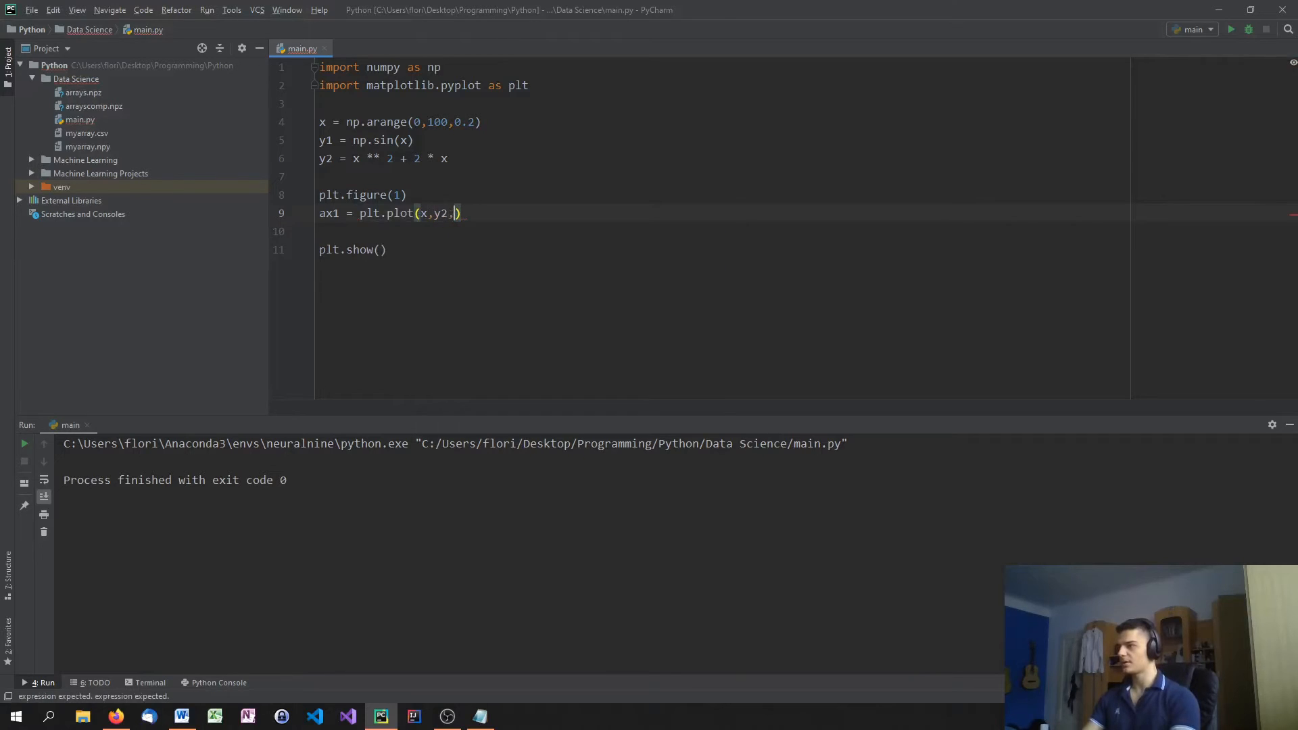
pyautogui.write("'g'")
pyautogui.click(723, 231)
pyautogui.write('ax2')
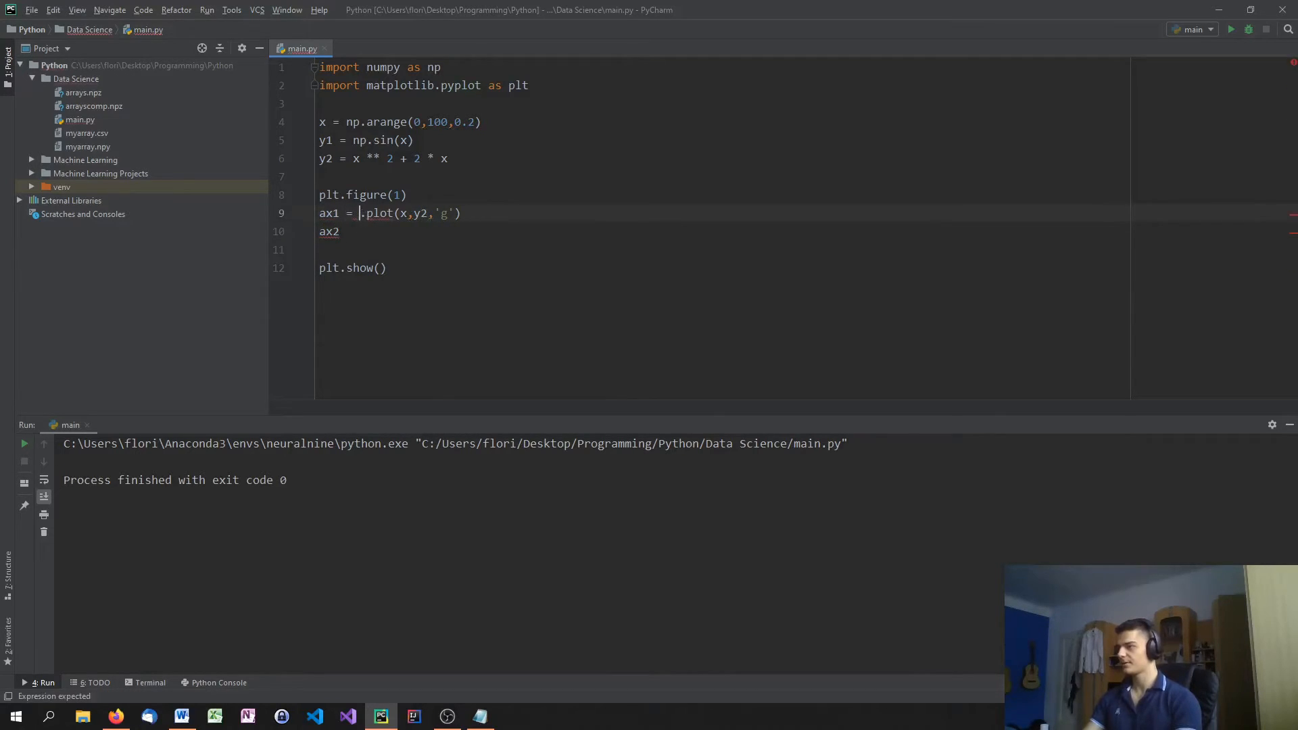
pyautogui.write('p')
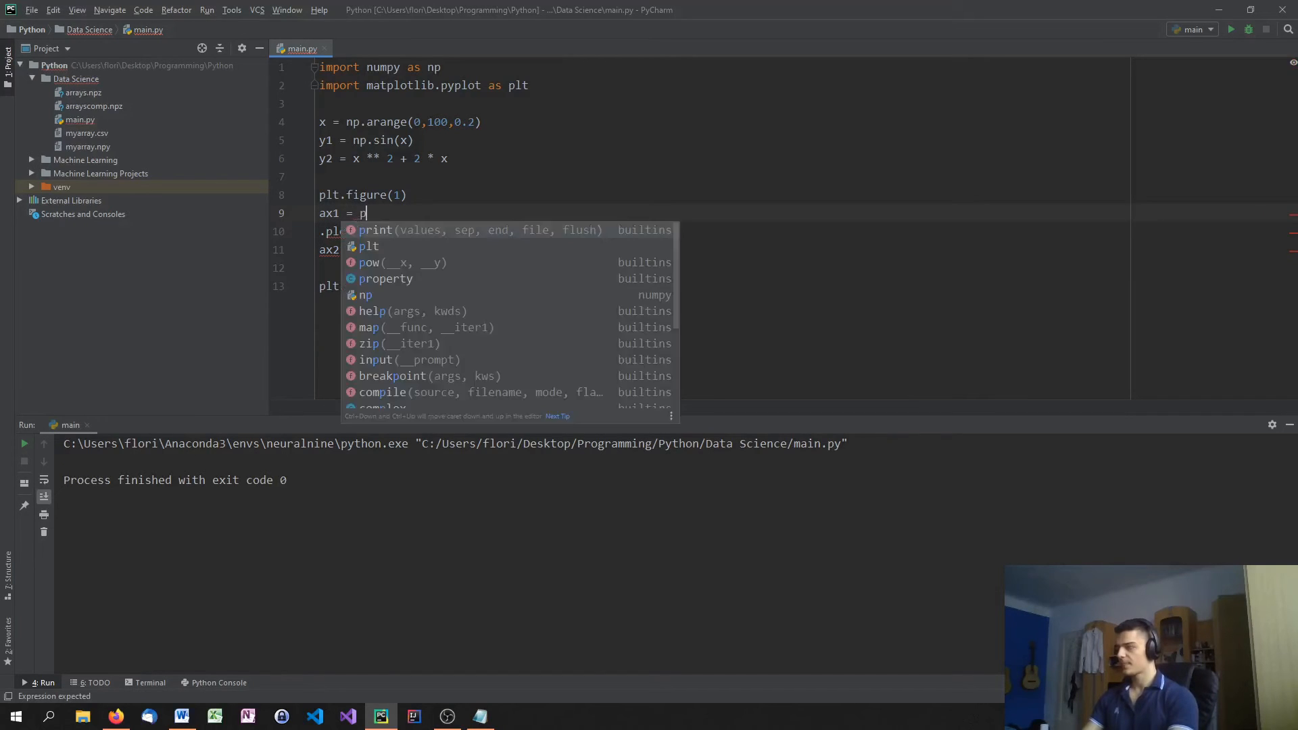
pyautogui.write('lt.subplot')
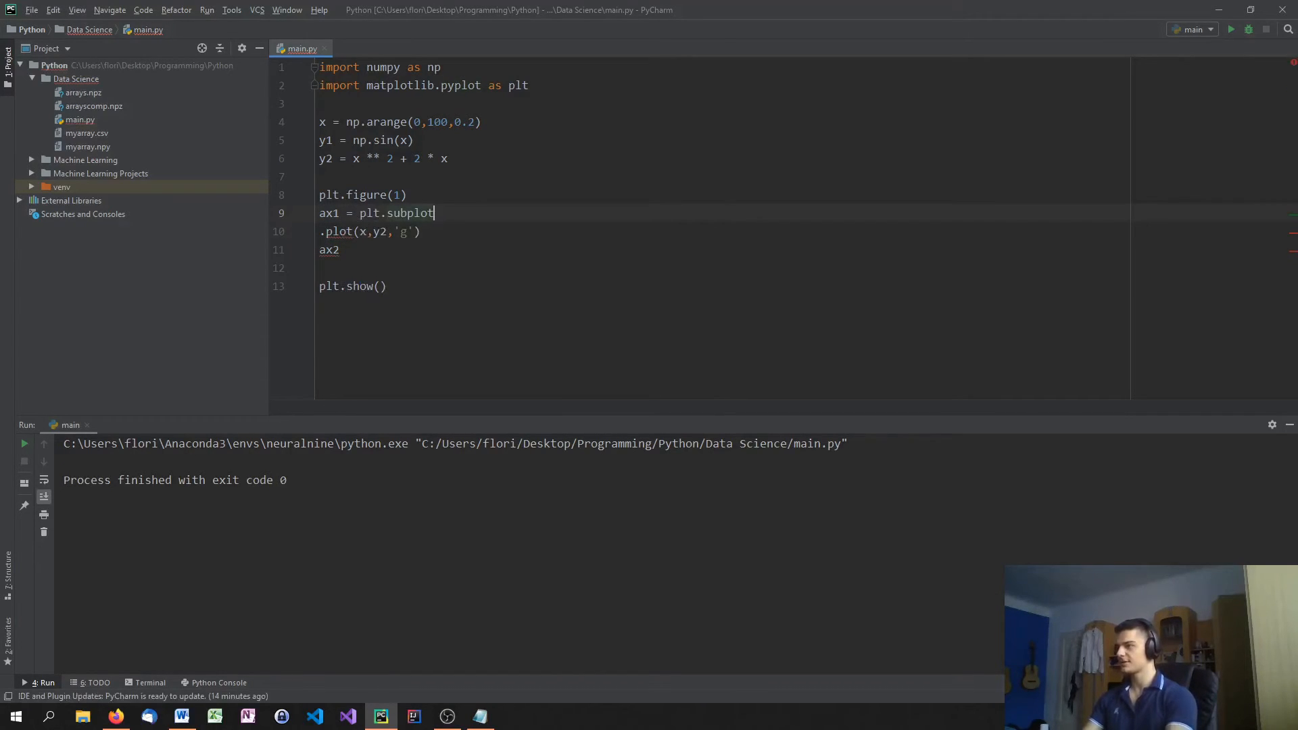
pyautogui.write('(211)')
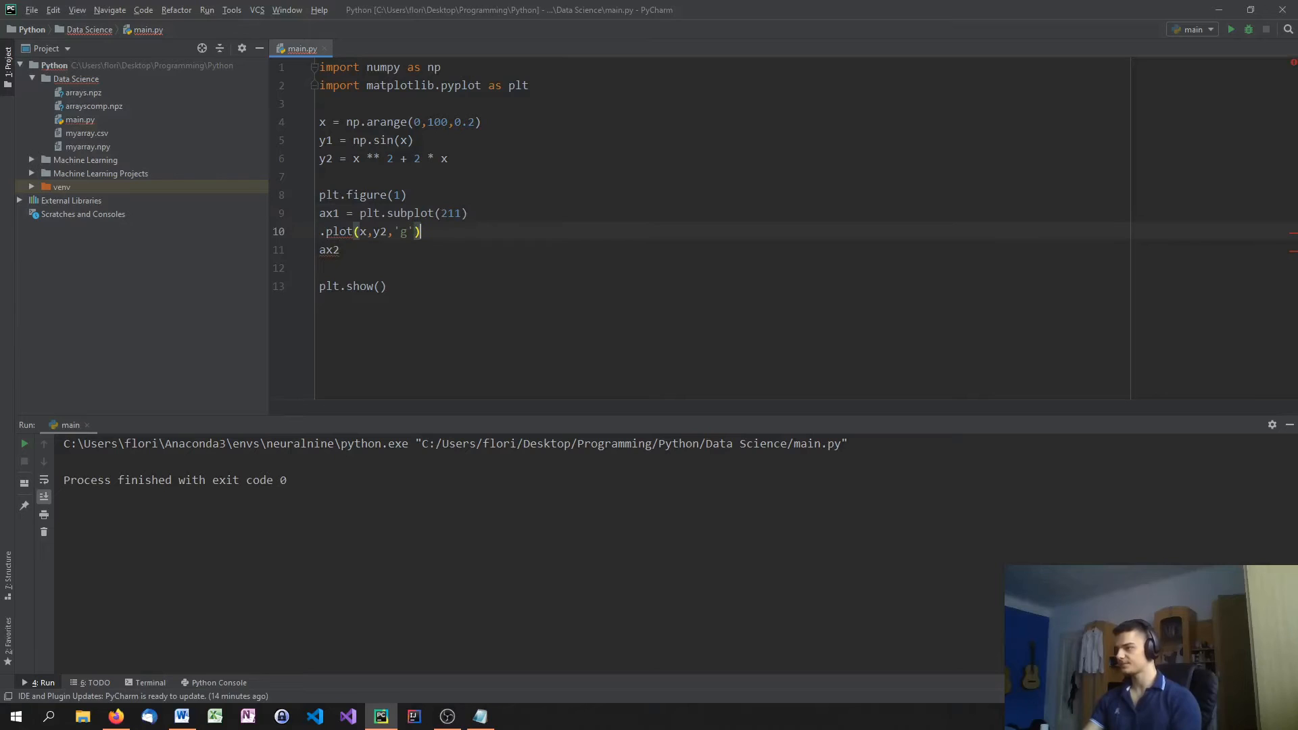
# Add ax2 = plt.subplot(212) plotting y2 in red below
pyautogui.write('ax1')
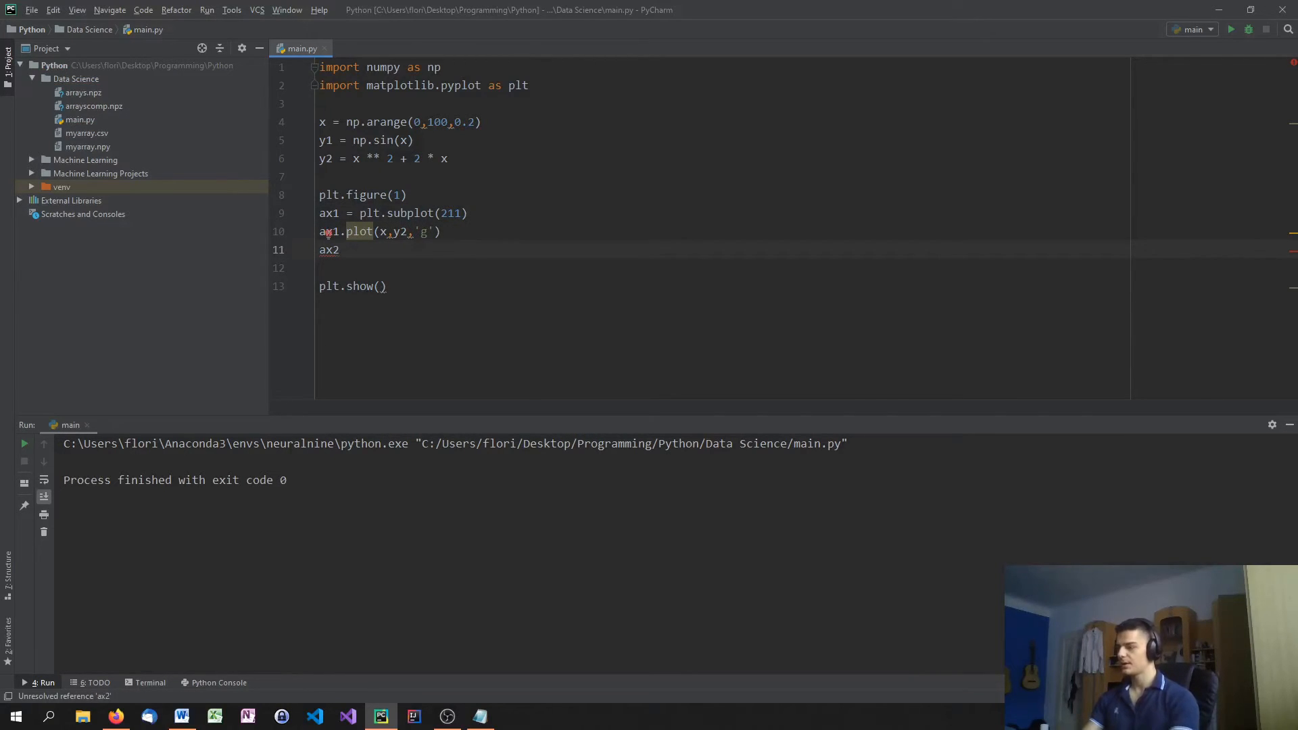
pyautogui.write('= plt.subplot(212')
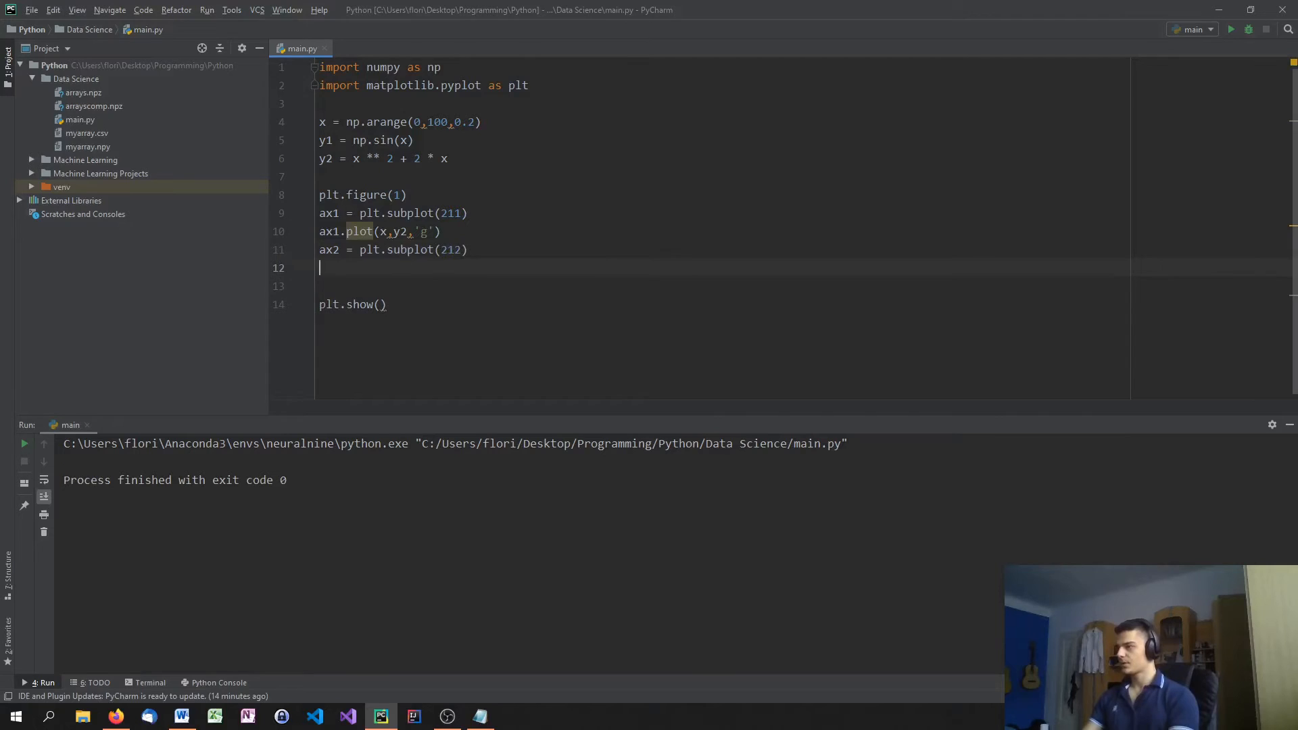
pyautogui.write('ax2.po')
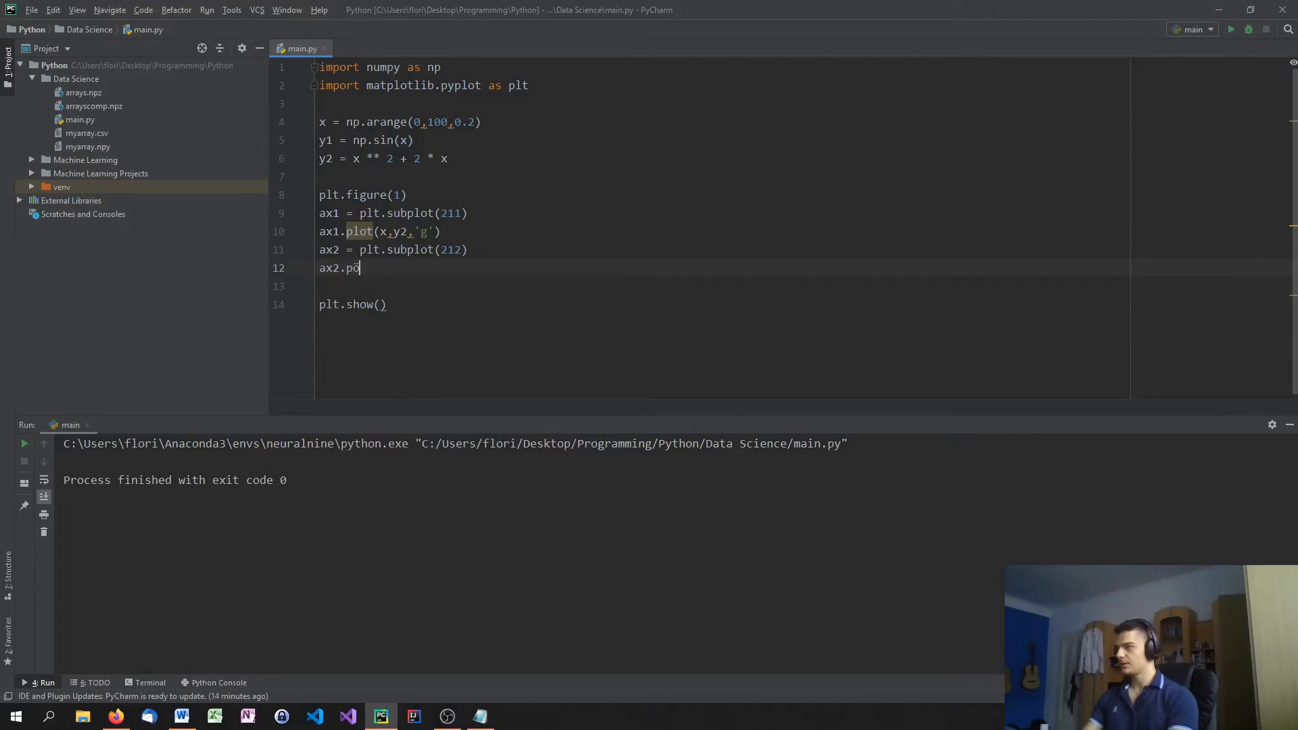
pyautogui.write('lot(x,y')
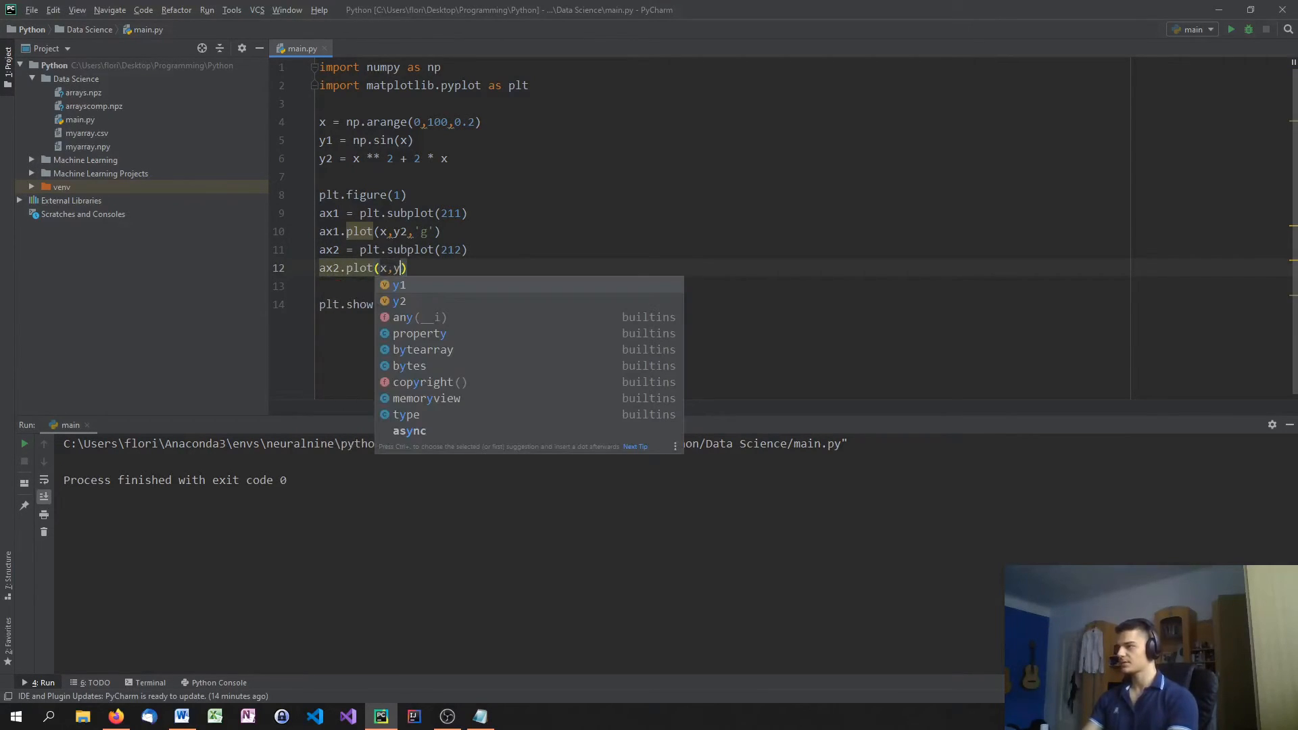
pyautogui.press('Escape')
pyautogui.write('1')
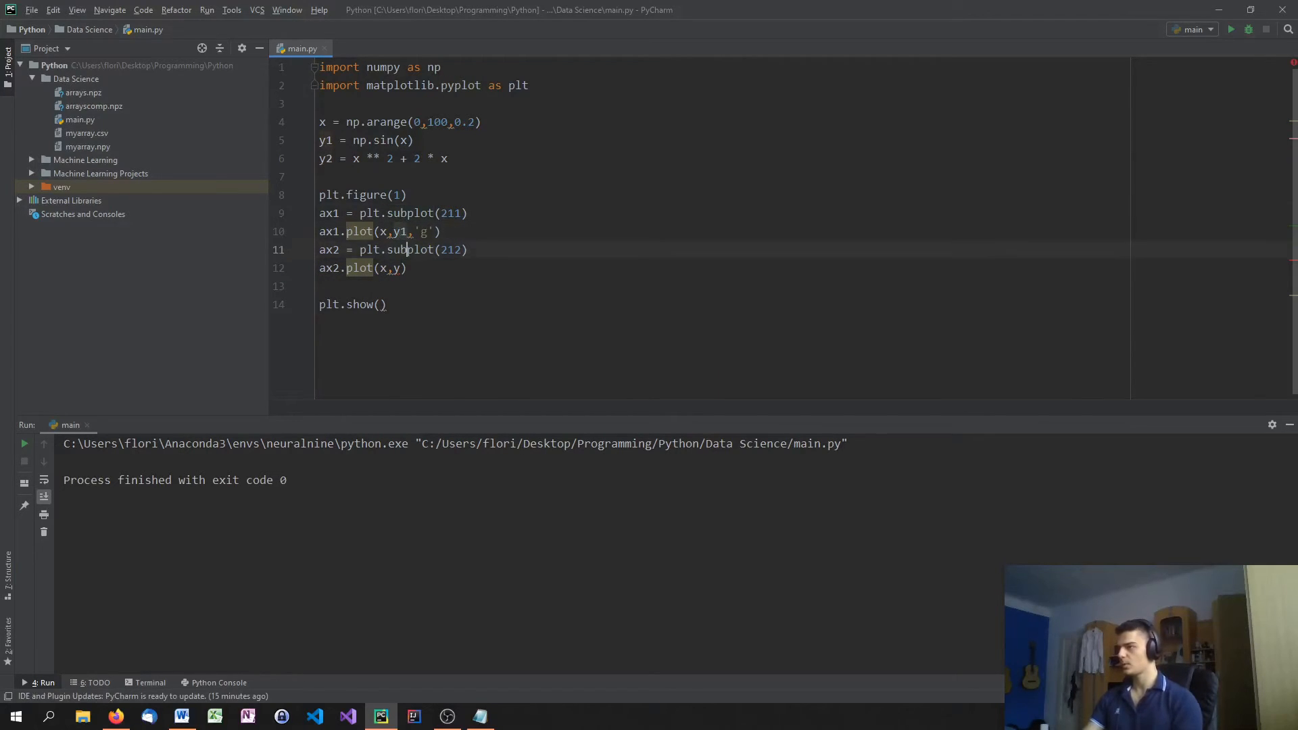
pyautogui.write('2,')
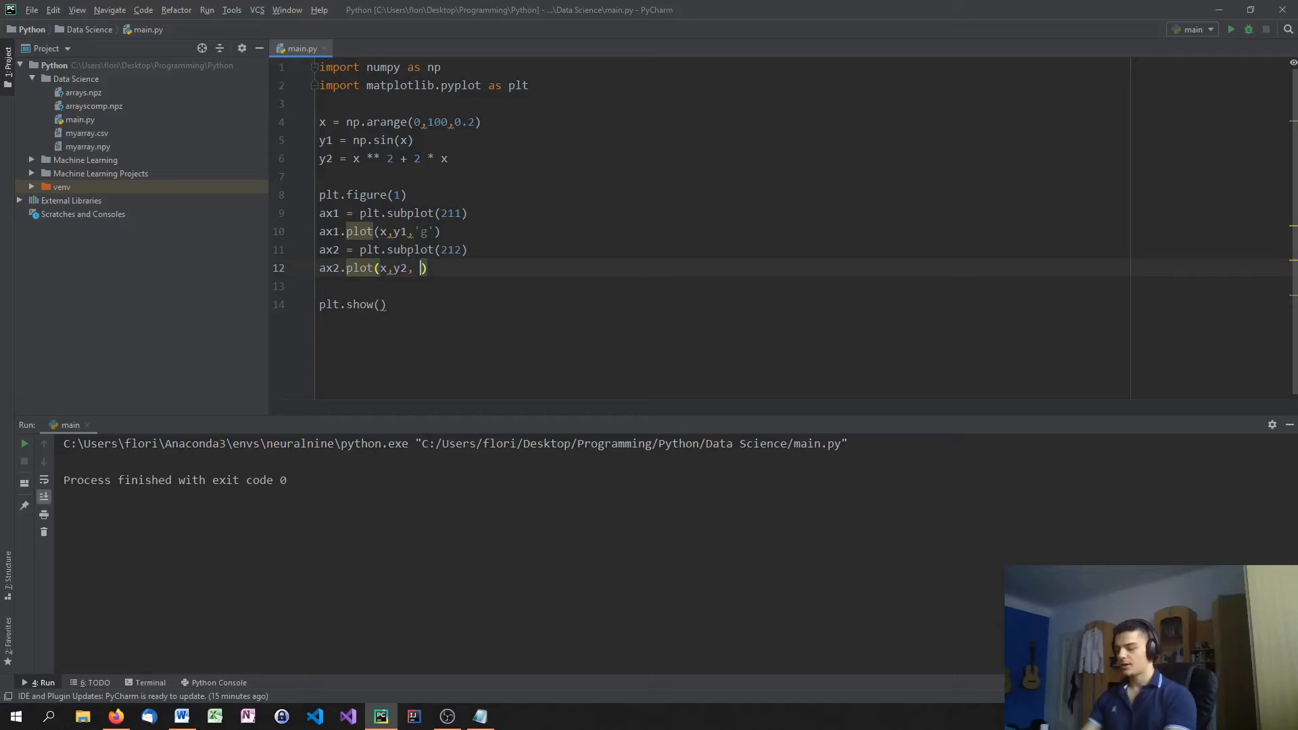
pyautogui.write("'r'")
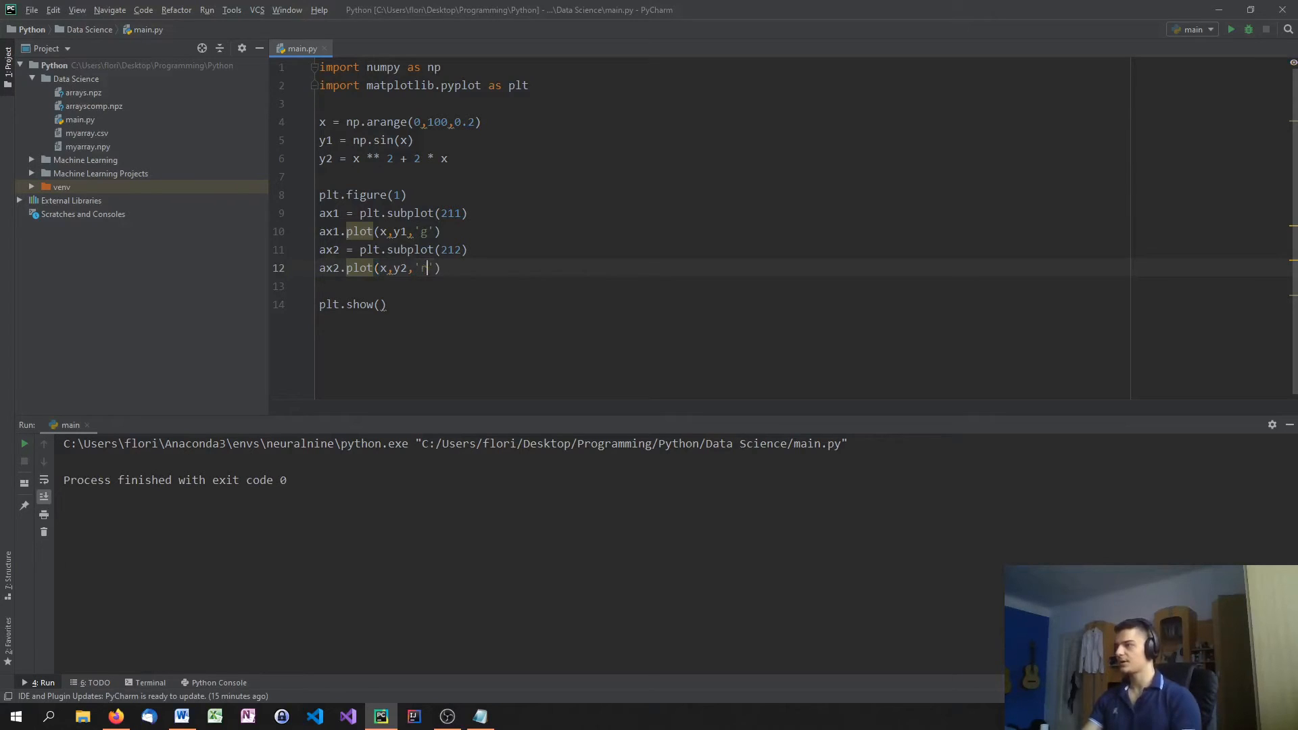
pyautogui.write('r')
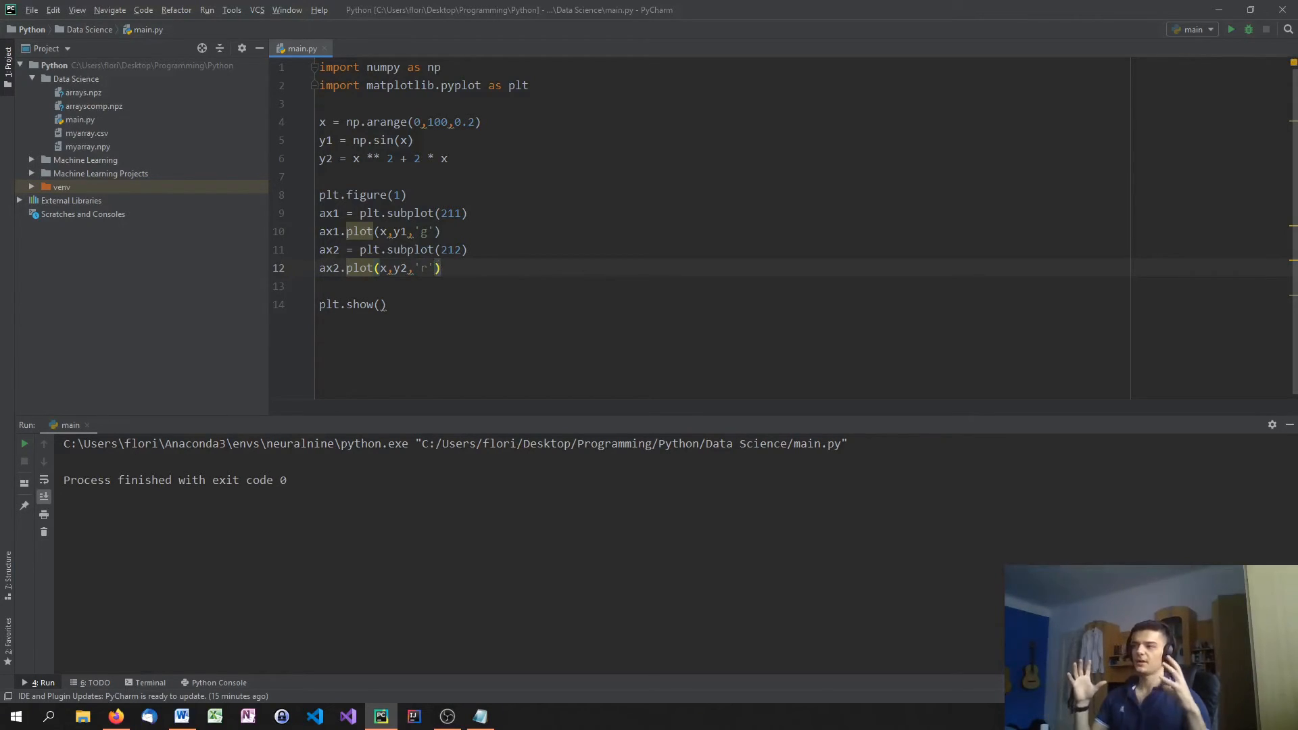
pyautogui.moveTo(1144, 189)
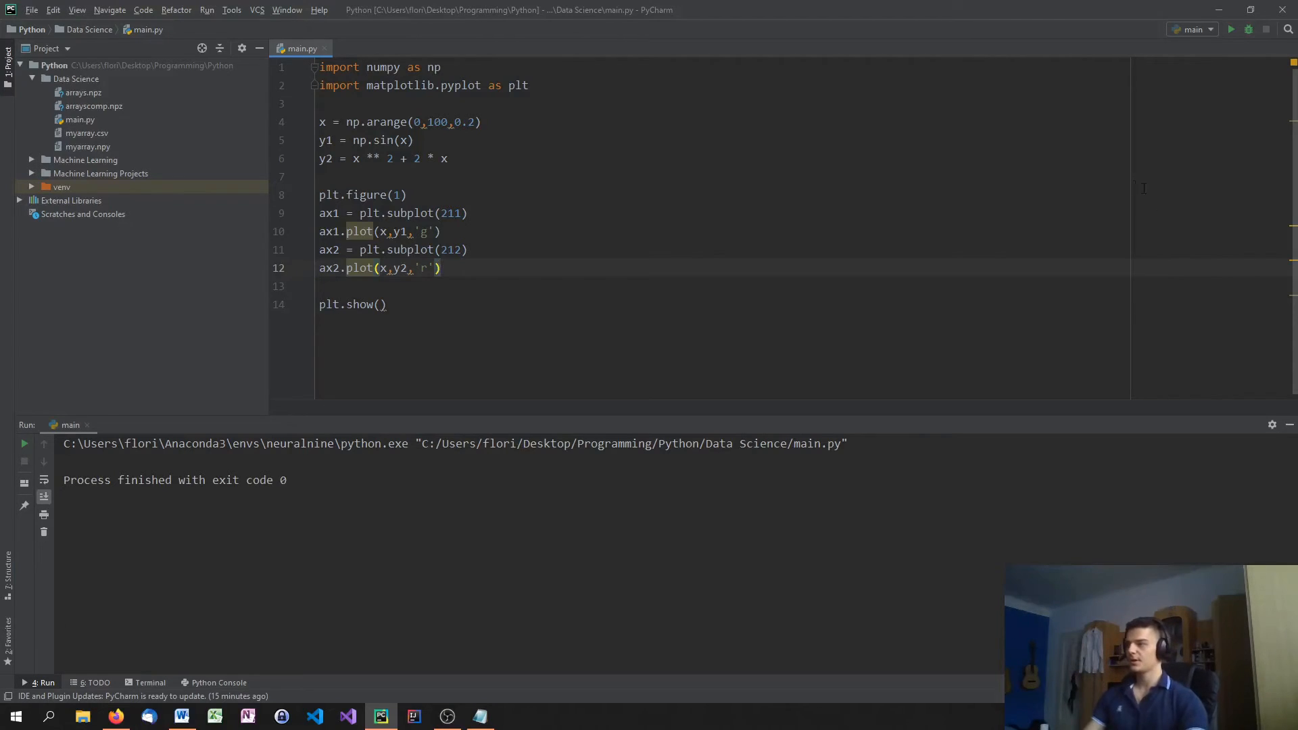
pyautogui.write('p')
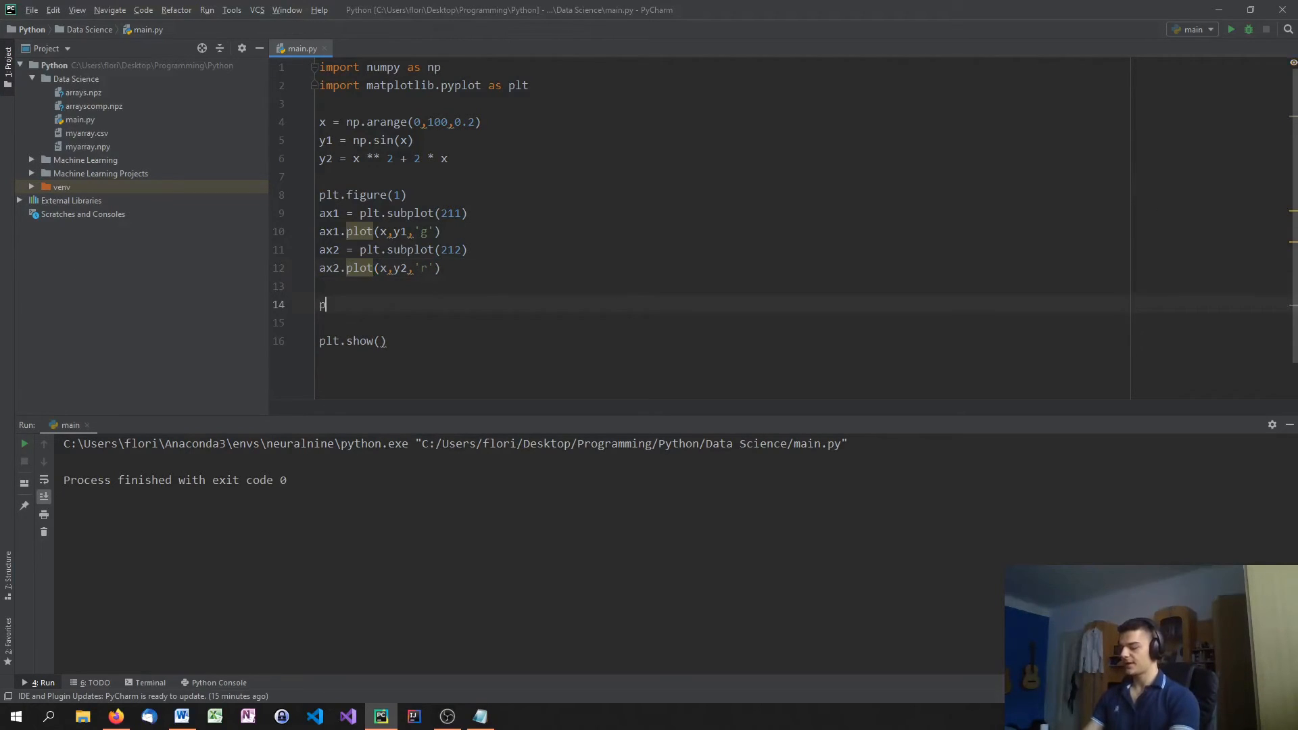
# Add plt.figure(2) plotting x against y1
pyautogui.write('lt.figure')
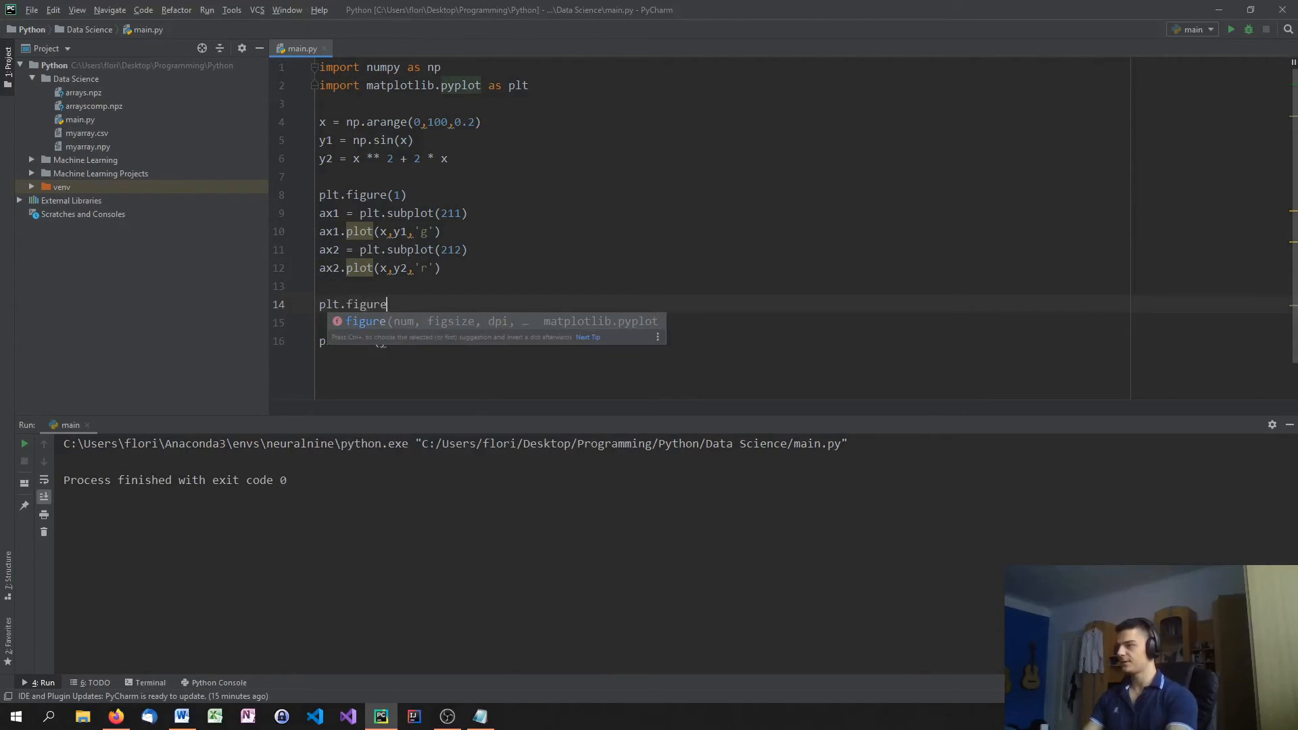
pyautogui.write('(2)')
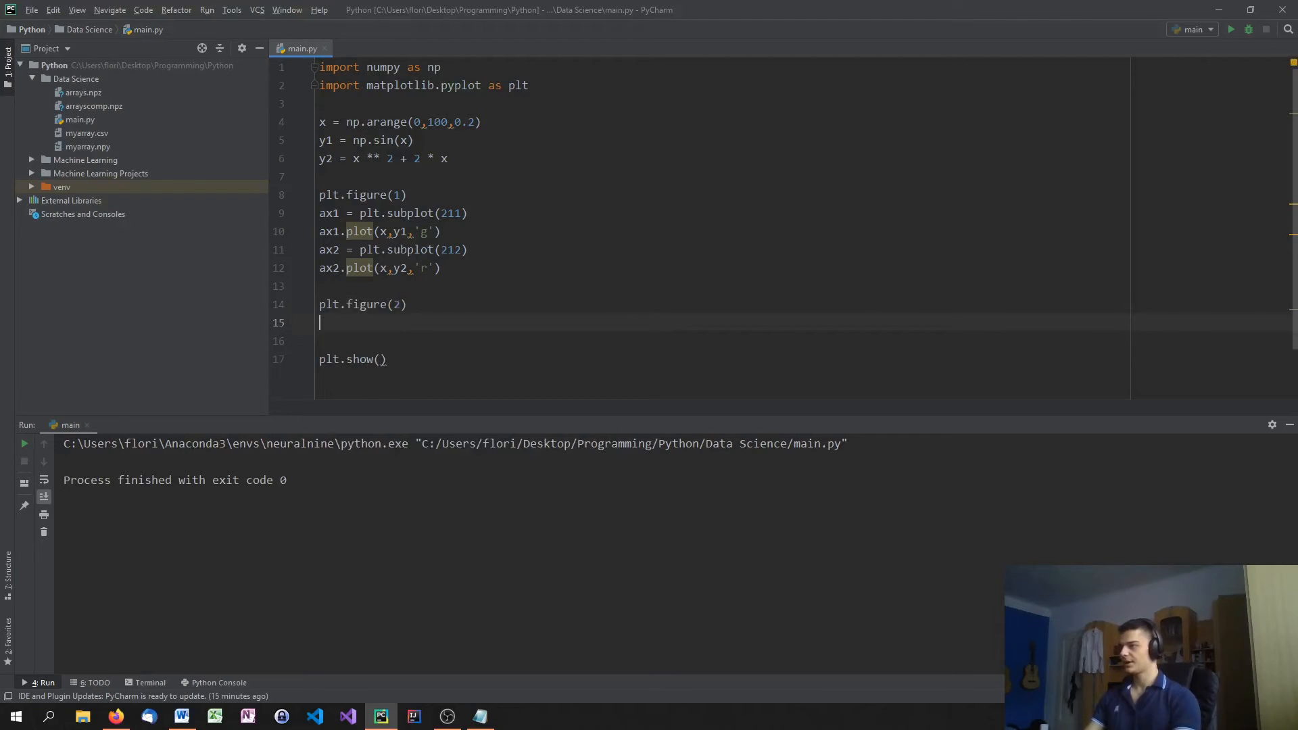
pyautogui.write('plt.plot(')
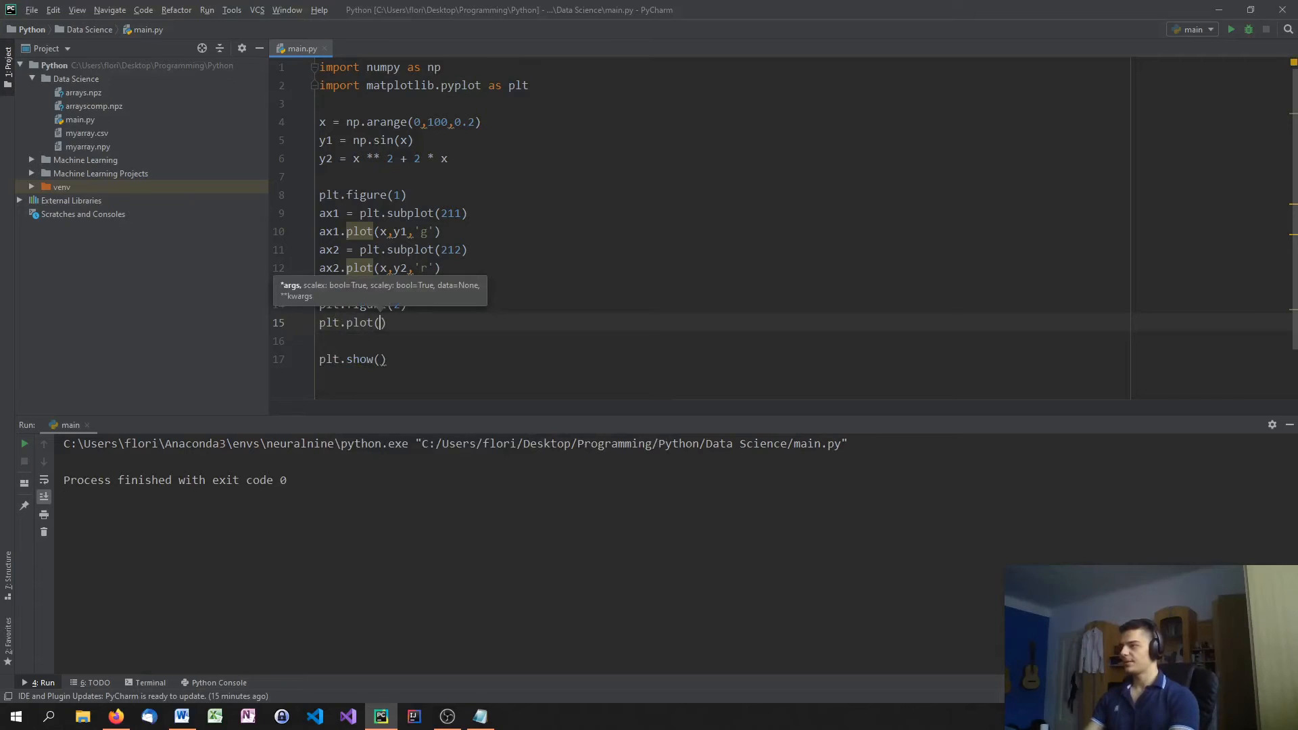
pyautogui.write('x,y1')
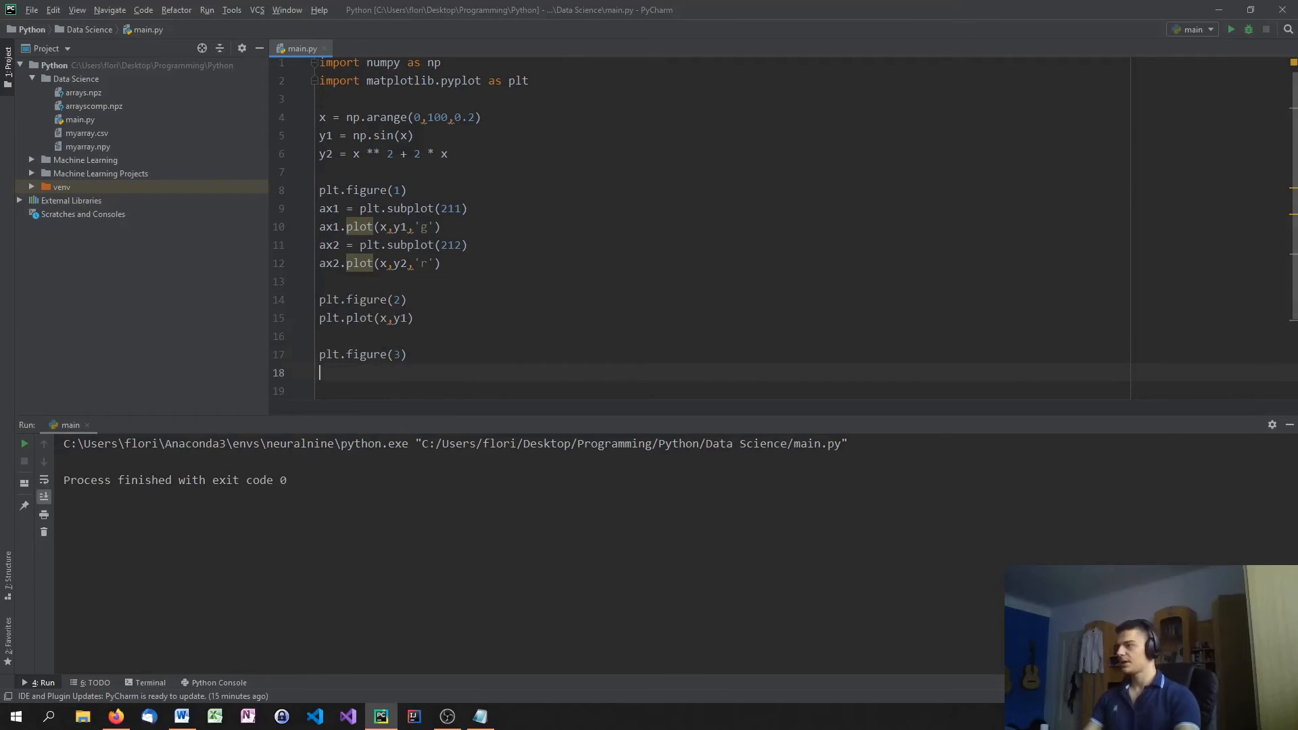
# Define y3 = np.log(x) and add figure 3 plotting it
pyautogui.write('y3')
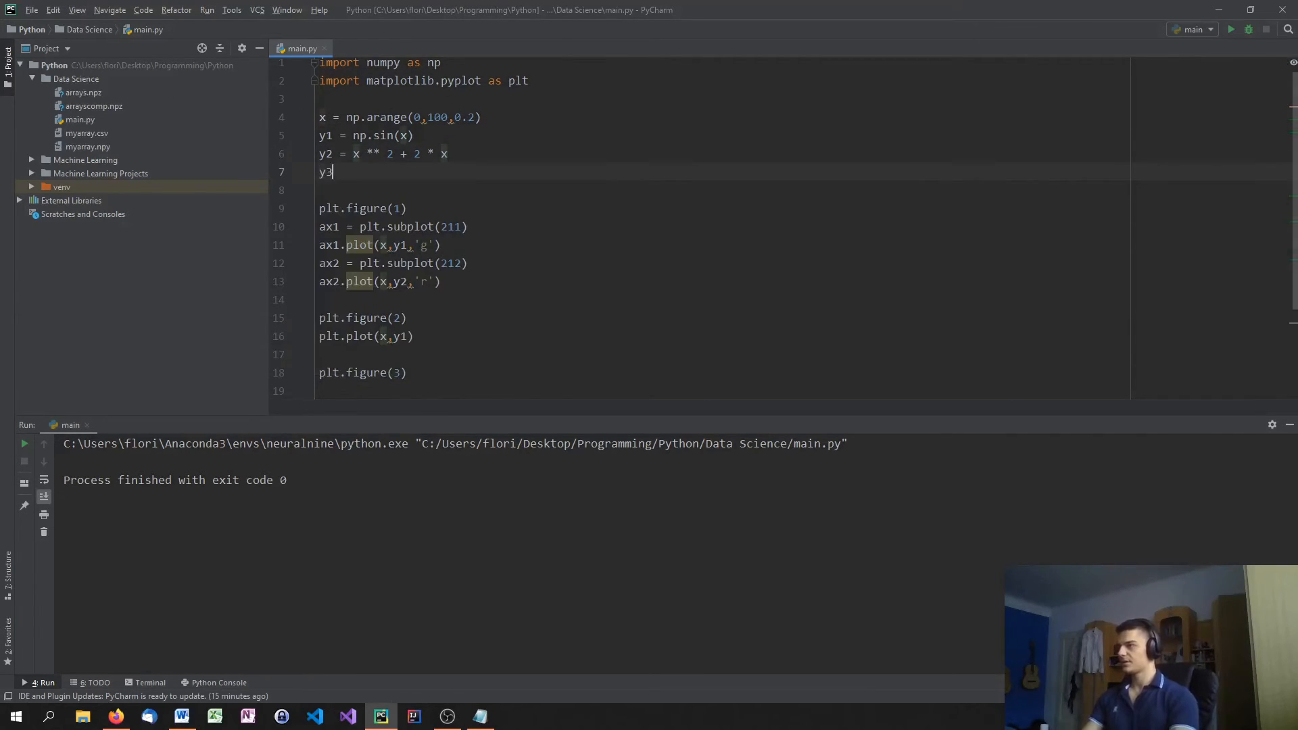
pyautogui.write('= np')
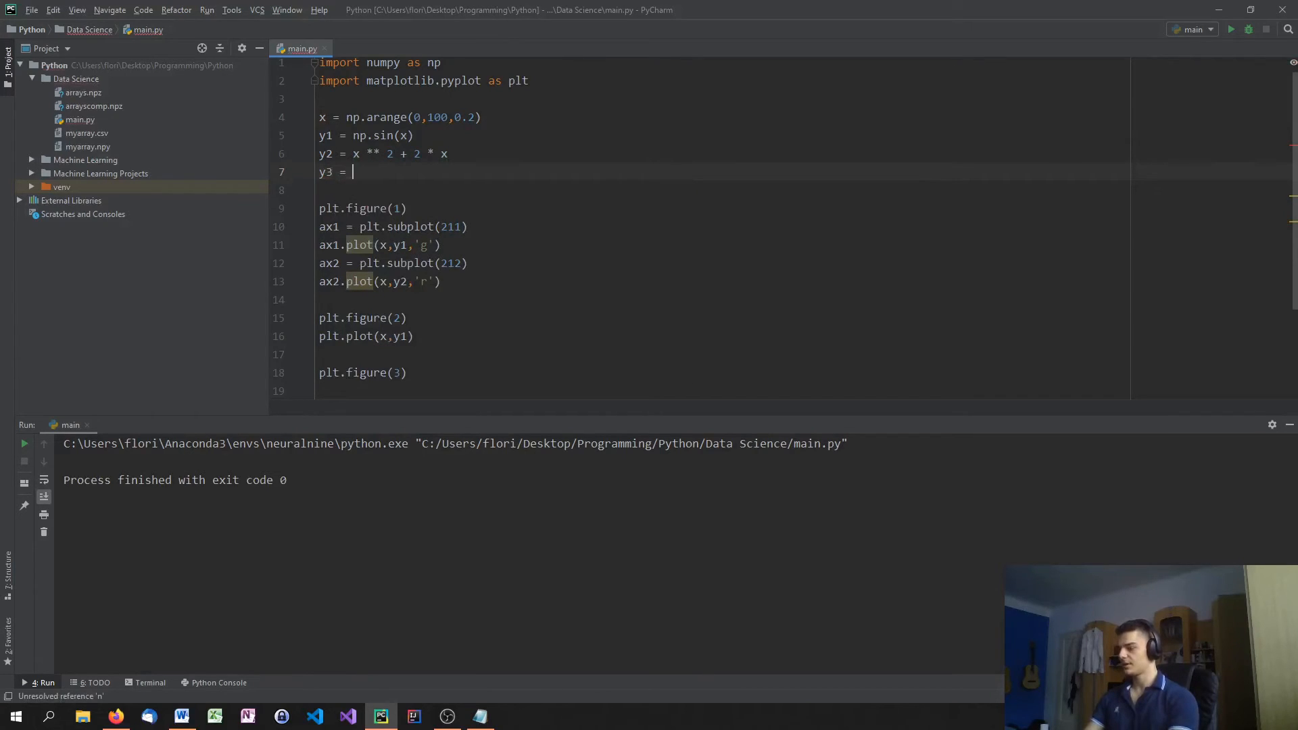
pyautogui.write('np.log(')
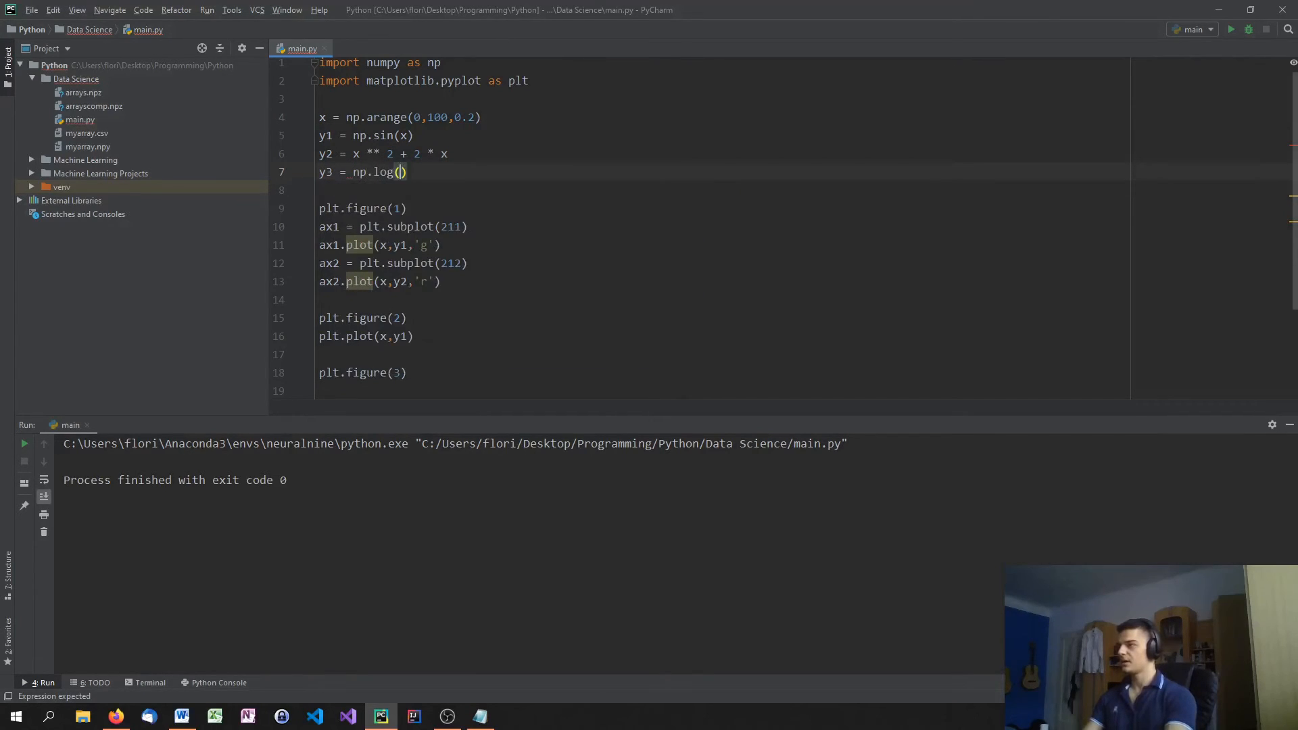
pyautogui.write('x')
pyautogui.click(722, 390)
pyautogui.write('plt.plot')
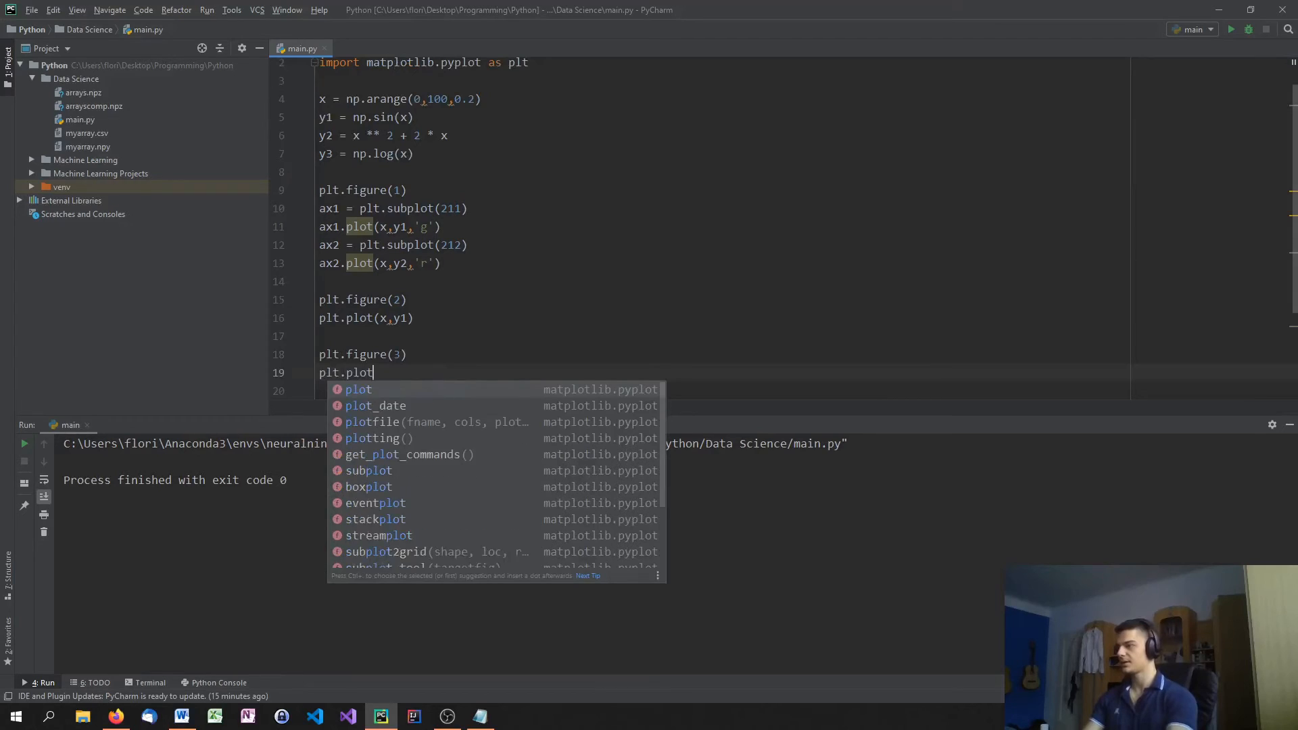
pyautogui.write('(x,x')
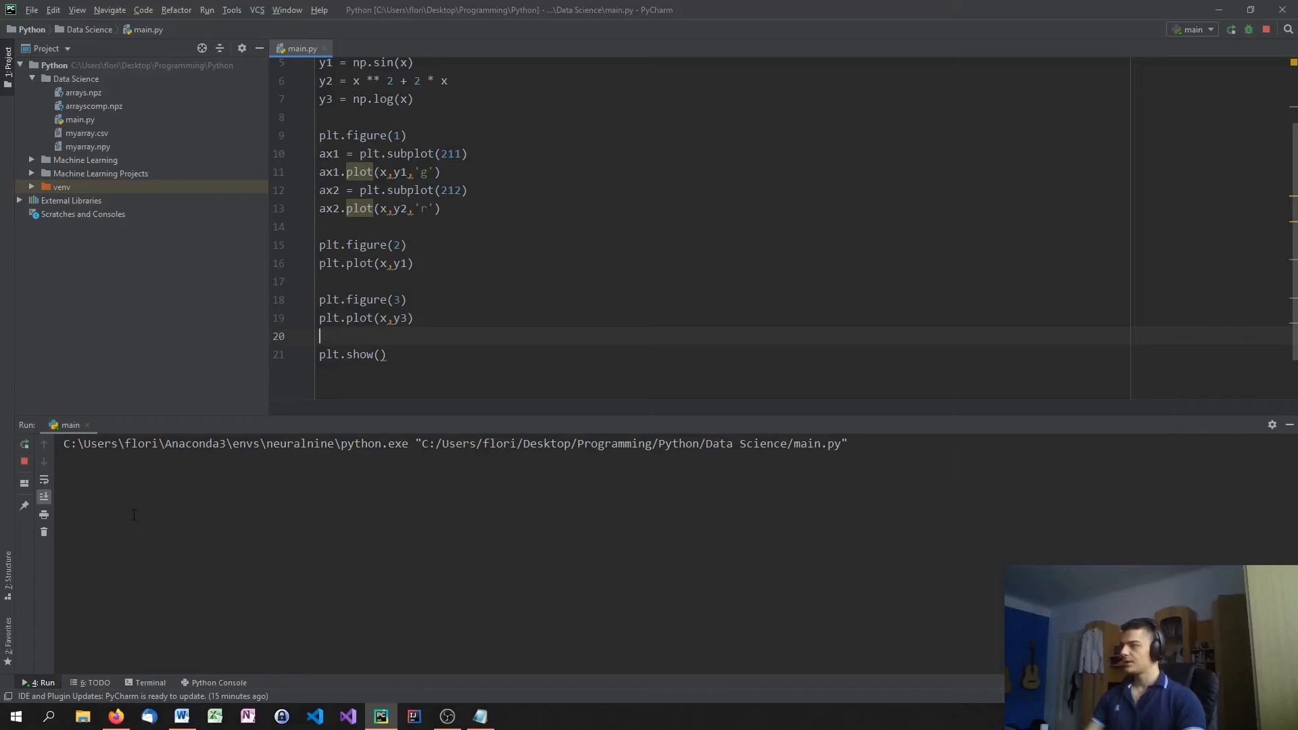
# Run the script so Figures 1, 2 and 3 open in separate windows
pyautogui.click(23, 445)
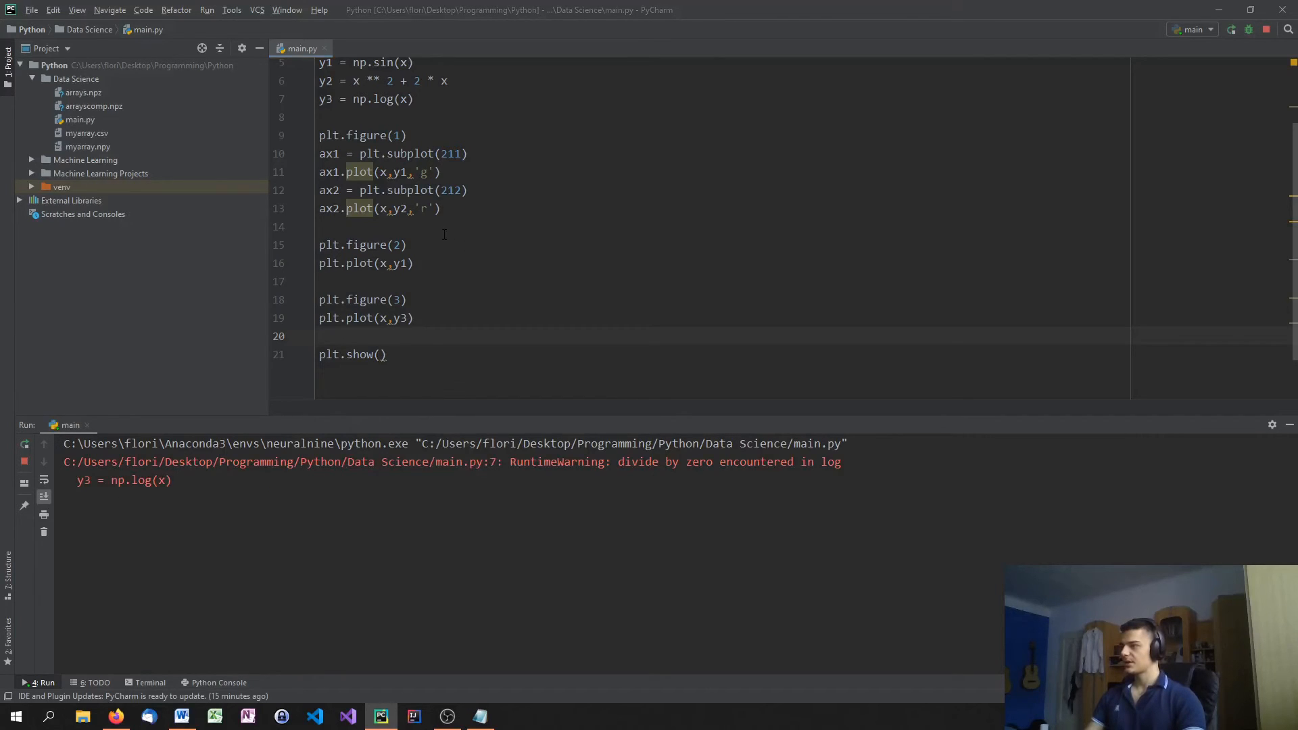
pyautogui.click(1249, 29)
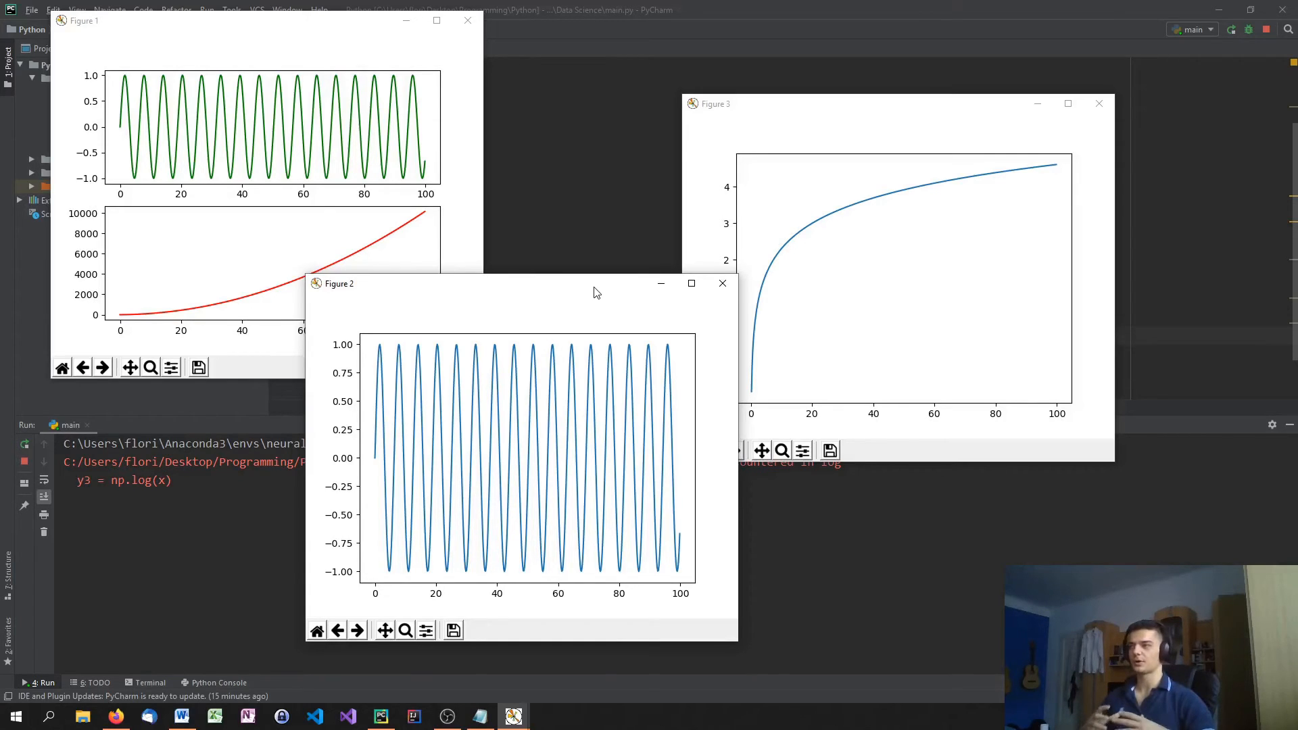
pyautogui.moveTo(451, 294)
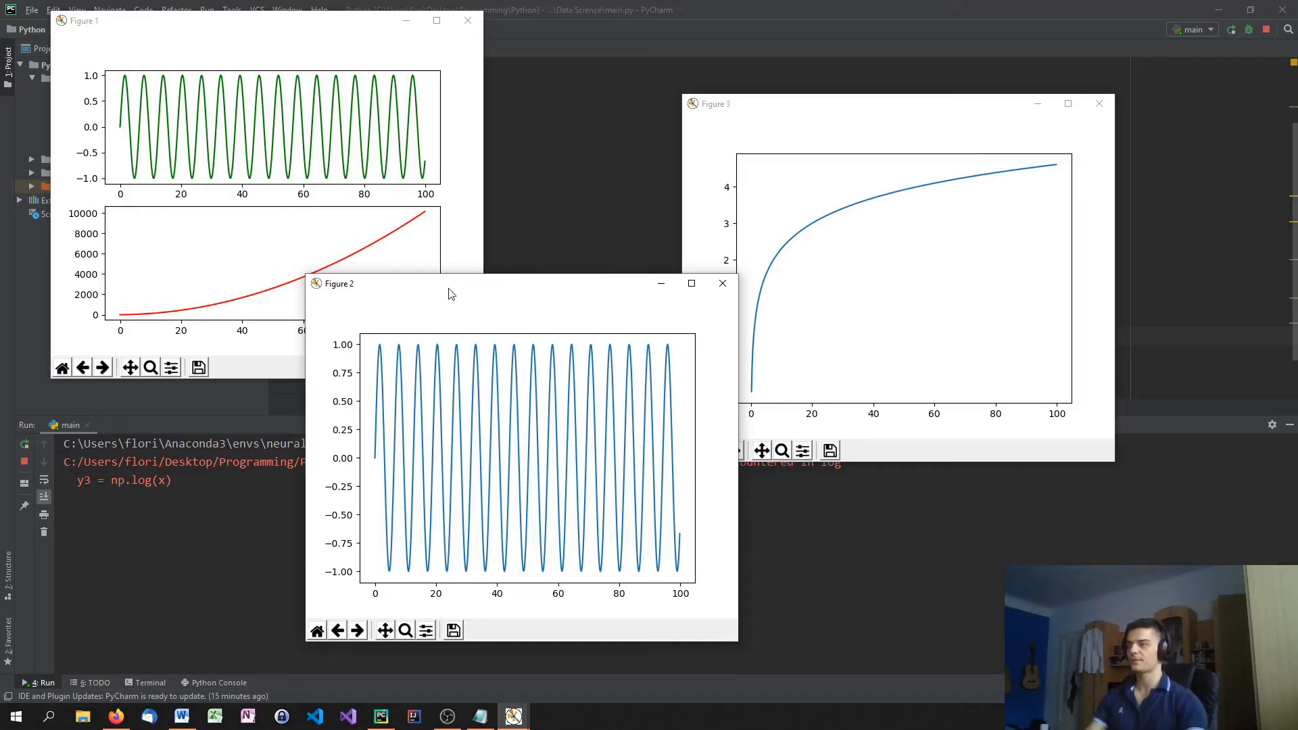